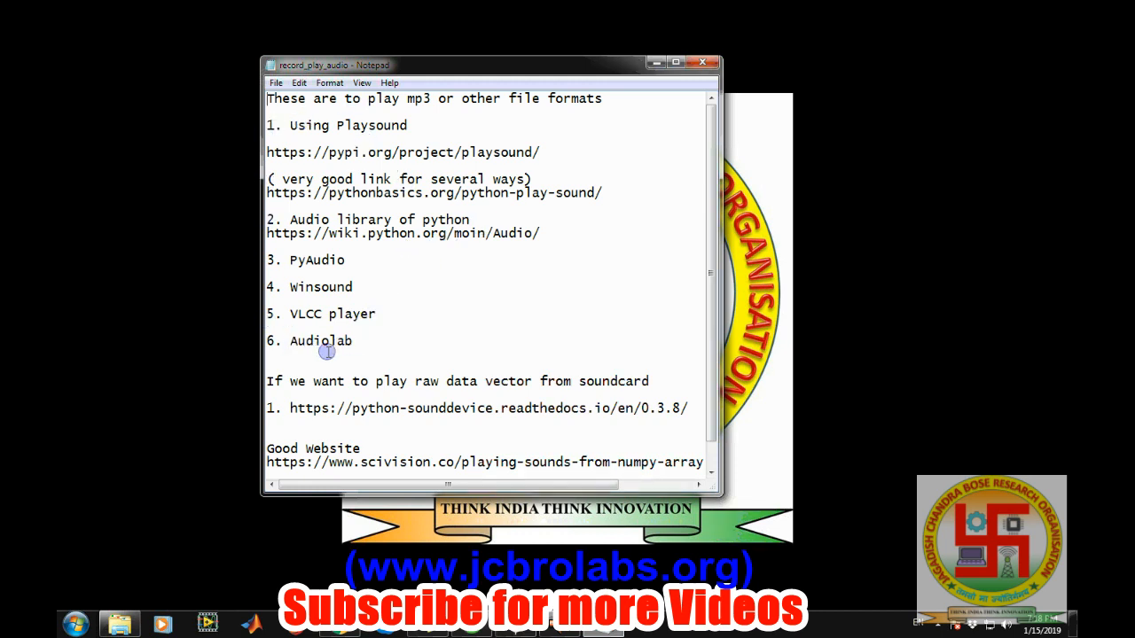
{"action": "mouse_move", "coordinate": [354, 347]}
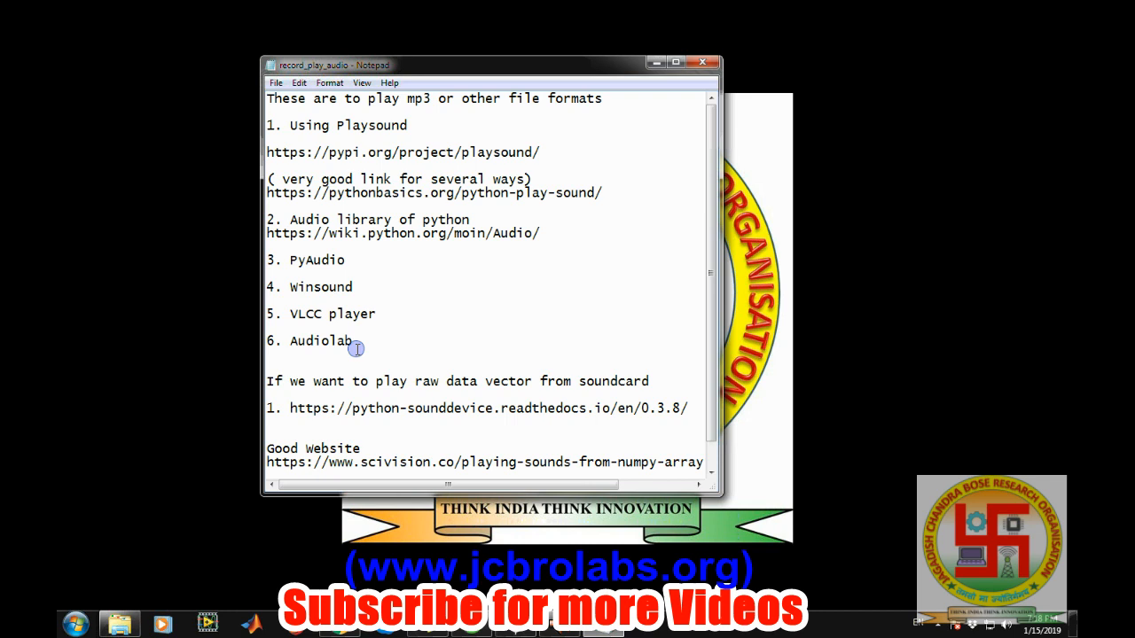
Step: Finish reading the Notepad notes on audio libraries and show Anaconda Navigator's Environments page
{"action": "scroll", "scroll_direction": "down", "scroll_amount": 3}
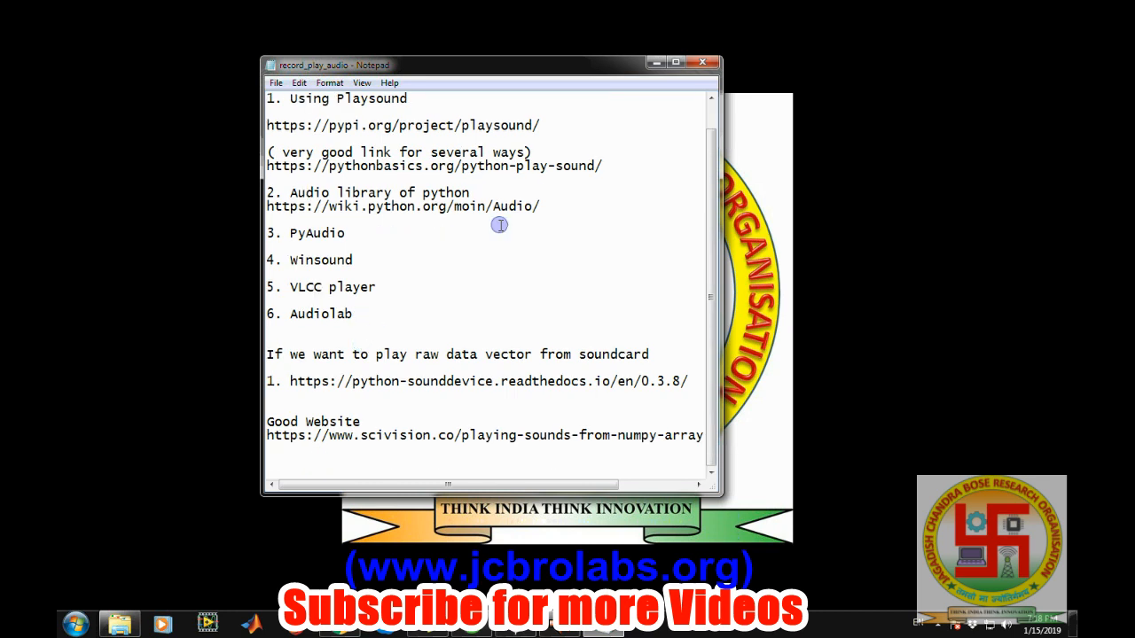
{"action": "left_click", "coordinate": [674, 62]}
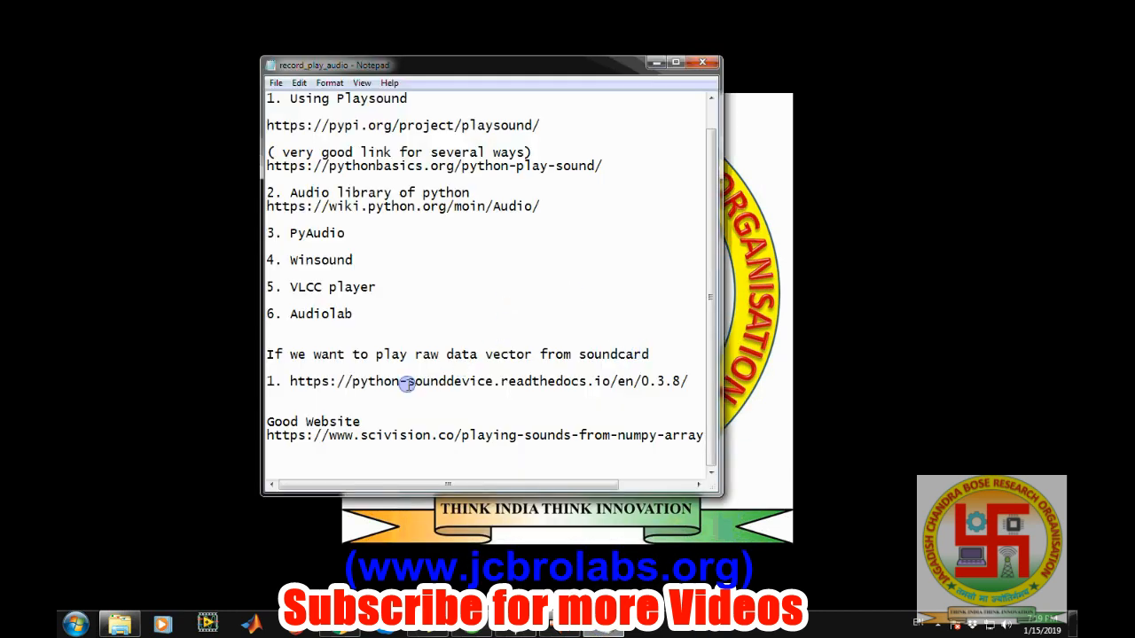
{"action": "double_click", "coordinate": [451, 382]}
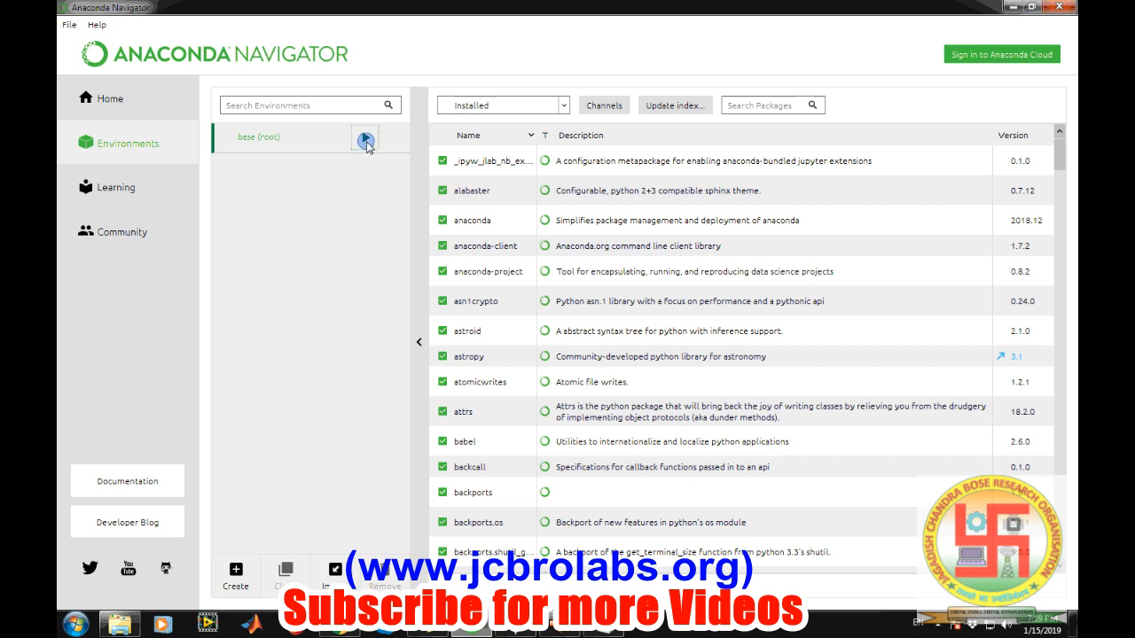
Step: Launch a command terminal from the base (root) environment
{"action": "left_click", "coordinate": [365, 139]}
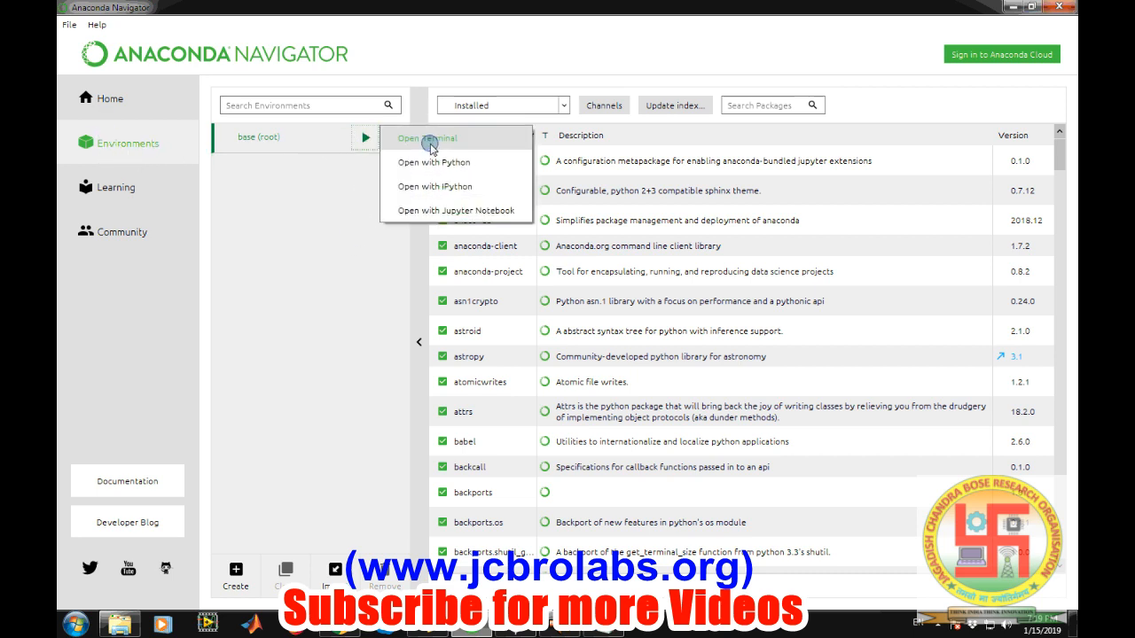
{"action": "left_click", "coordinate": [426, 139]}
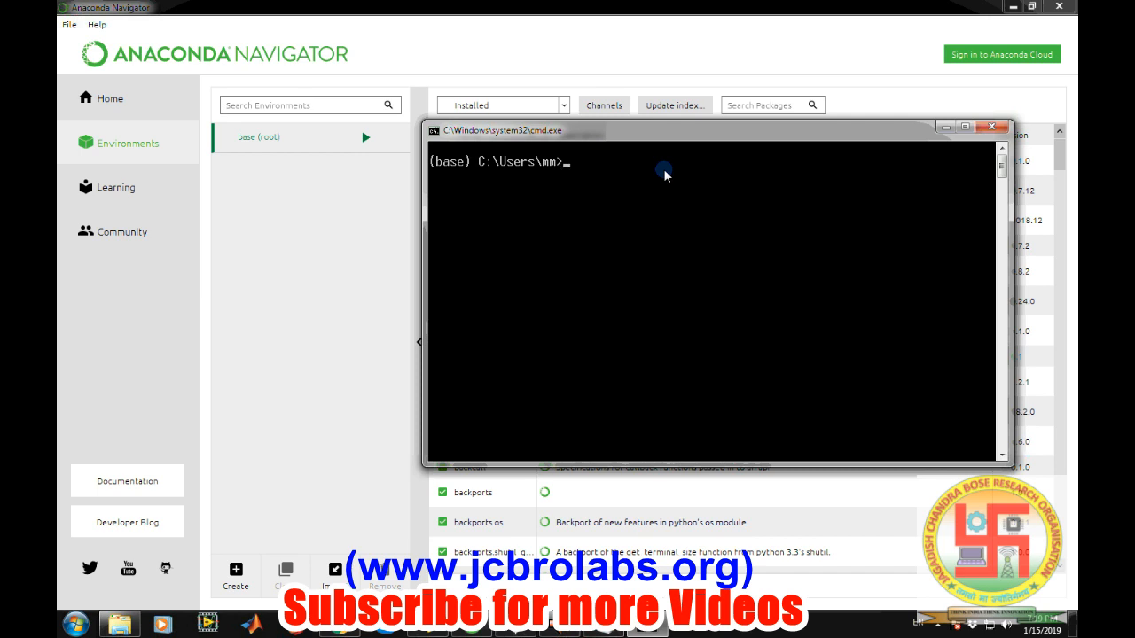
Step: Change into the Anaconda3 Scripts folder and run pip install sounddevice
{"action": "type", "text": "cd"}
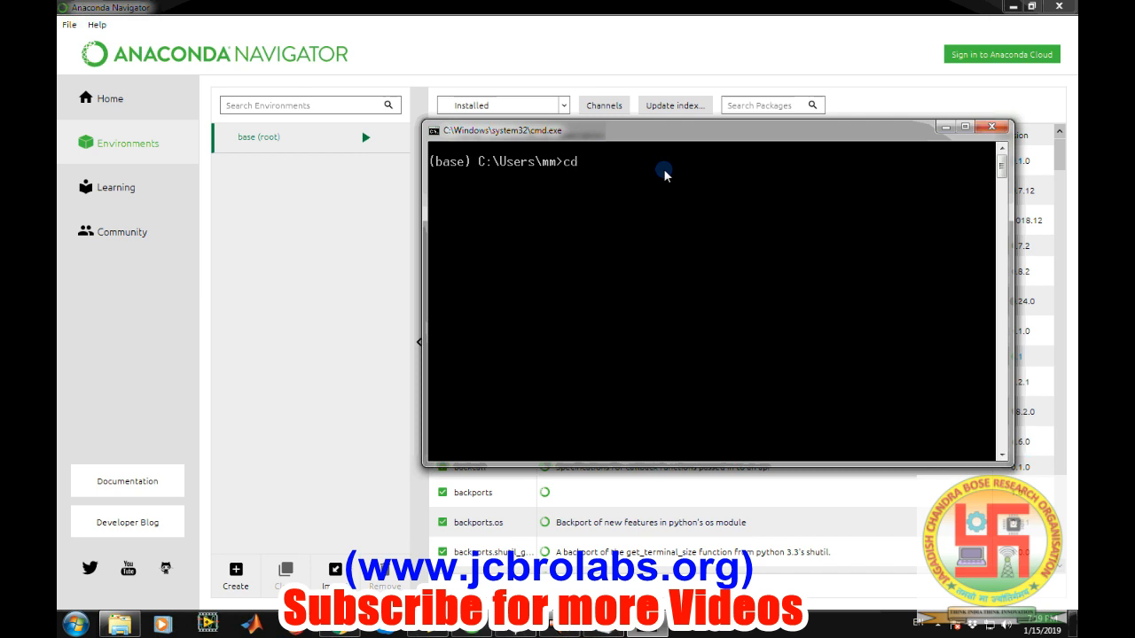
{"action": "type", "text": ".anaconda"}
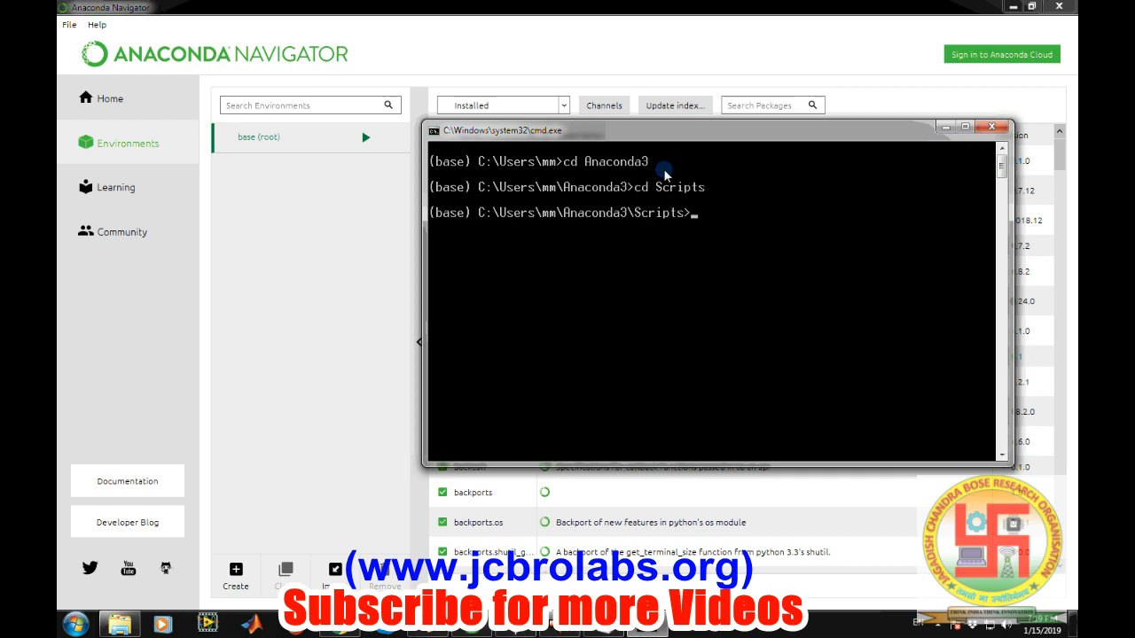
{"action": "type", "text": "pip"}
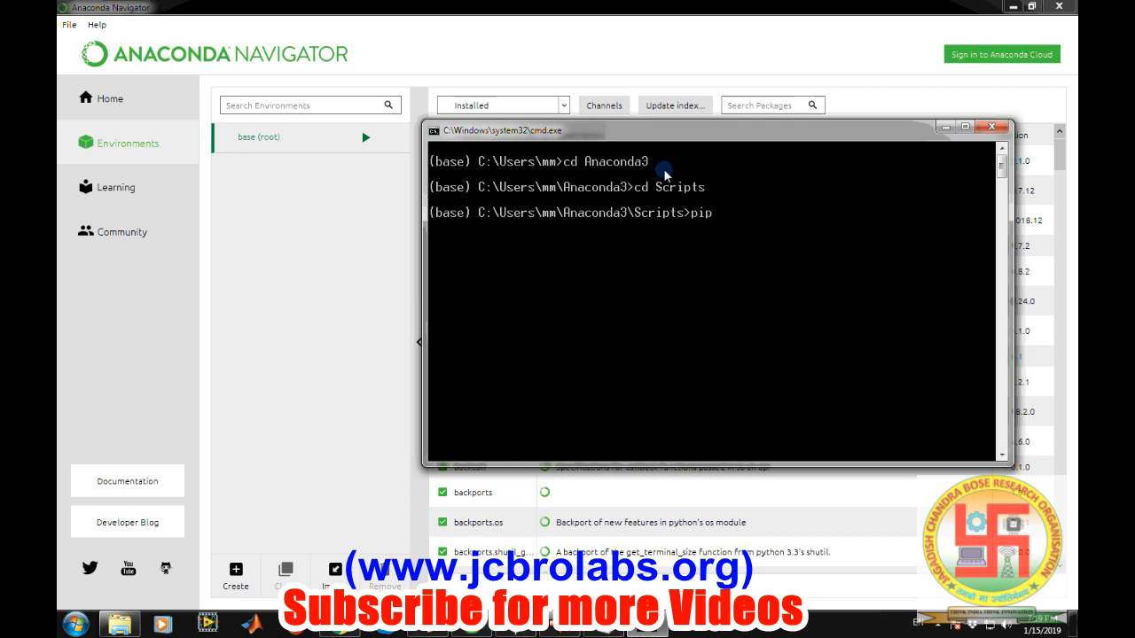
{"action": "type", "text": "install"}
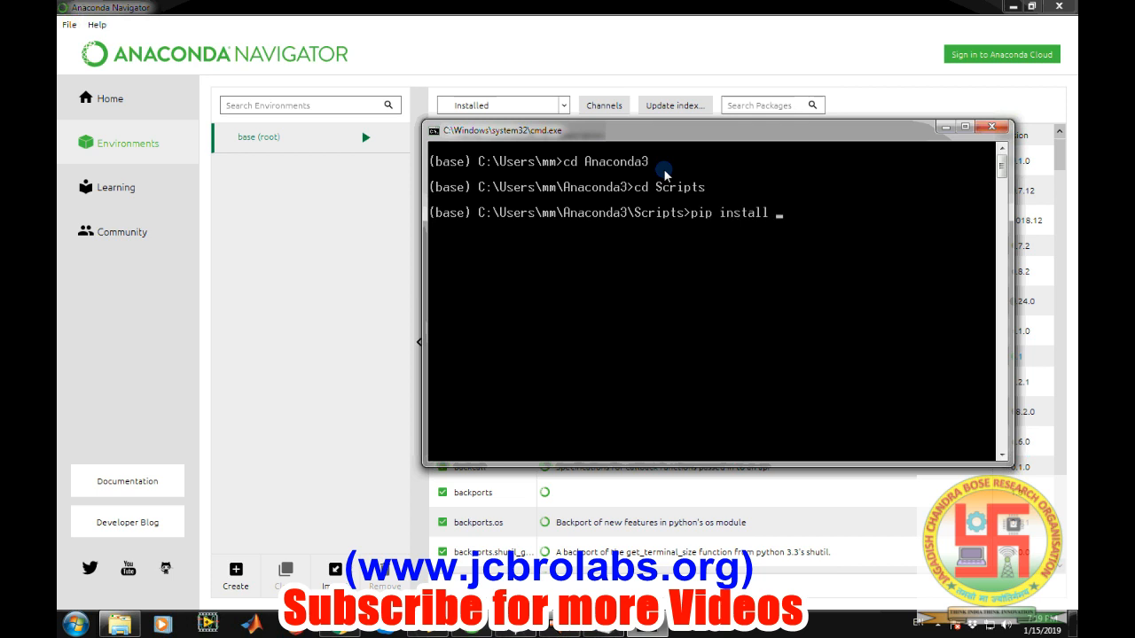
{"action": "type", "text": "sounddevc"}
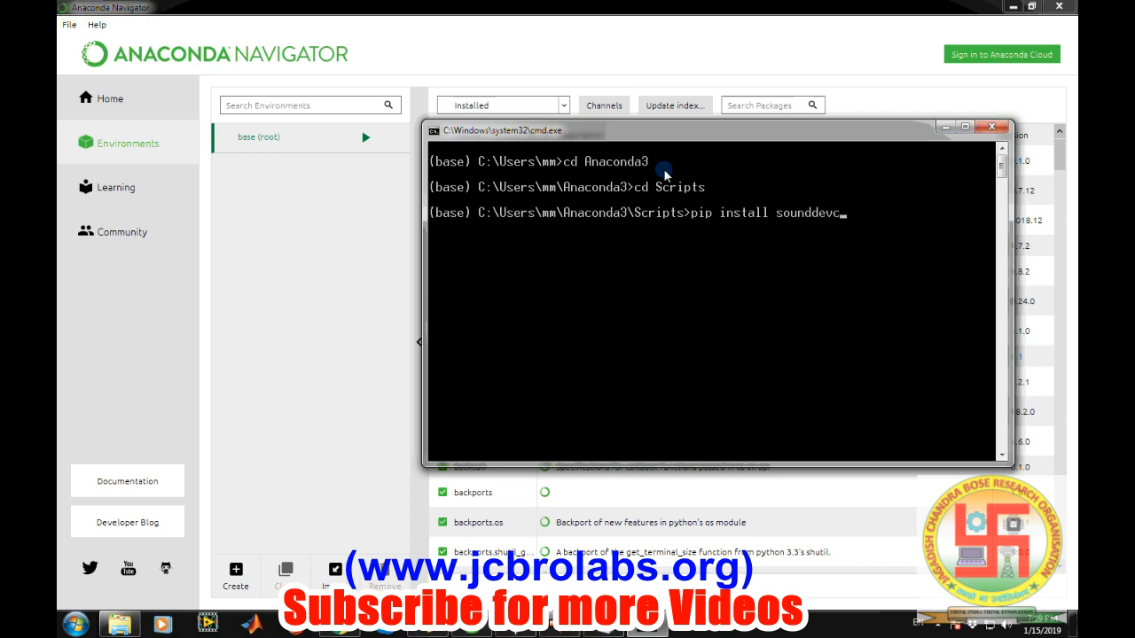
{"action": "type", "text": "e"}
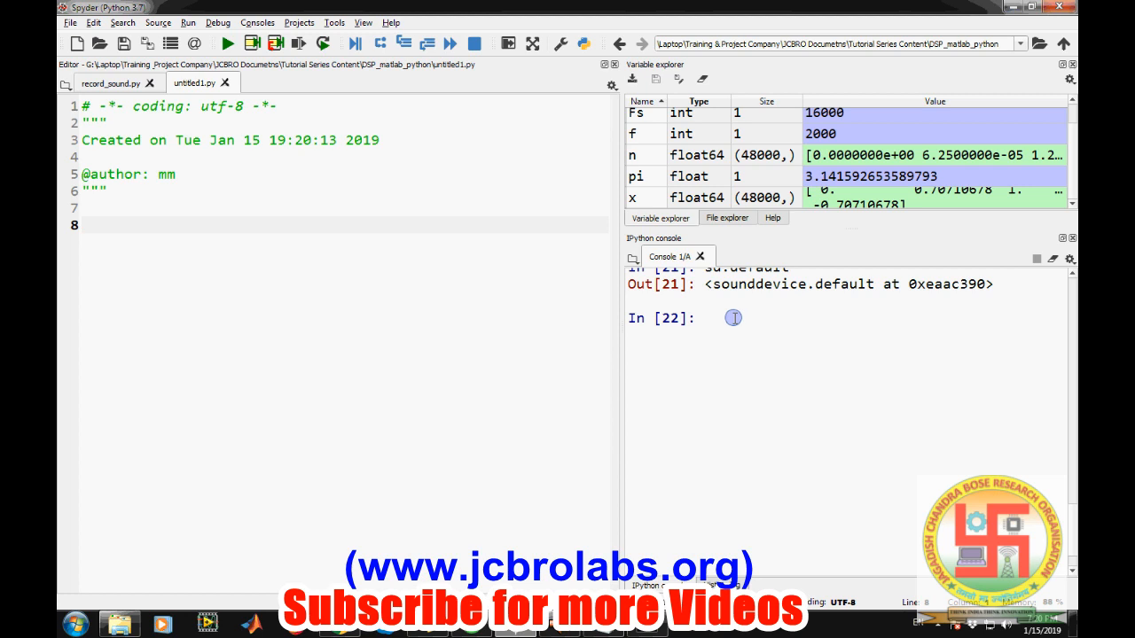
Step: Run import sounddevice as sd in the IPython console, then place the cursor on line 8
{"action": "type", "text": "import sou"}
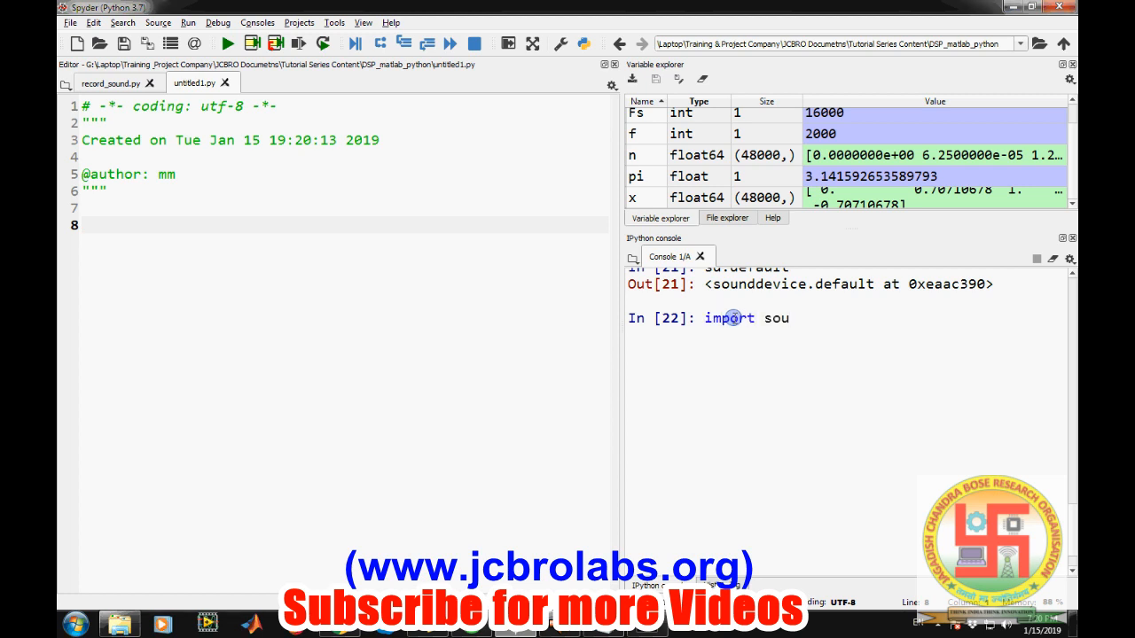
{"action": "type", "text": "nddevice as sd"}
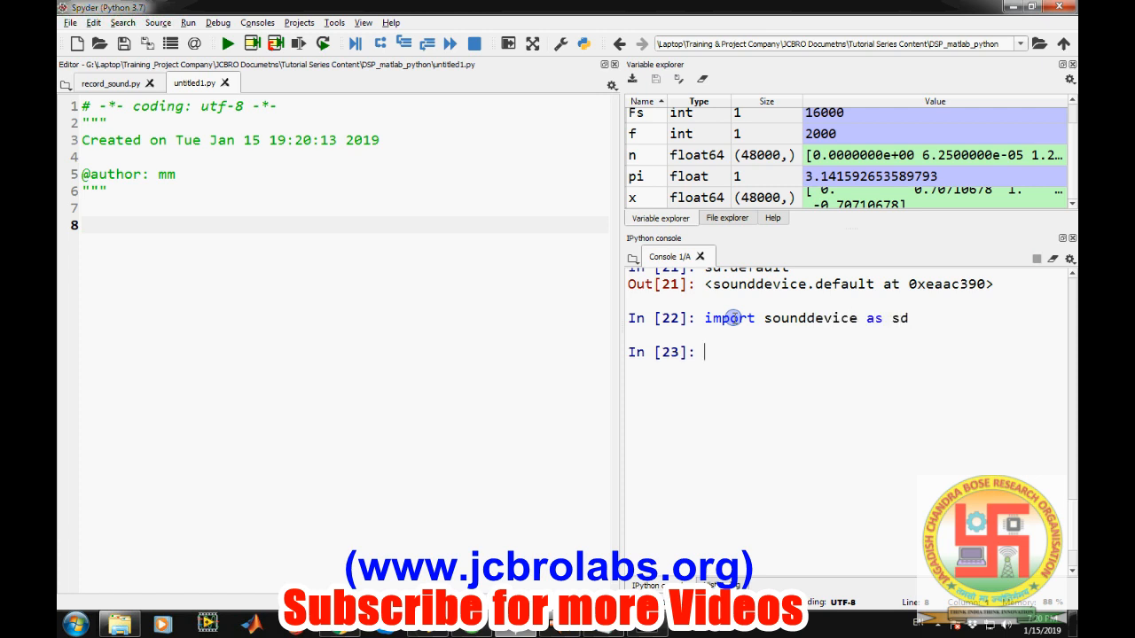
{"action": "mouse_move", "coordinate": [116, 119]}
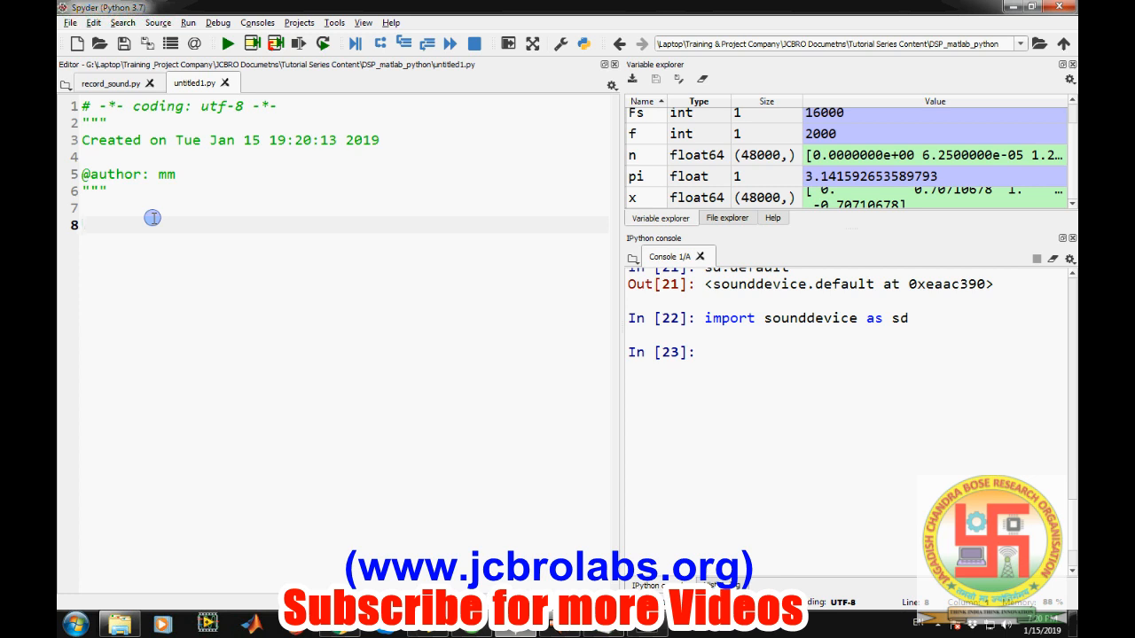
{"action": "left_click", "coordinate": [82, 224]}
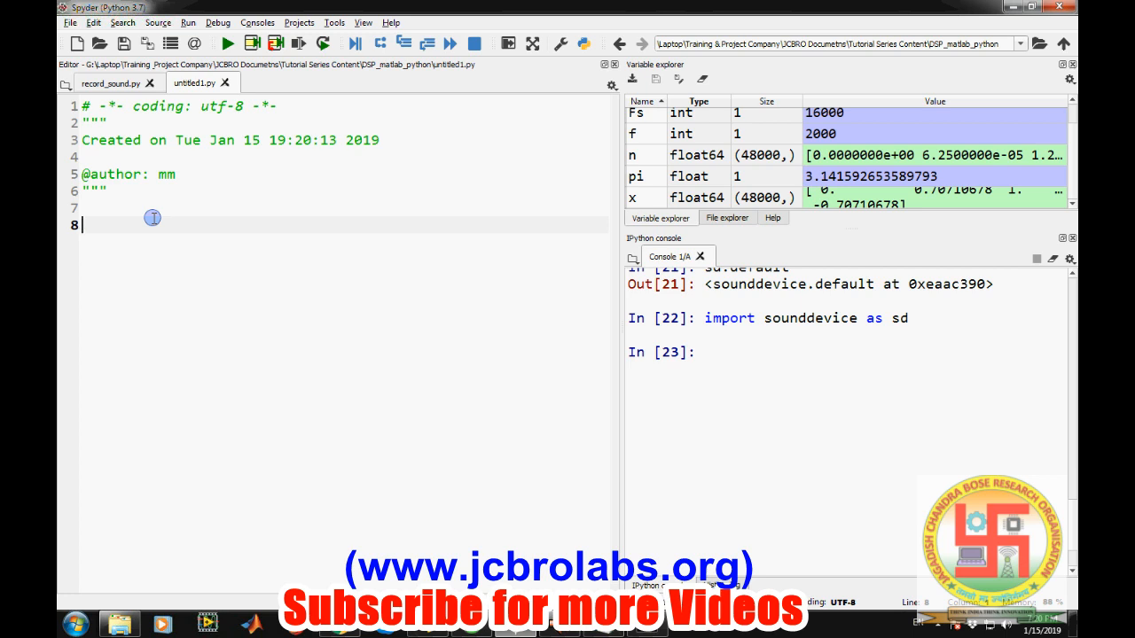
Step: Write the script lines import sounddevice as sd and import numpy as np
{"action": "type", "text": "import"}
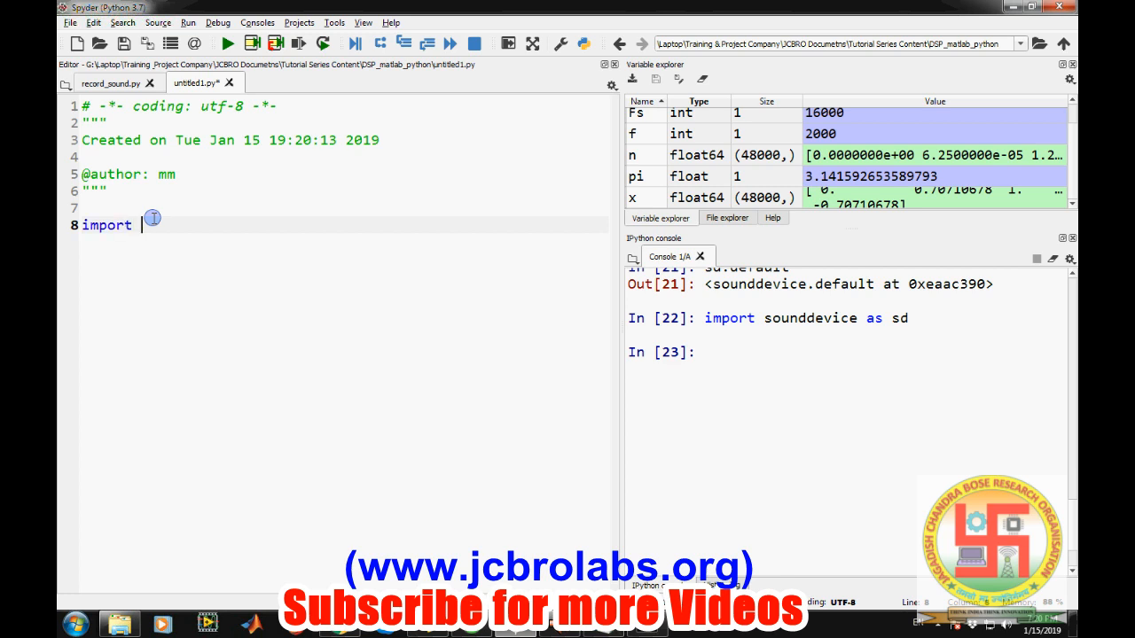
{"action": "type", "text": "sounddev"}
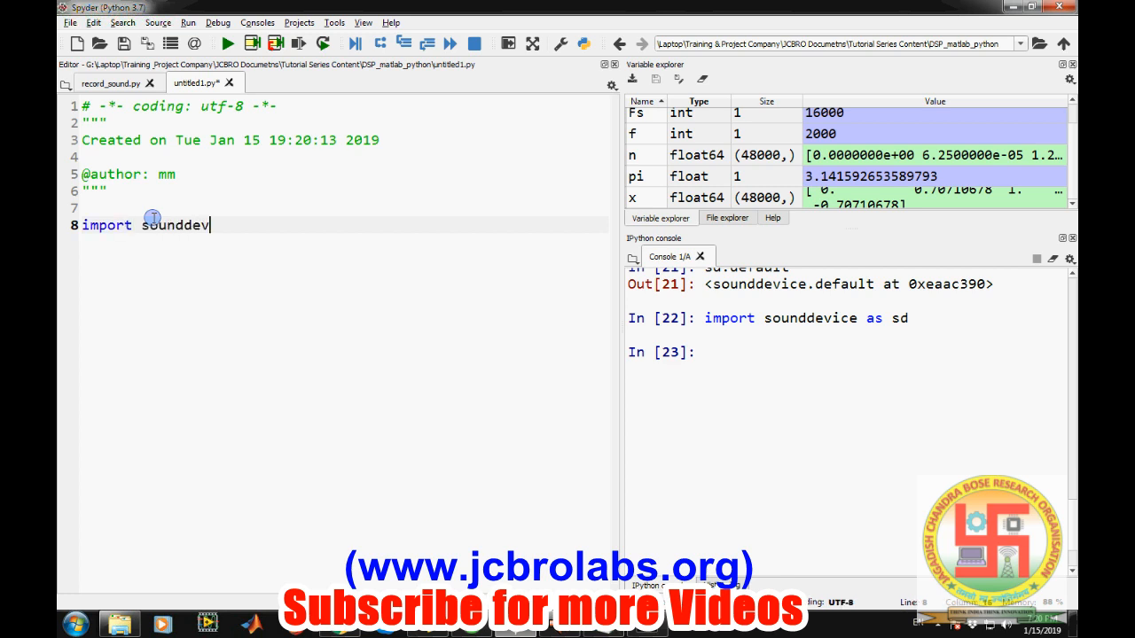
{"action": "type", "text": "ice"}
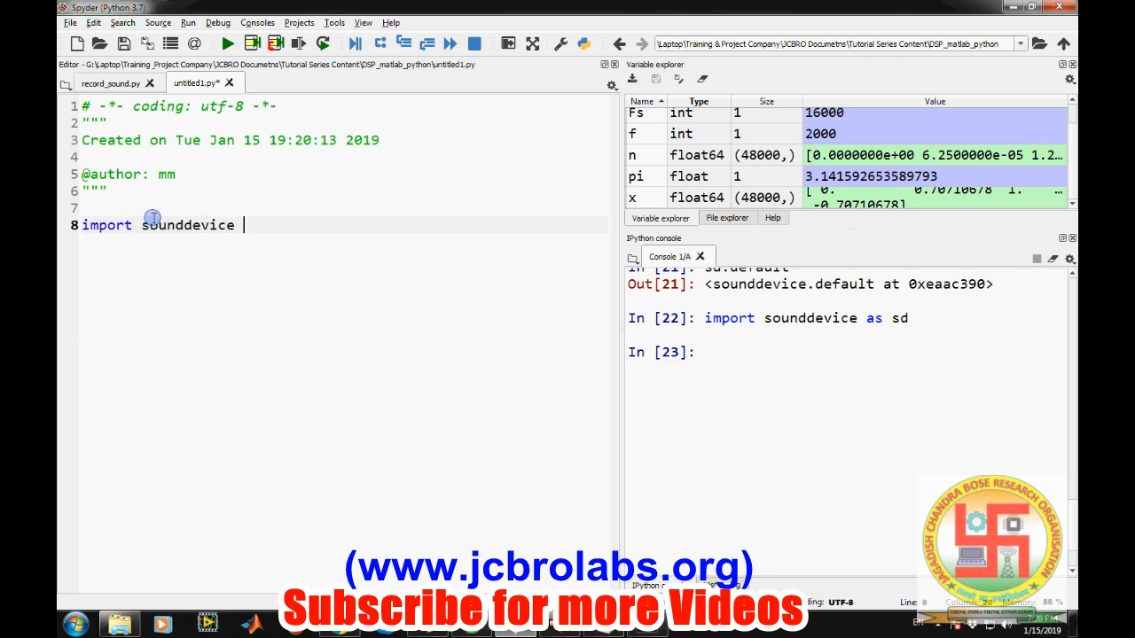
{"action": "type", "text": "as sd"}
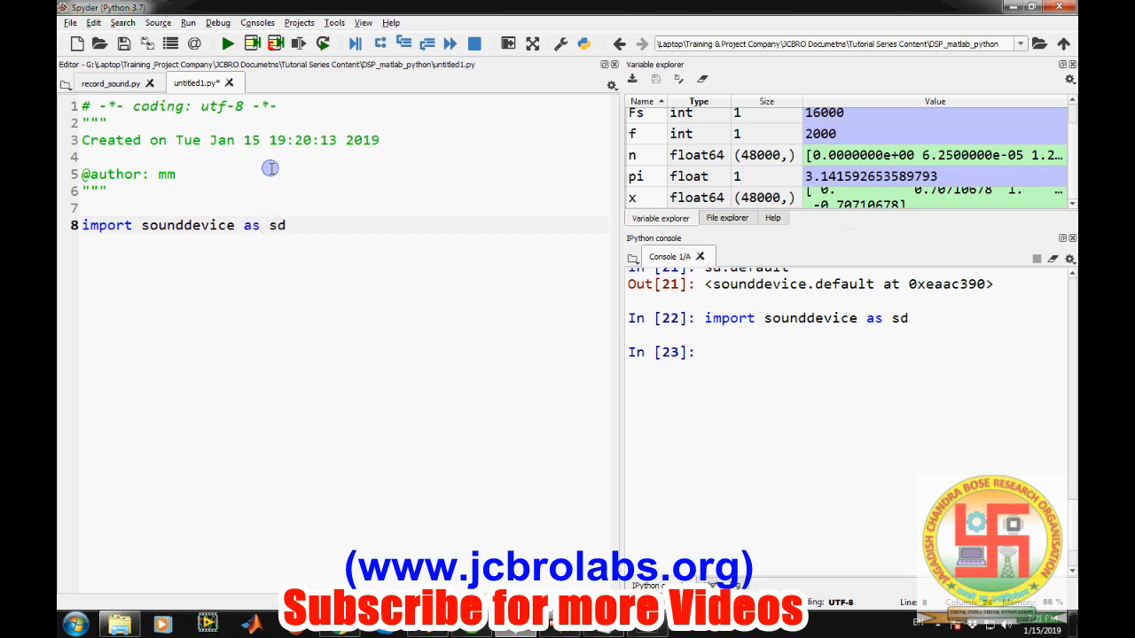
{"action": "type", "text": "import nu"}
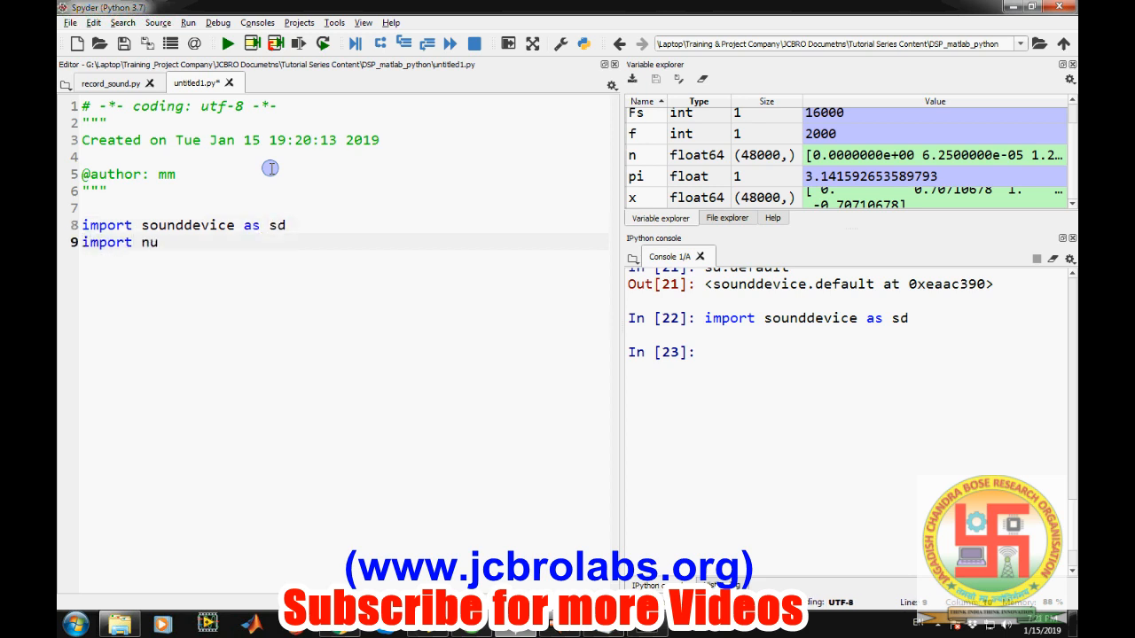
{"action": "type", "text": "mpy as np"}
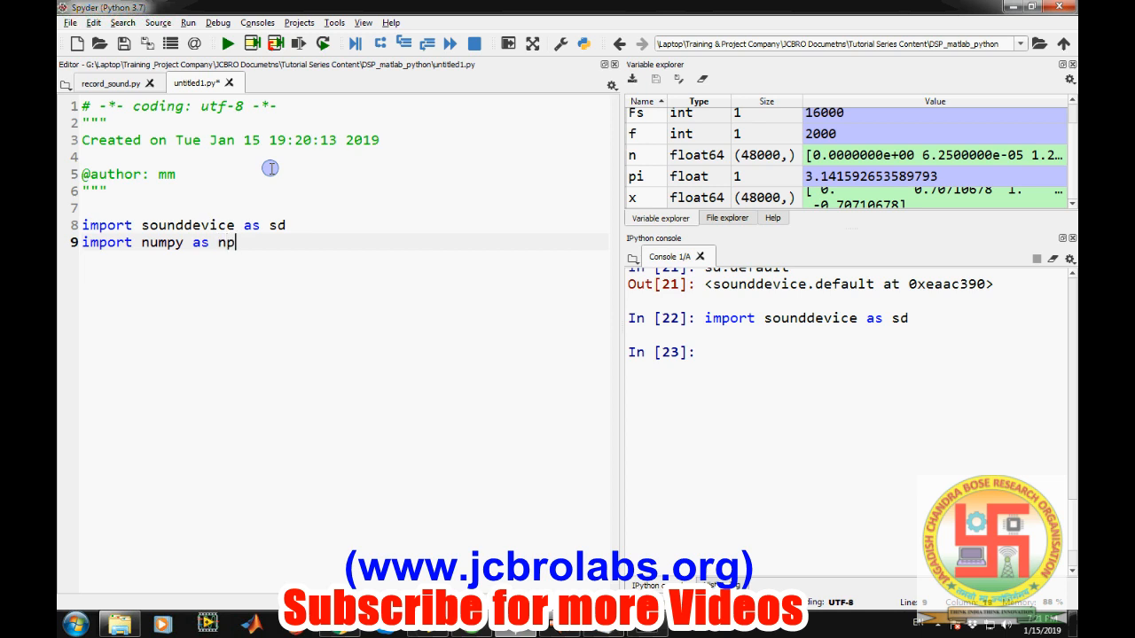
{"action": "key", "text": "enter"}
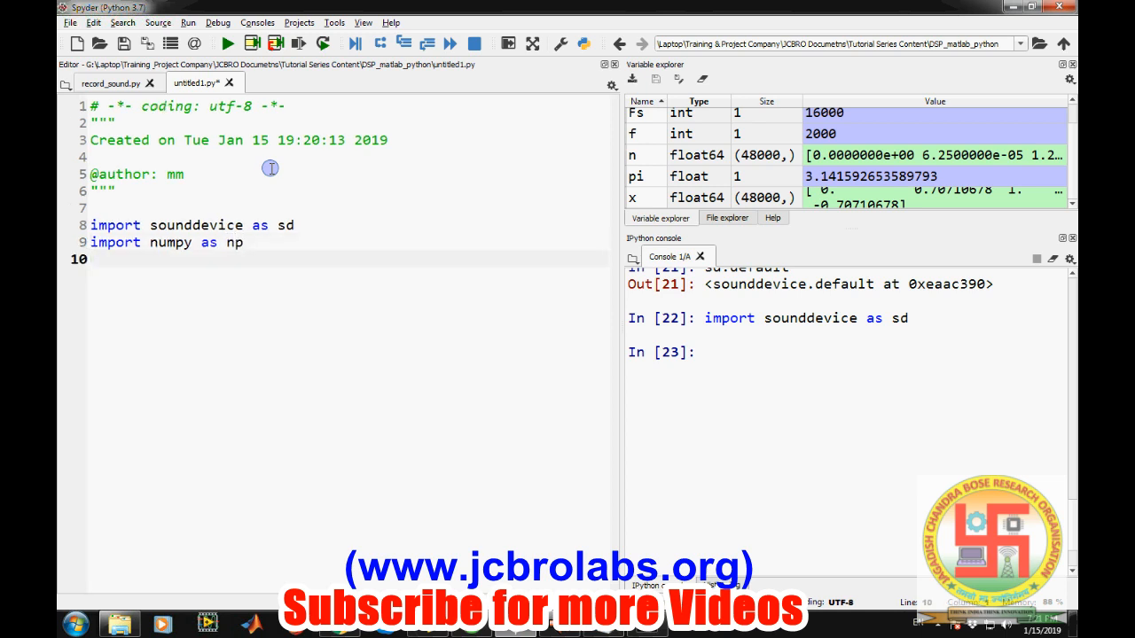
Step: Add the line from math import pi
{"action": "type", "text": "from"}
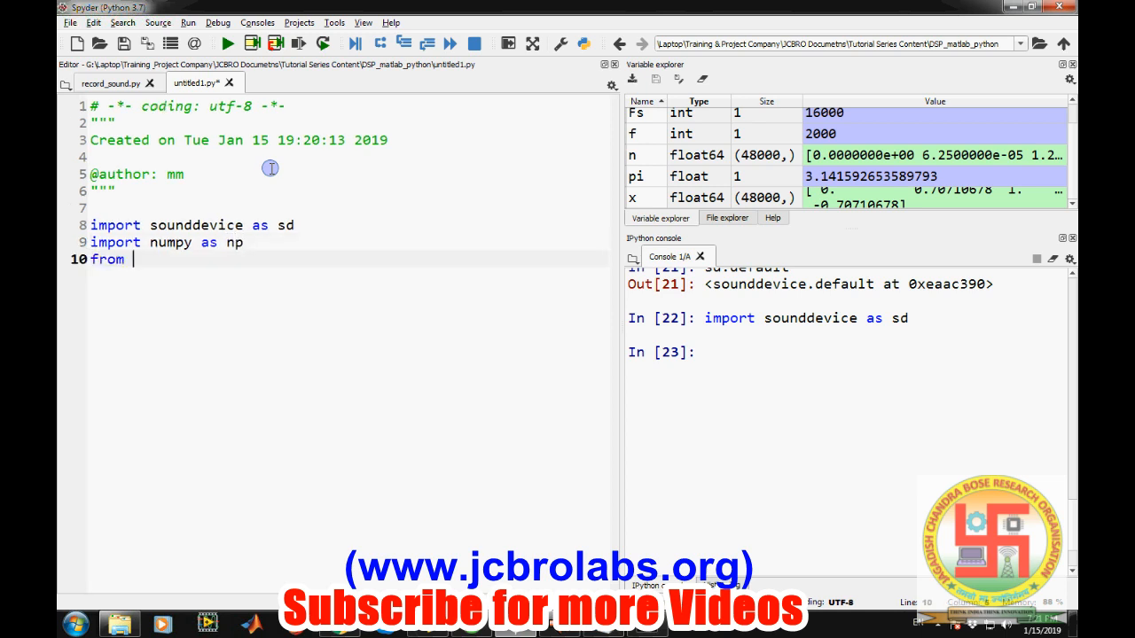
{"action": "type", "text": "math"}
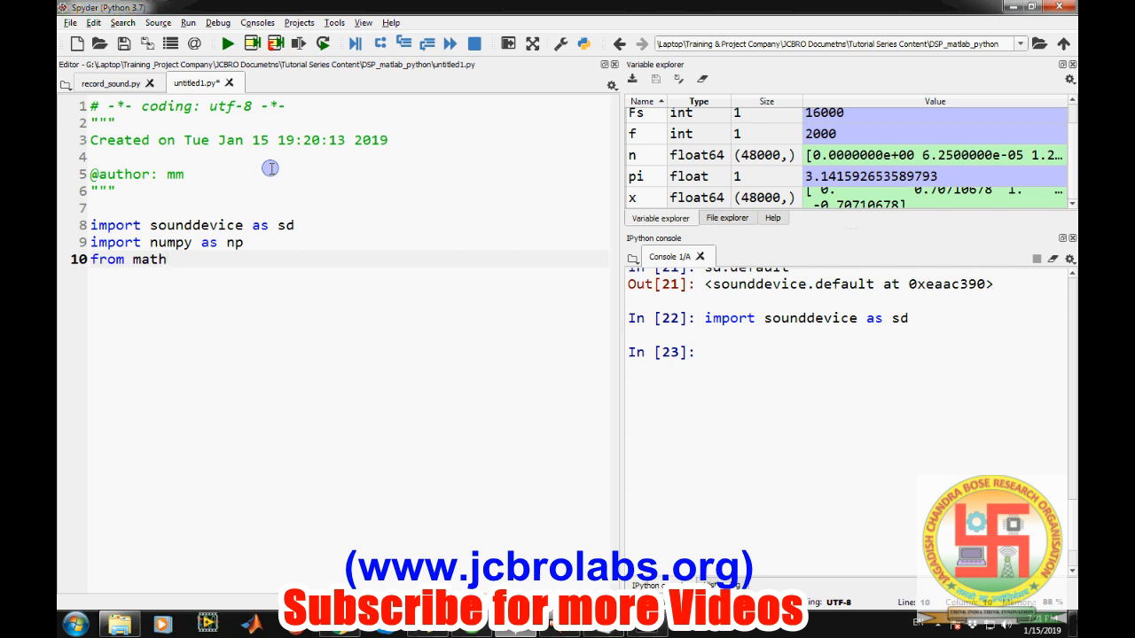
{"action": "type", "text": "i"}
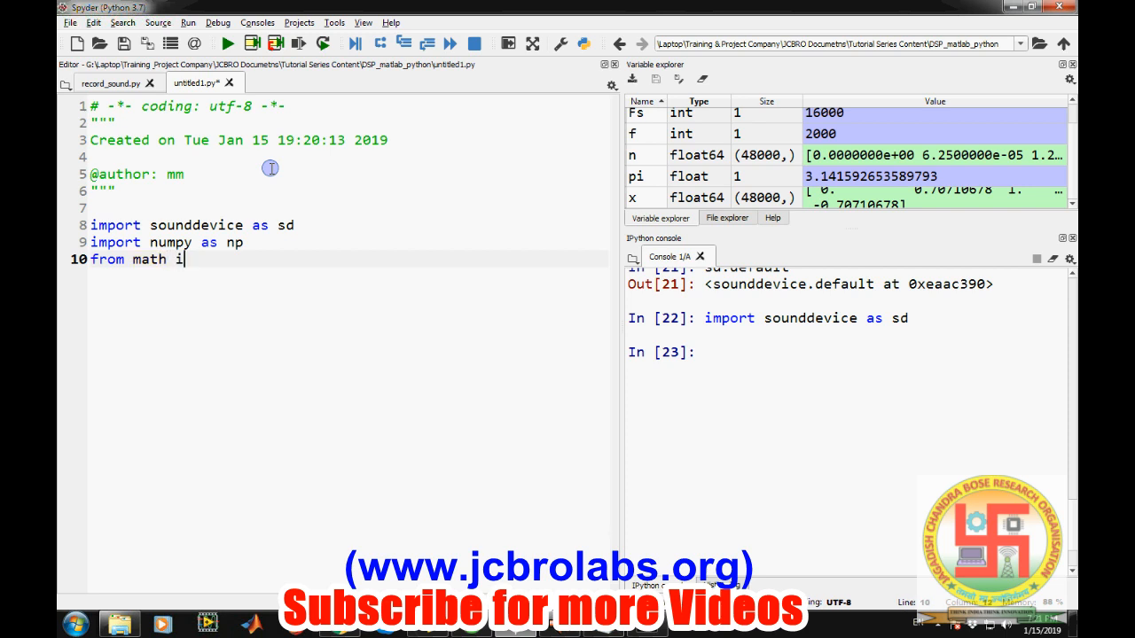
{"action": "type", "text": "mport"}
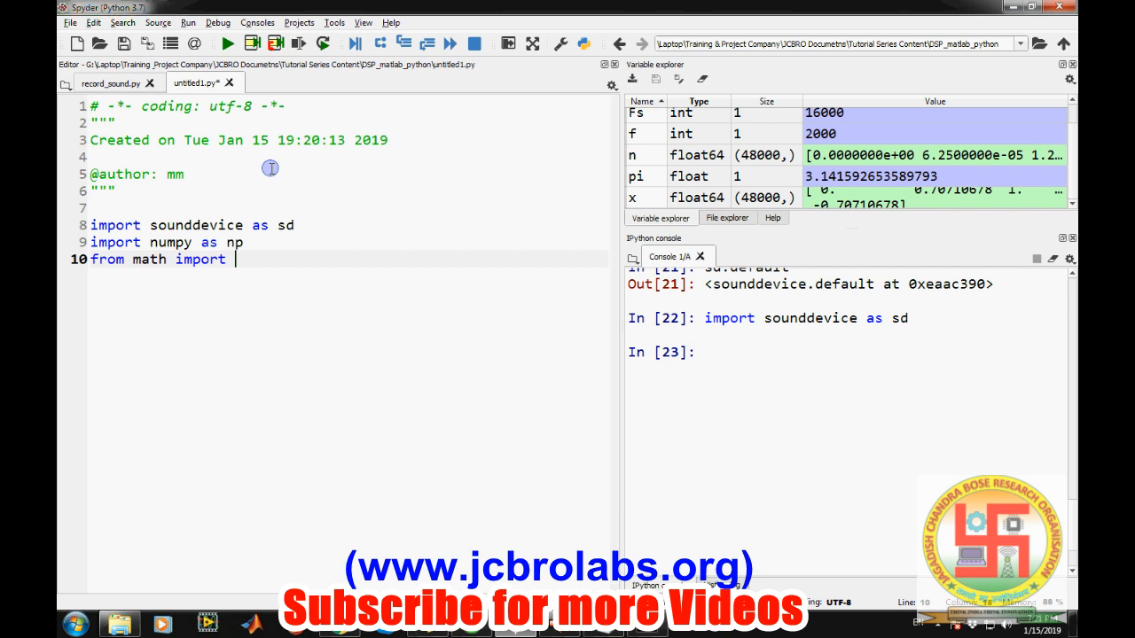
{"action": "type", "text": "pi"}
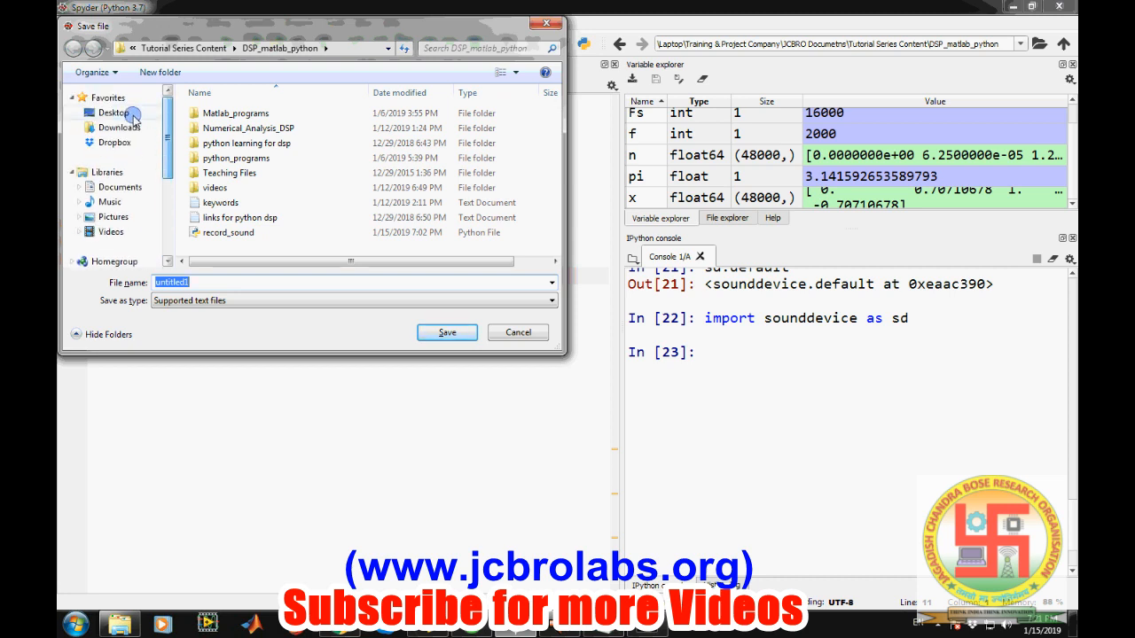
Step: Save the script to the Desktop as play_sound_python.py
{"action": "left_click", "coordinate": [113, 113]}
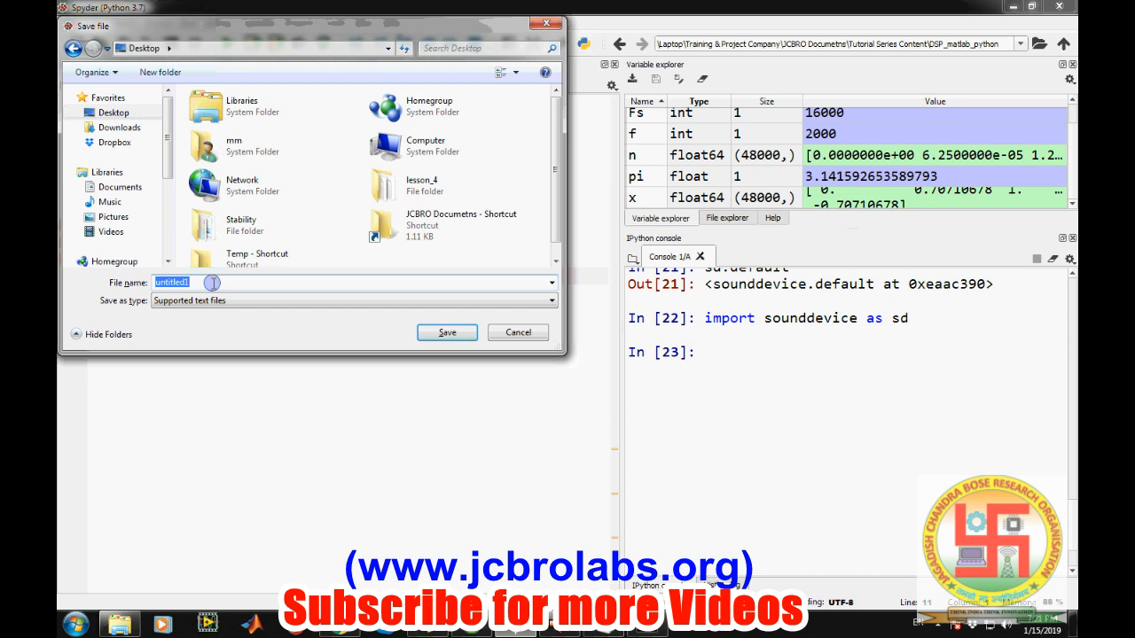
{"action": "type", "text": "pi"}
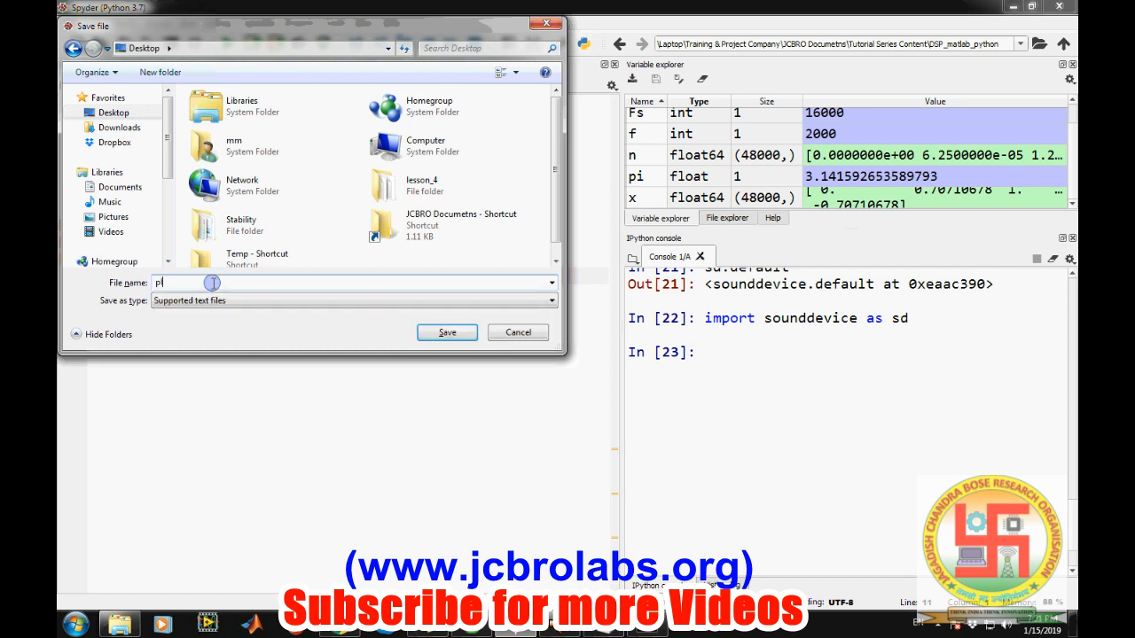
{"action": "type", "text": "lay_sound_python"}
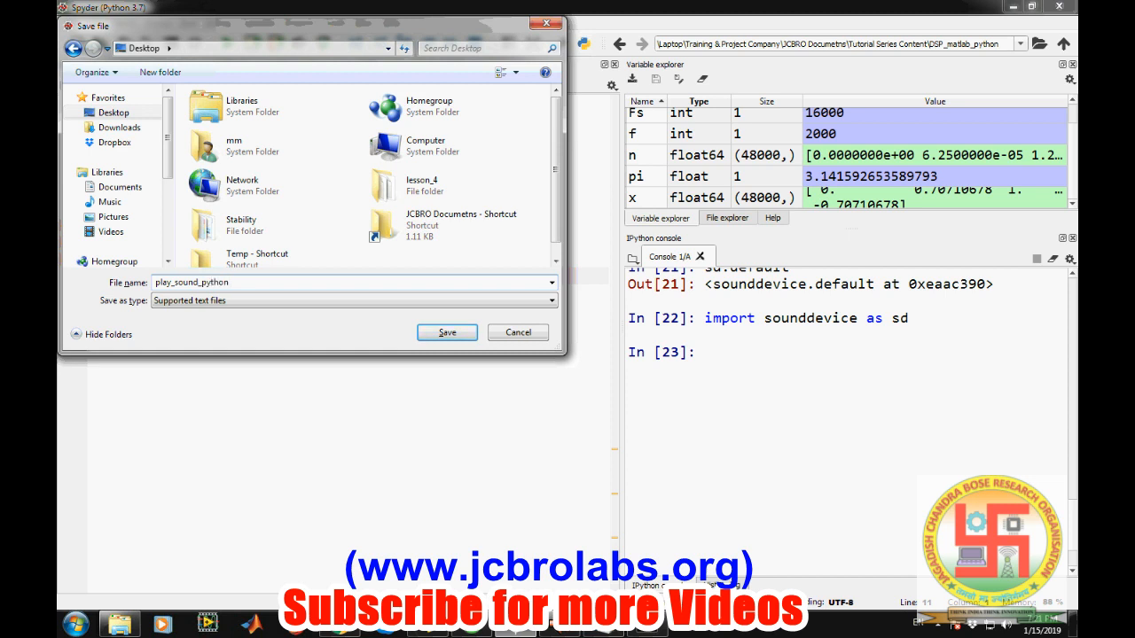
{"action": "left_click", "coordinate": [447, 332]}
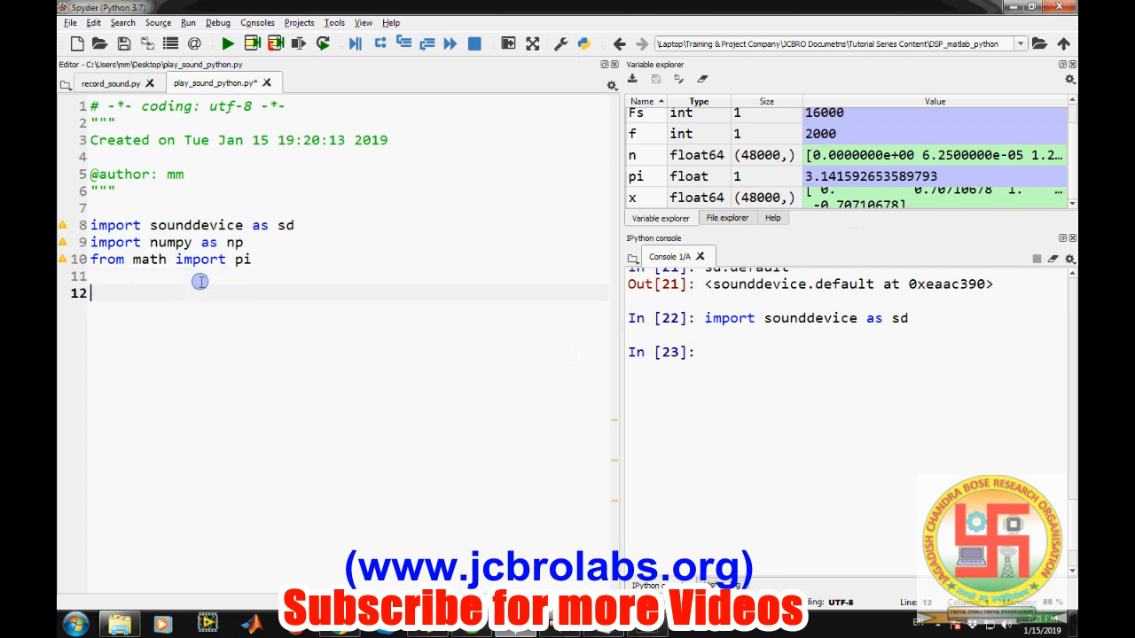
Step: Start a comment line below the imports
{"action": "type", "text": "#"}
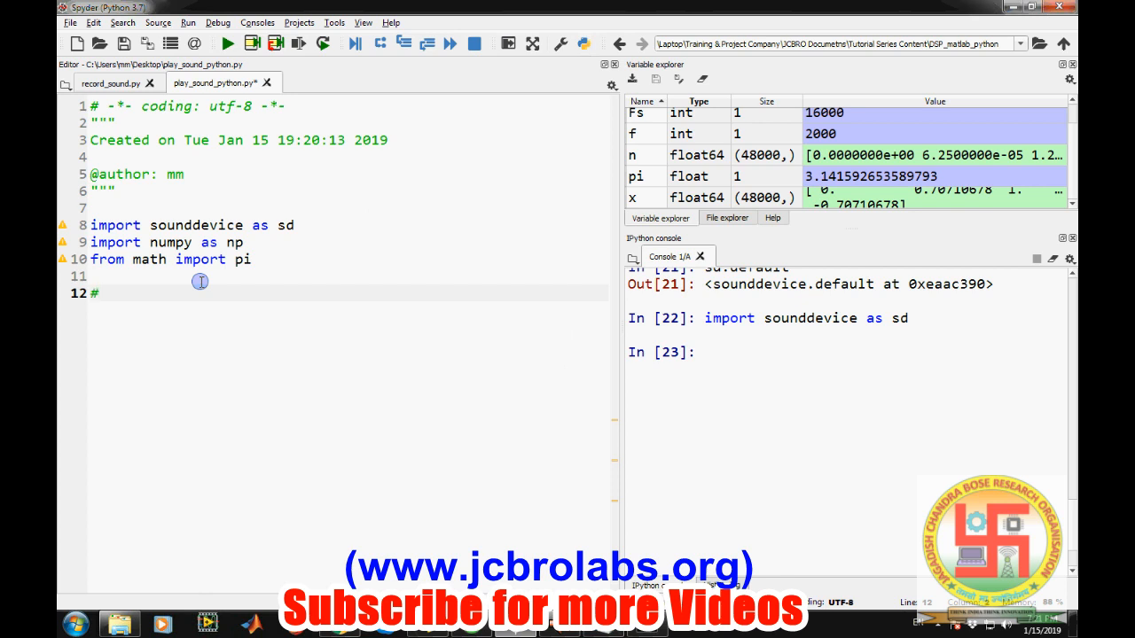
{"action": "mouse_move", "coordinate": [245, 146]}
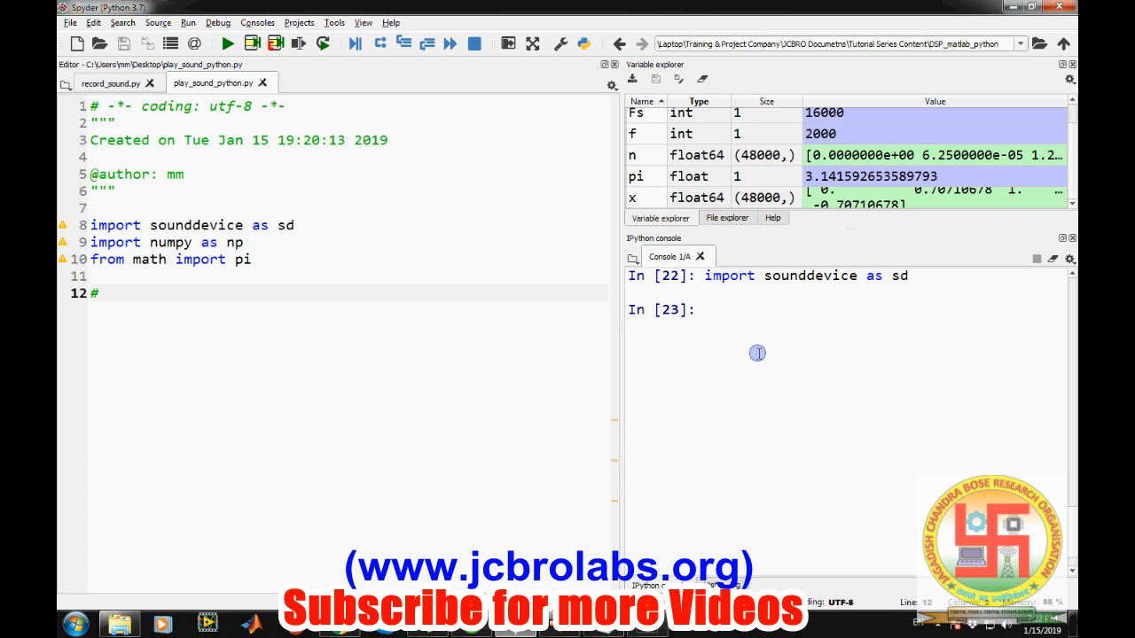
{"action": "mouse_move", "coordinate": [621, 330]}
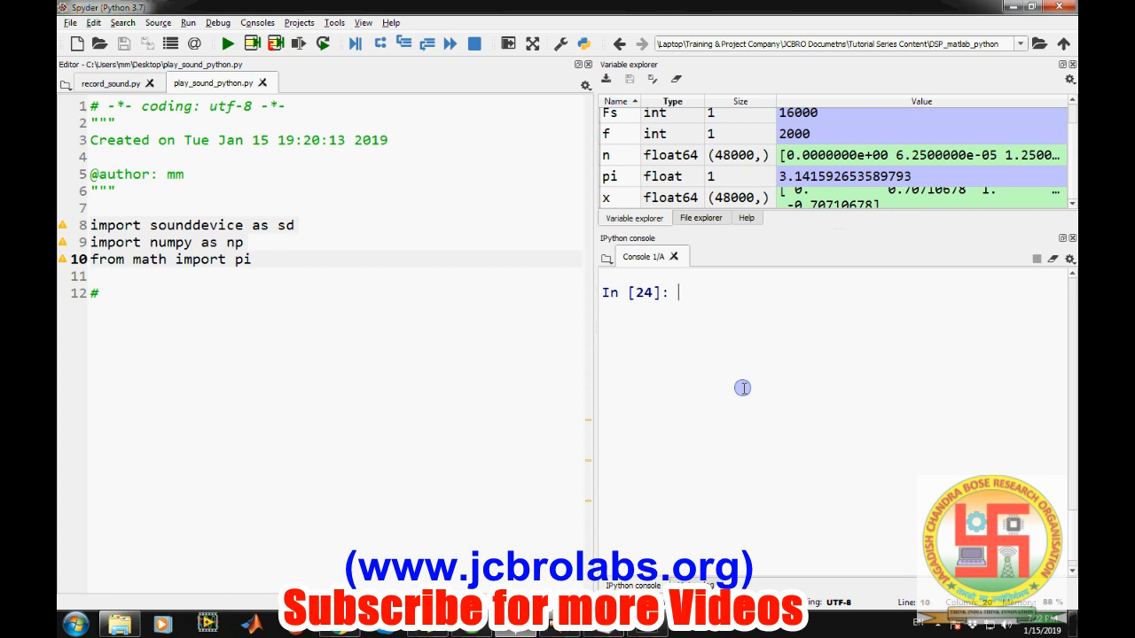
Step: Run sd.query_devices() in the console and point out the speaker and microphone channel counts
{"action": "type", "text": "sd"}
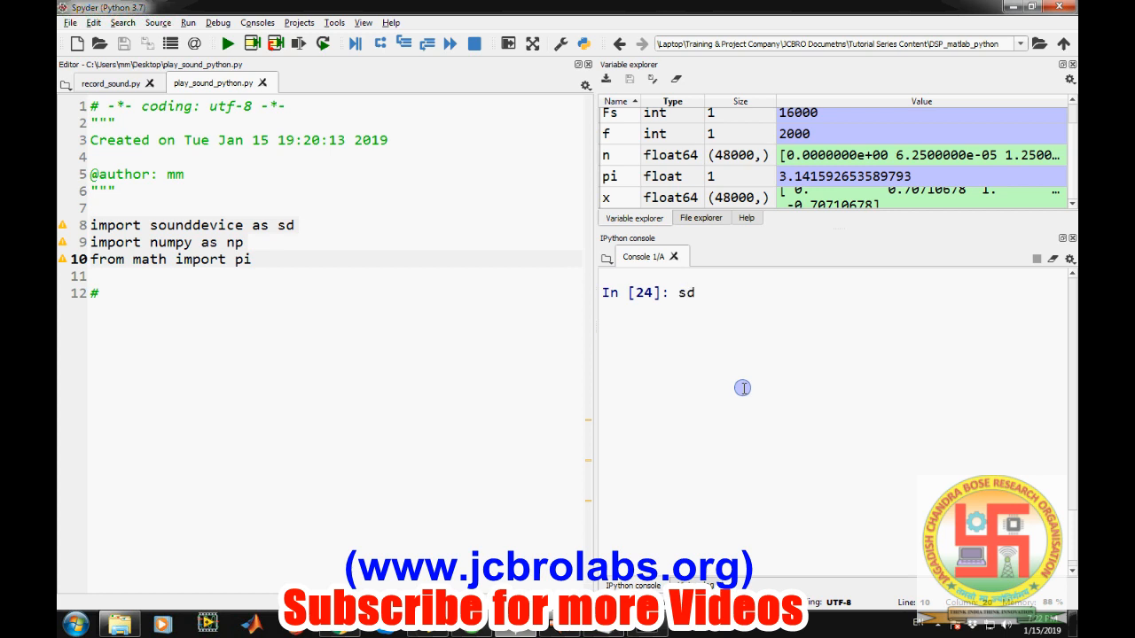
{"action": "type", "text": "."}
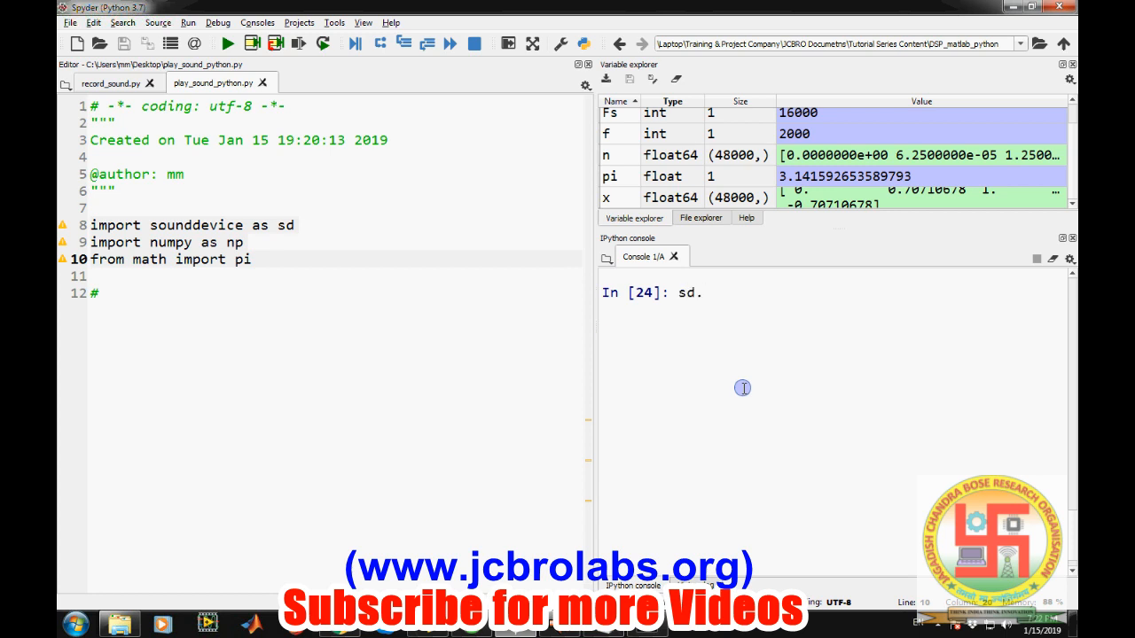
{"action": "type", "text": "q"}
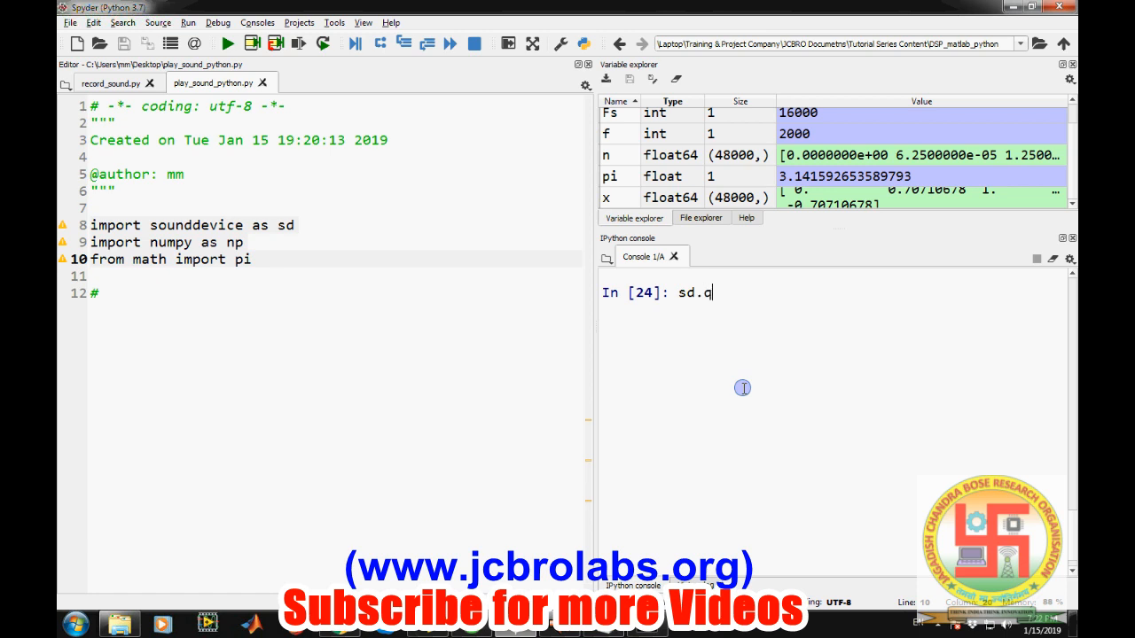
{"action": "type", "text": "uery_dev"}
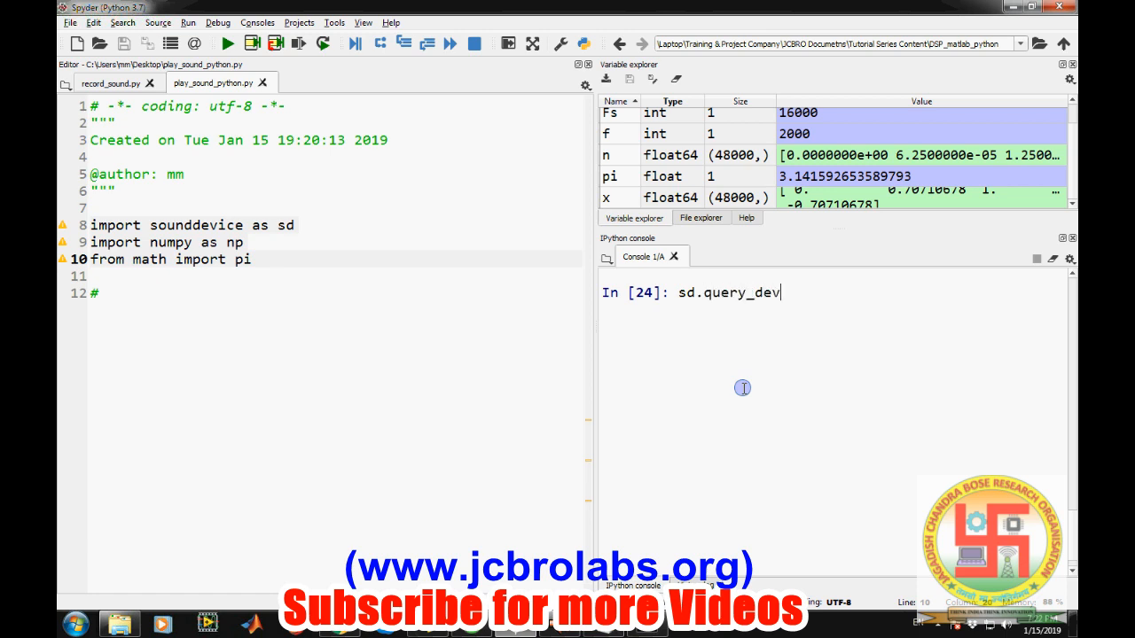
{"action": "type", "text": "ices()"}
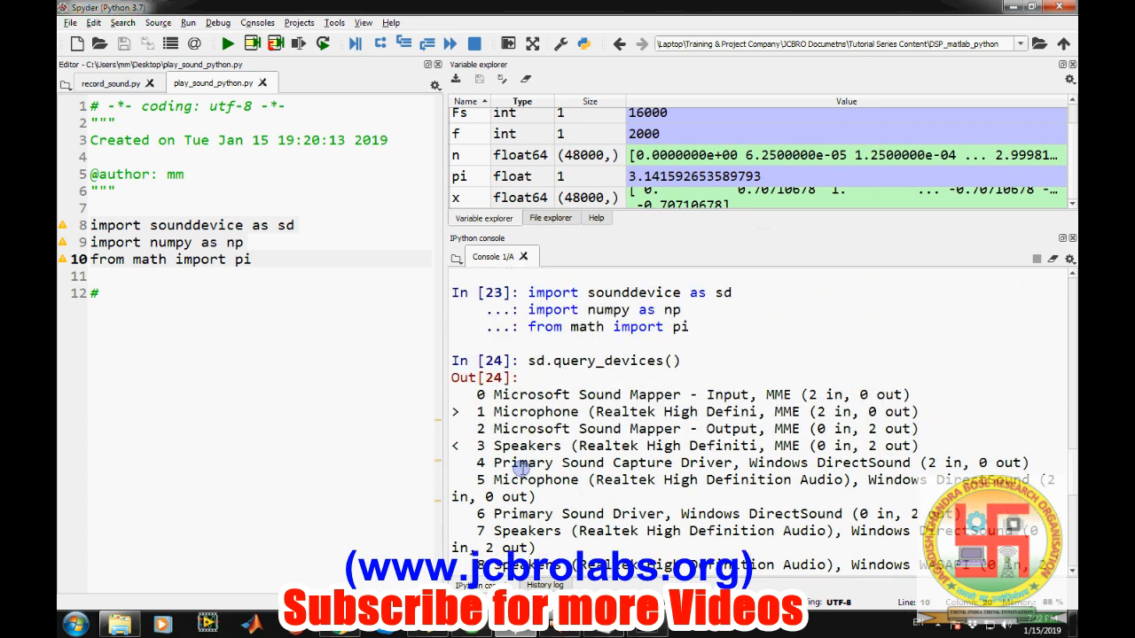
{"action": "double_click", "coordinate": [535, 411]}
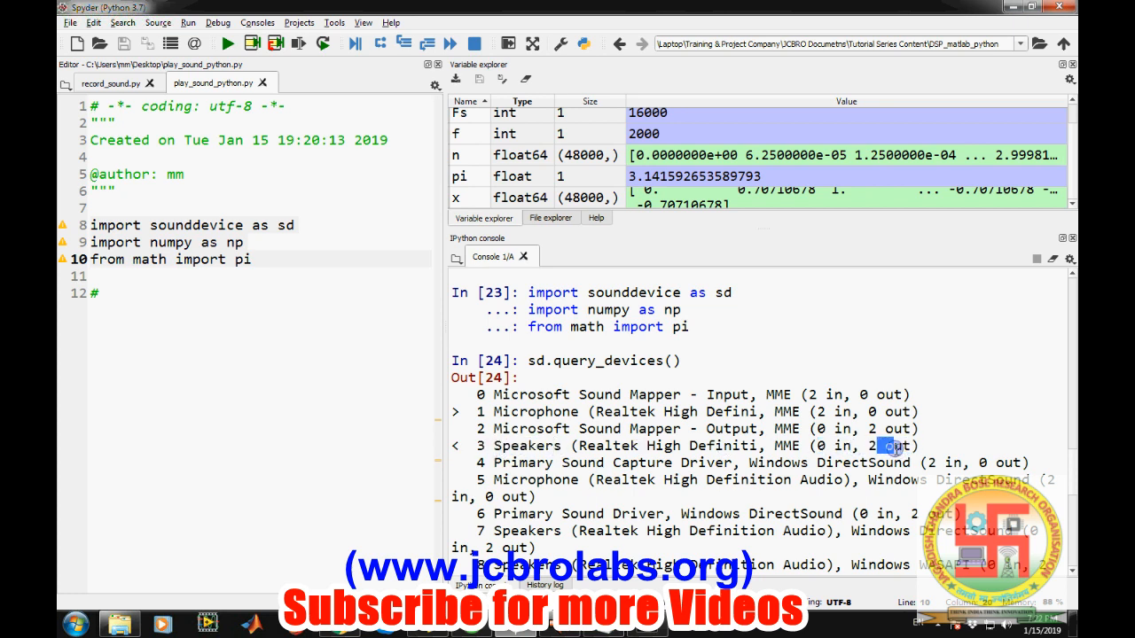
{"action": "double_click", "coordinate": [550, 412]}
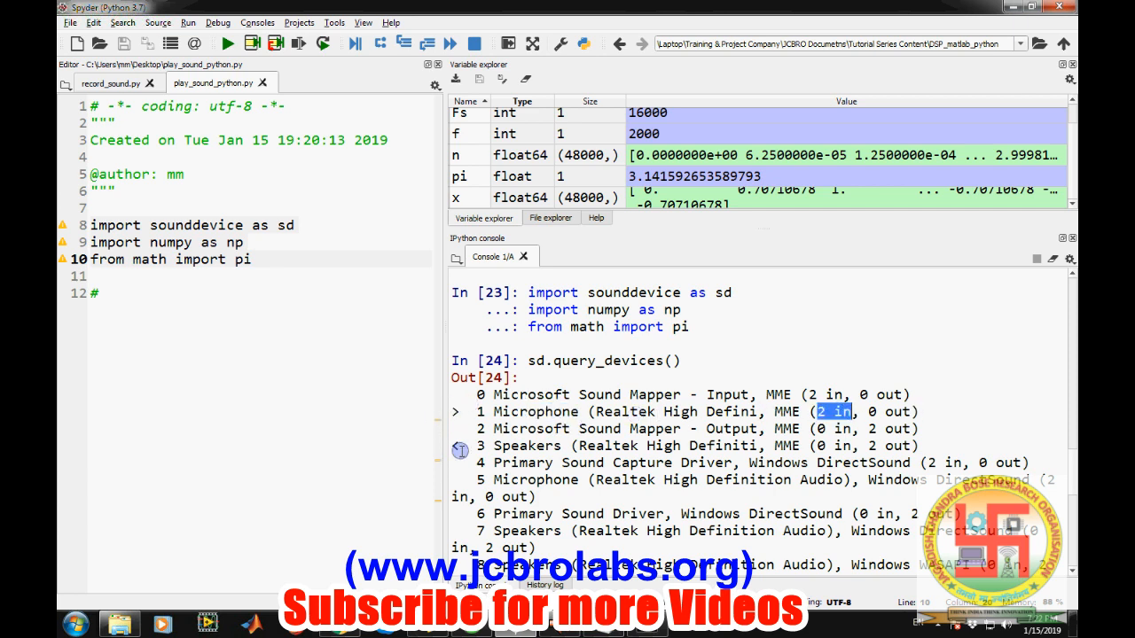
{"action": "scroll", "scroll_direction": "down", "scroll_amount": 3}
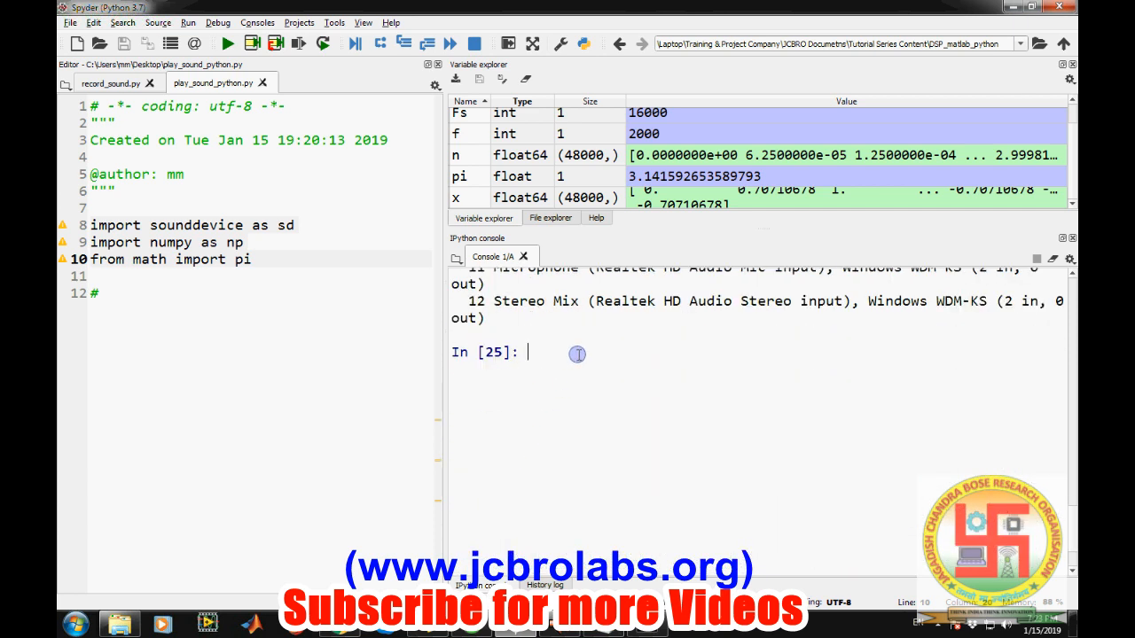
Step: Run sd.default.device in the console, checking record_sound.py for the syntax, getting [1, 3]
{"action": "type", "text": "sd."}
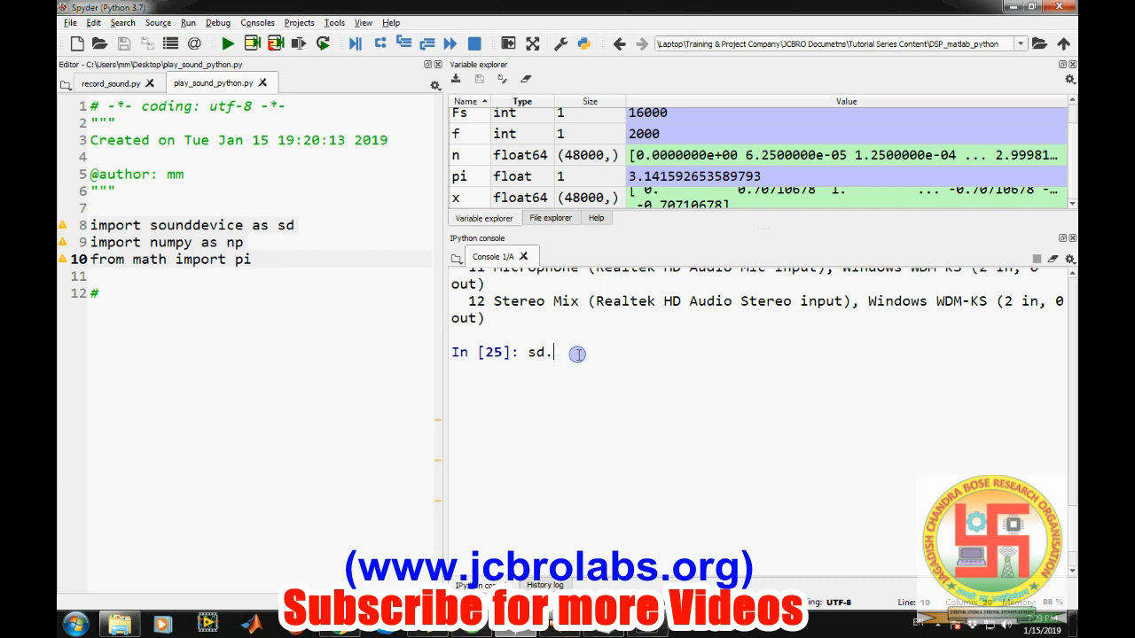
{"action": "type", "text": "def"}
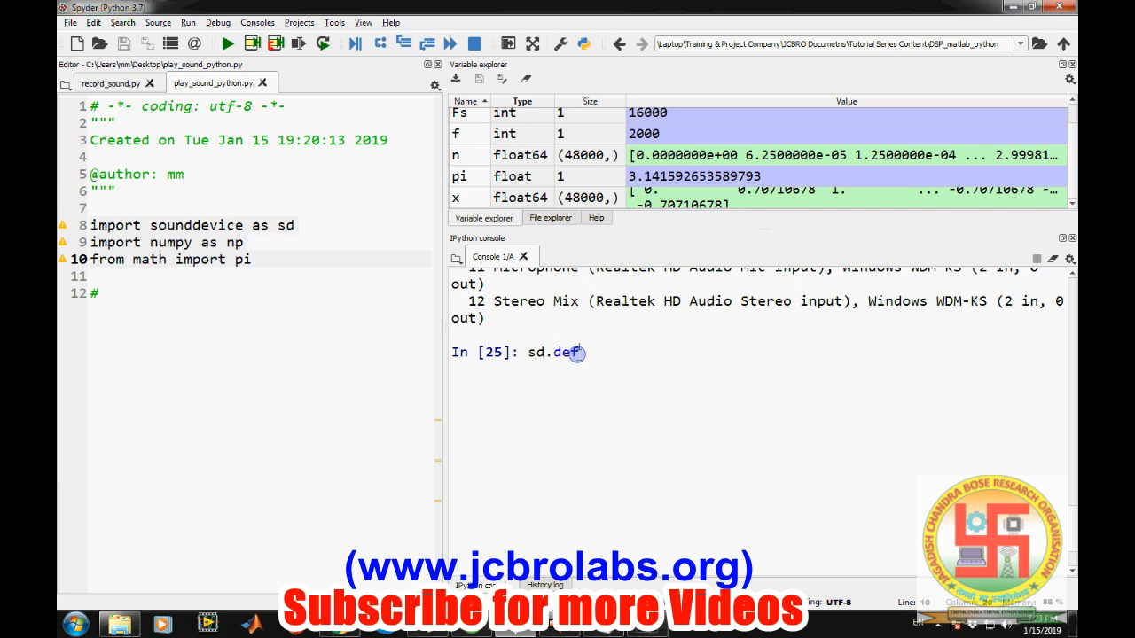
{"action": "type", "text": "ault"}
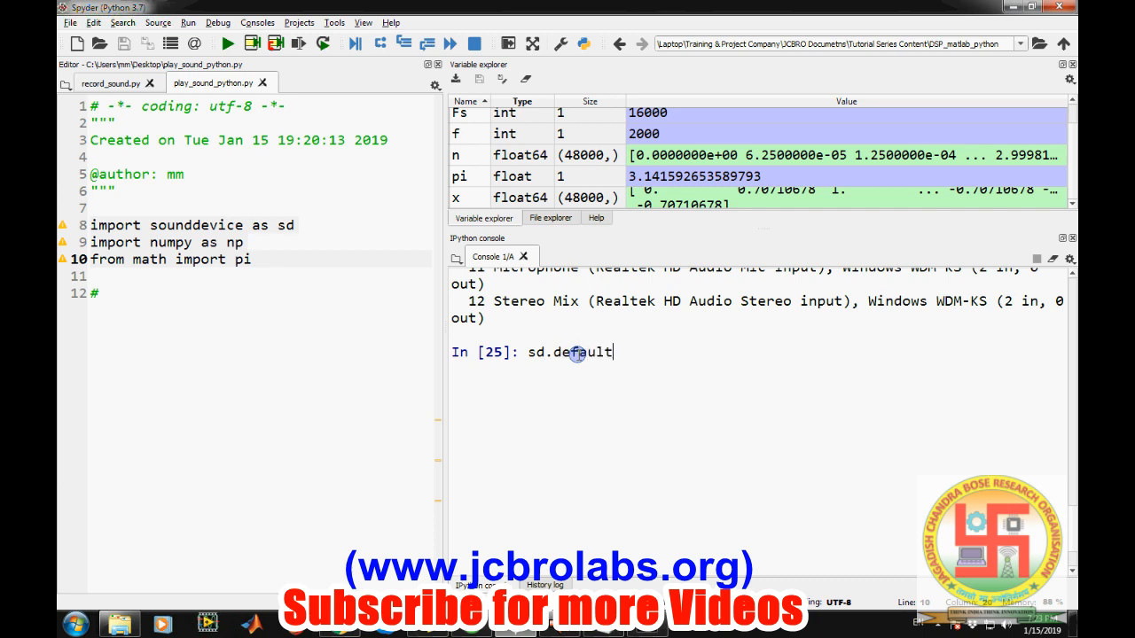
{"action": "left_click", "coordinate": [106, 83]}
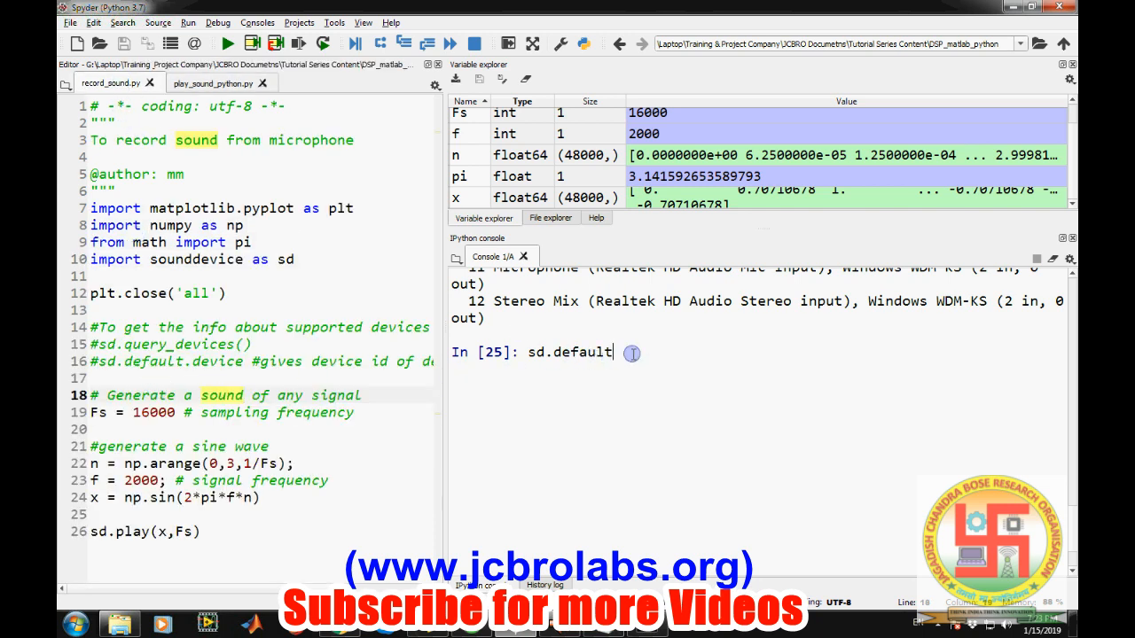
{"action": "type", "text": "."}
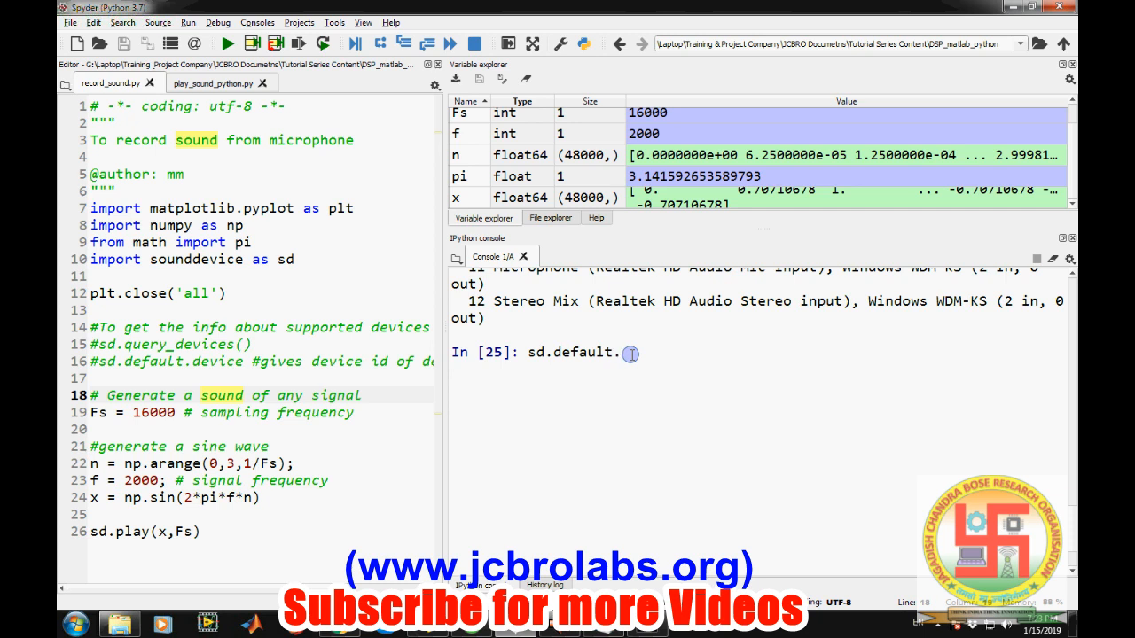
{"action": "type", "text": "devic"}
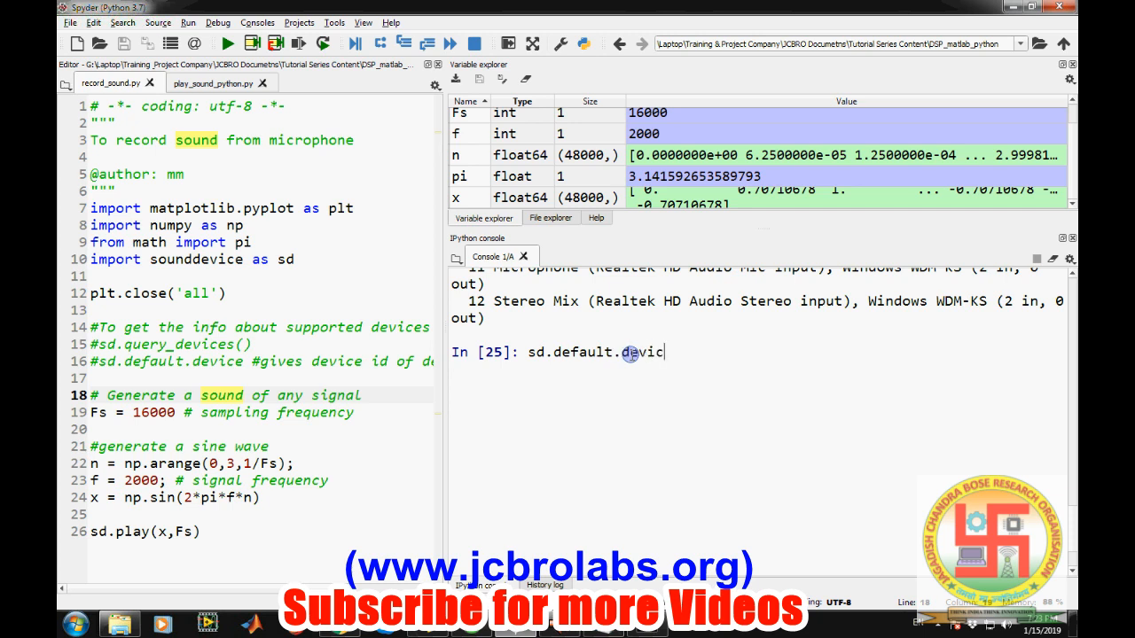
{"action": "key", "text": "Return"}
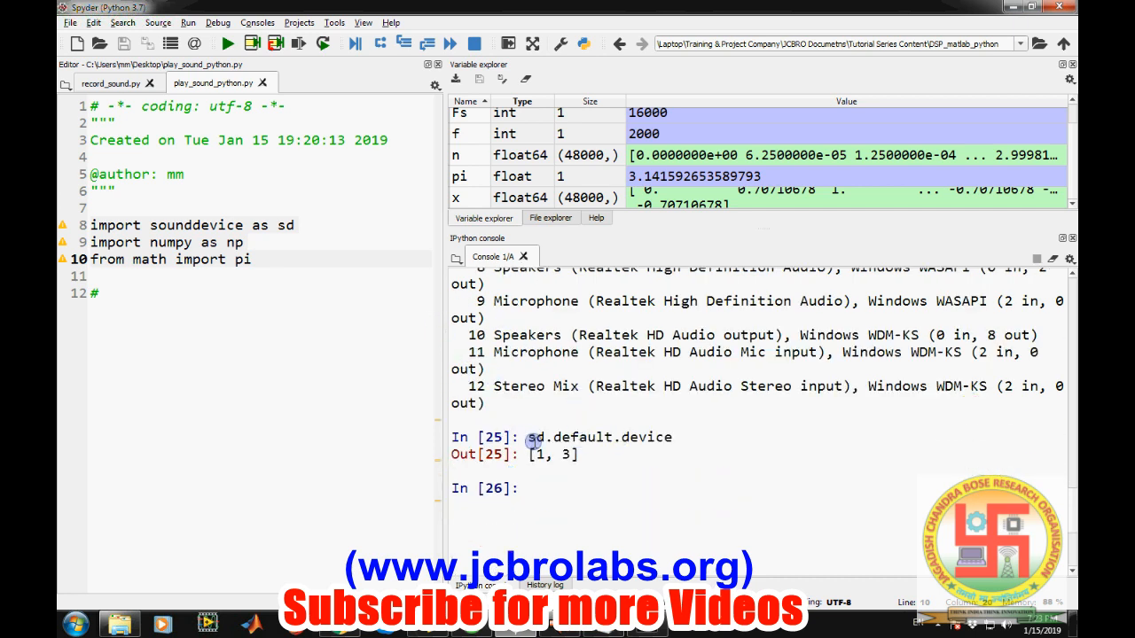
{"action": "mouse_move", "coordinate": [849, 442]}
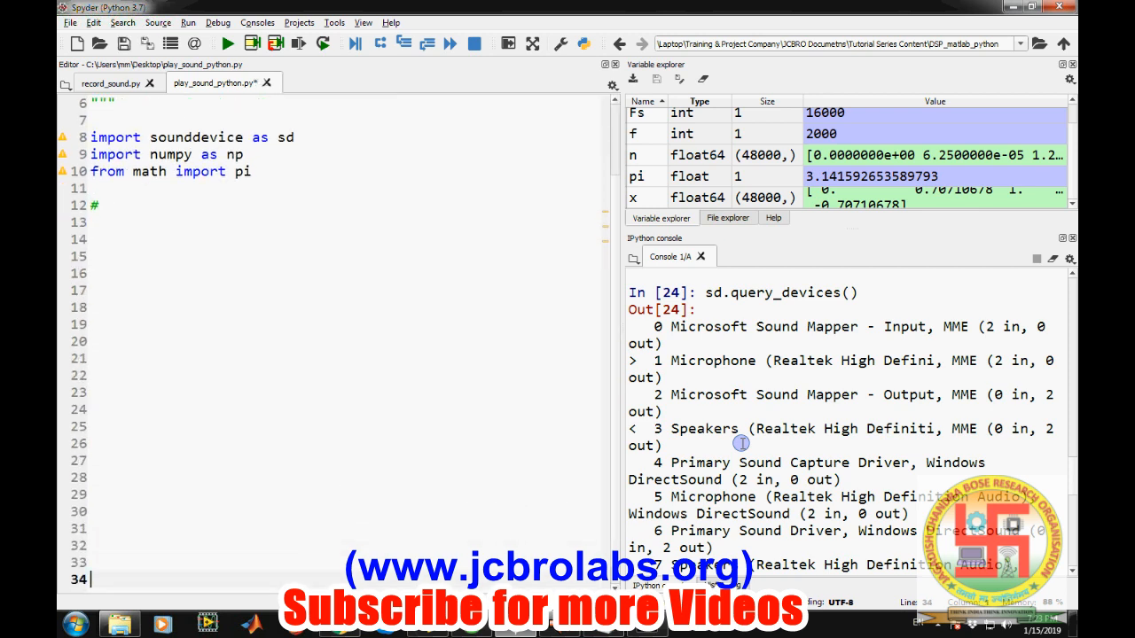
Step: Write a '# Sampling Frequency' comment with Fs = 16000 beneath it and begin the next comment
{"action": "left_click", "coordinate": [115, 206]}
{"action": "type", "text": " Sa"}
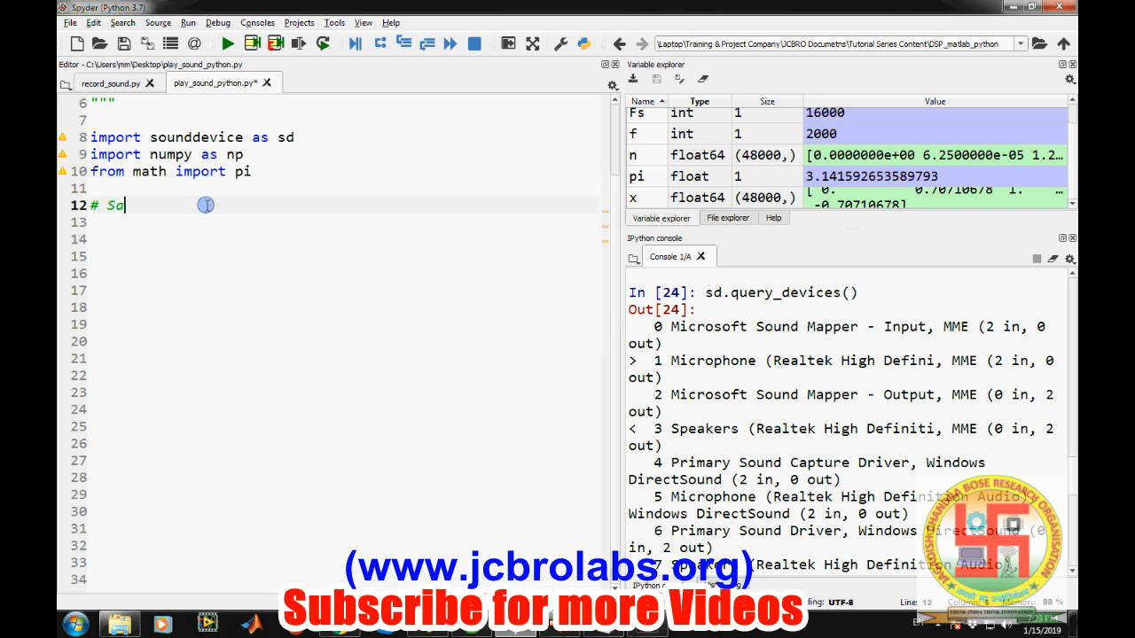
{"action": "type", "text": "mpling"}
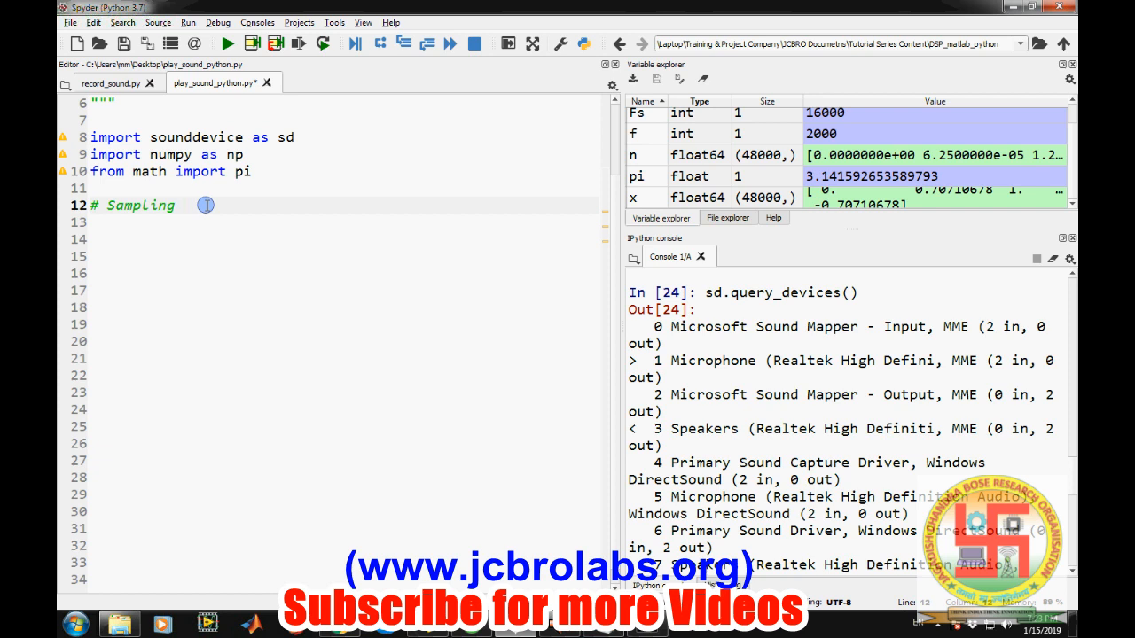
{"action": "type", "text": "Frequency"}
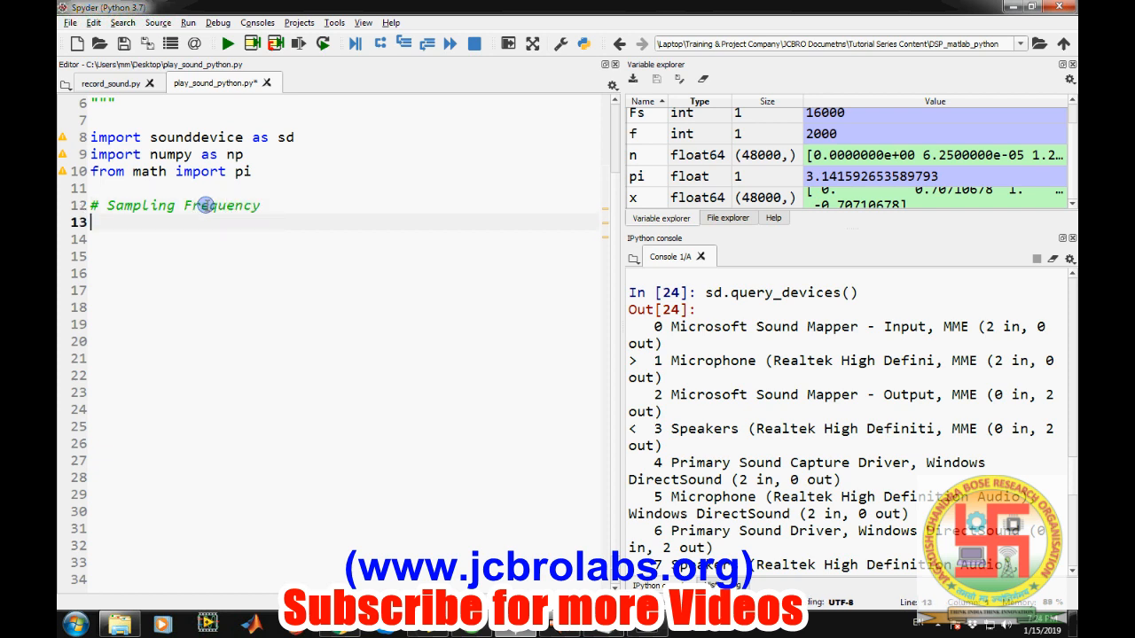
{"action": "type", "text": "Fs ="}
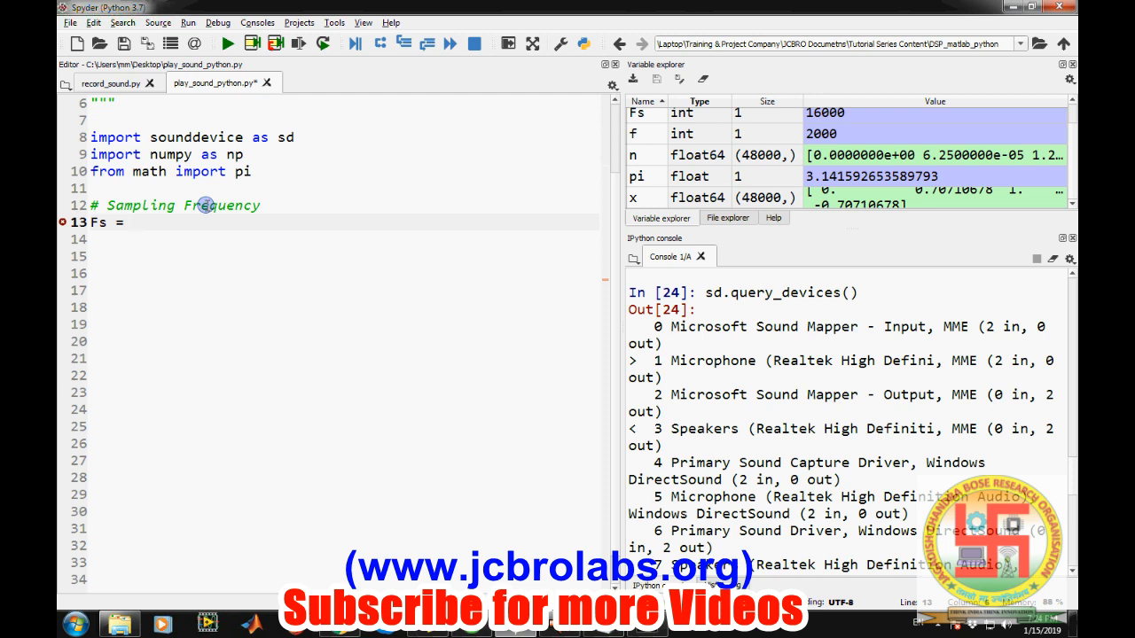
{"action": "type", "text": "1"}
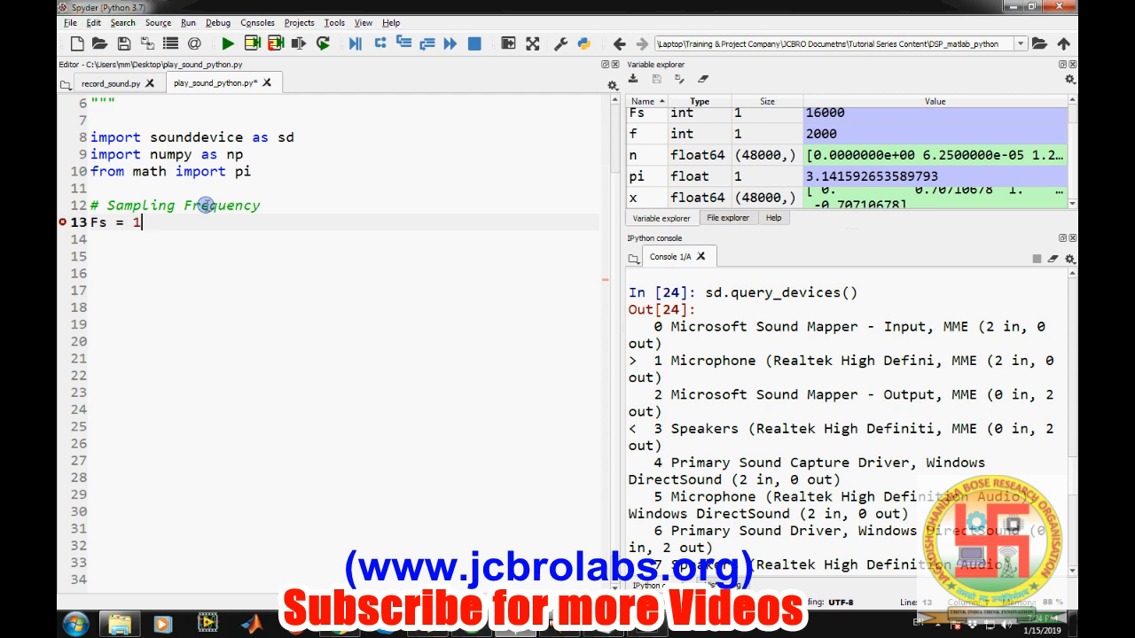
{"action": "type", "text": "6000"}
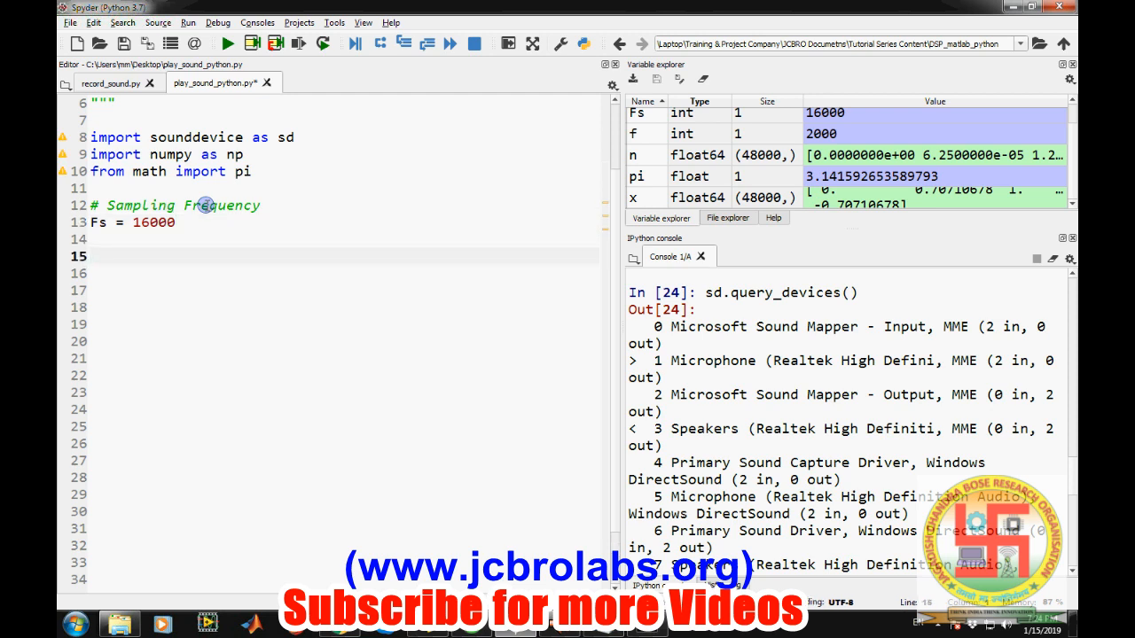
{"action": "type", "text": "#"}
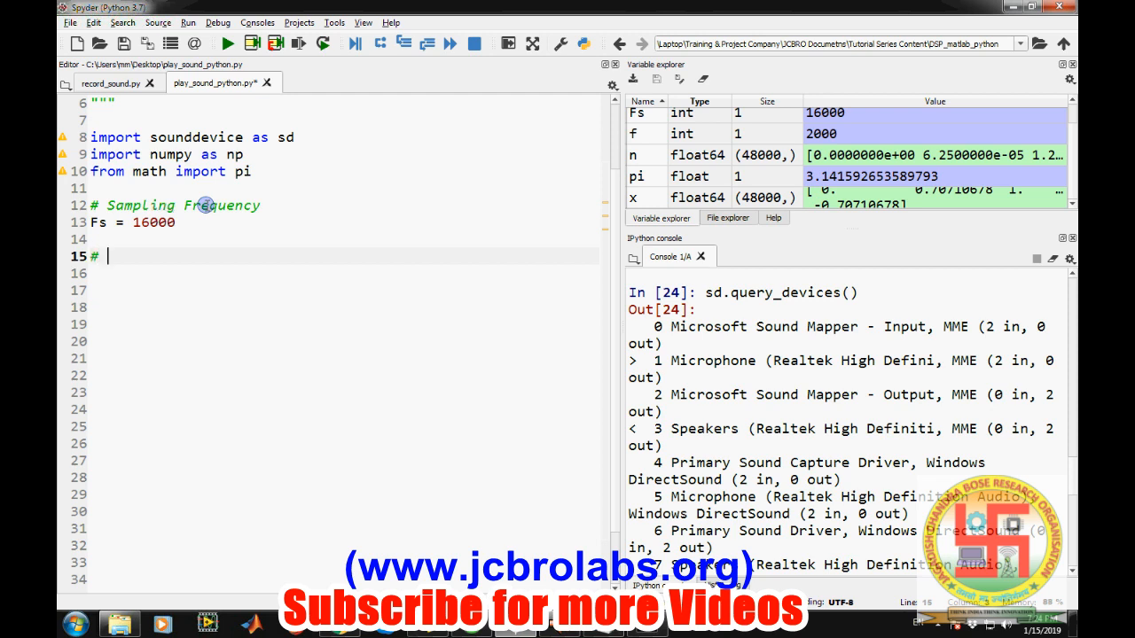
Step: Define the time axis n = np.arange(0,3,1/Fs) with a '# time axis' comment
{"action": "type", "text": "n"}
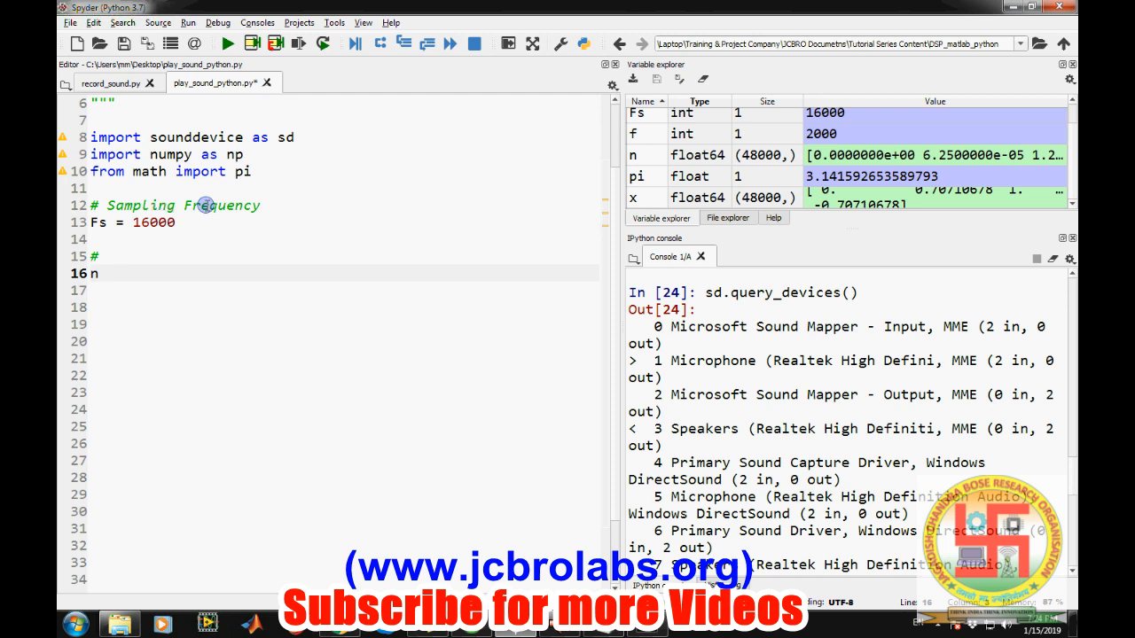
{"action": "type", "text": "="}
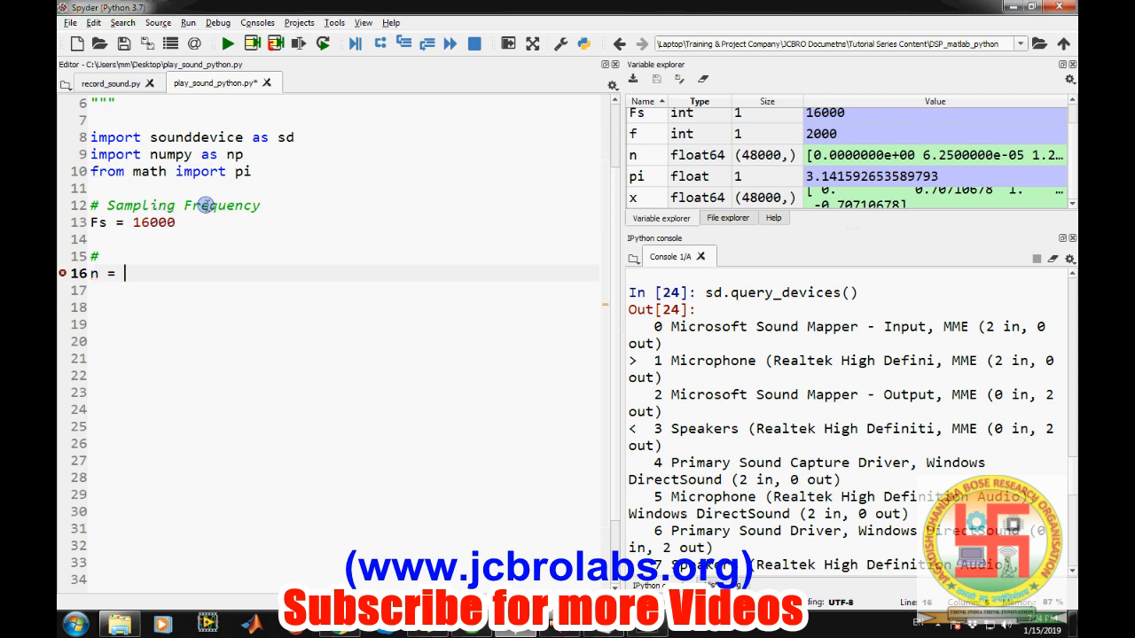
{"action": "type", "text": "np.ar"}
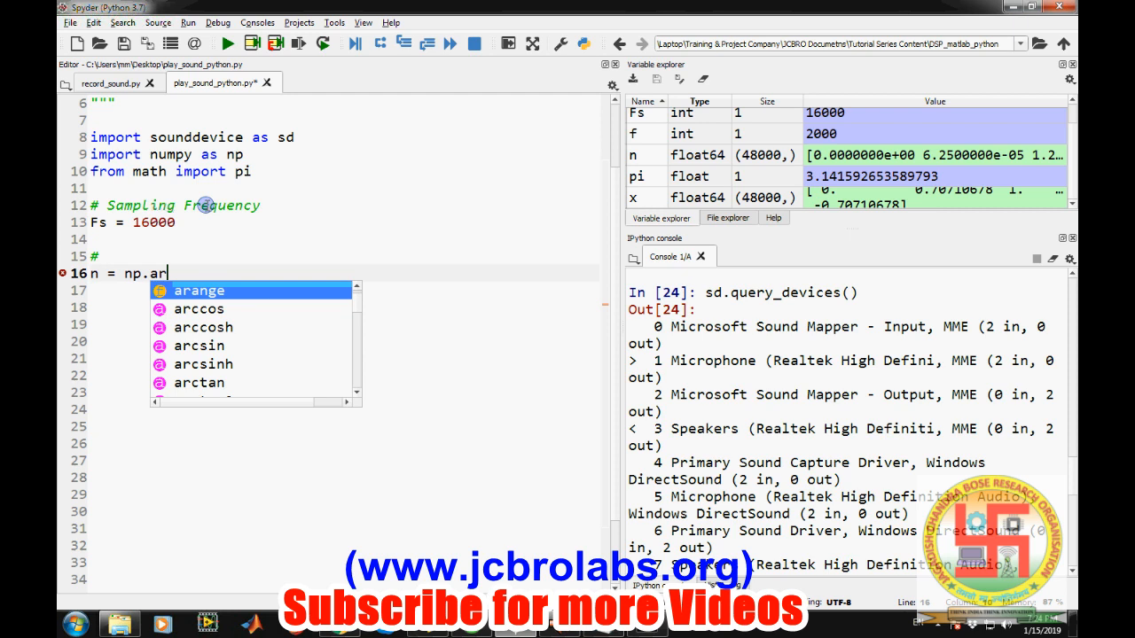
{"action": "type", "text": "ang"}
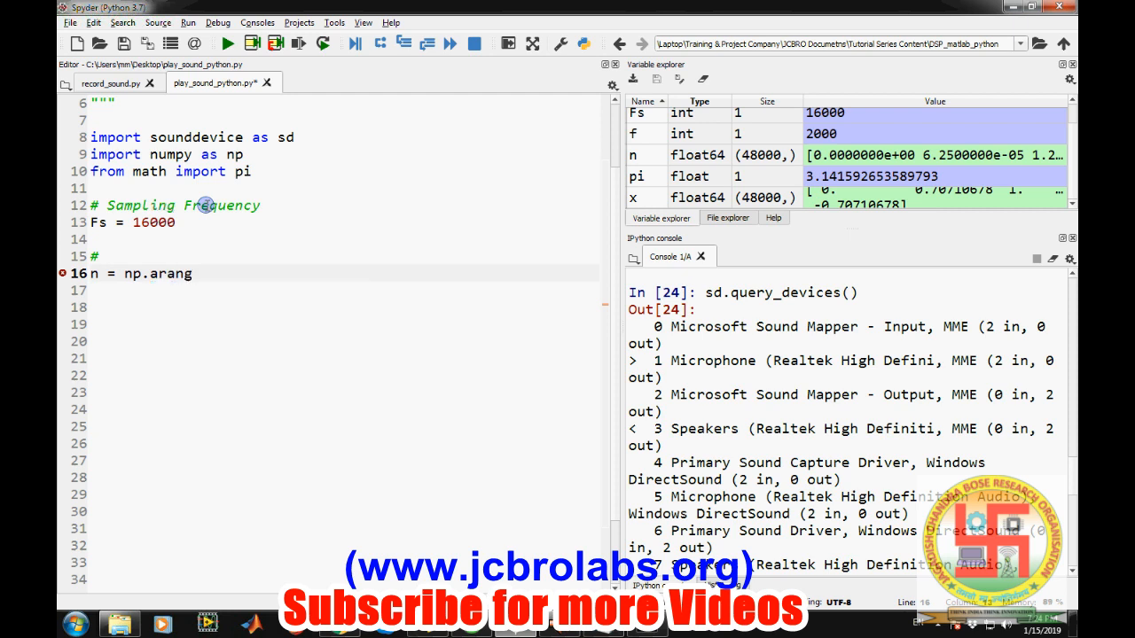
{"action": "type", "text": "(0"}
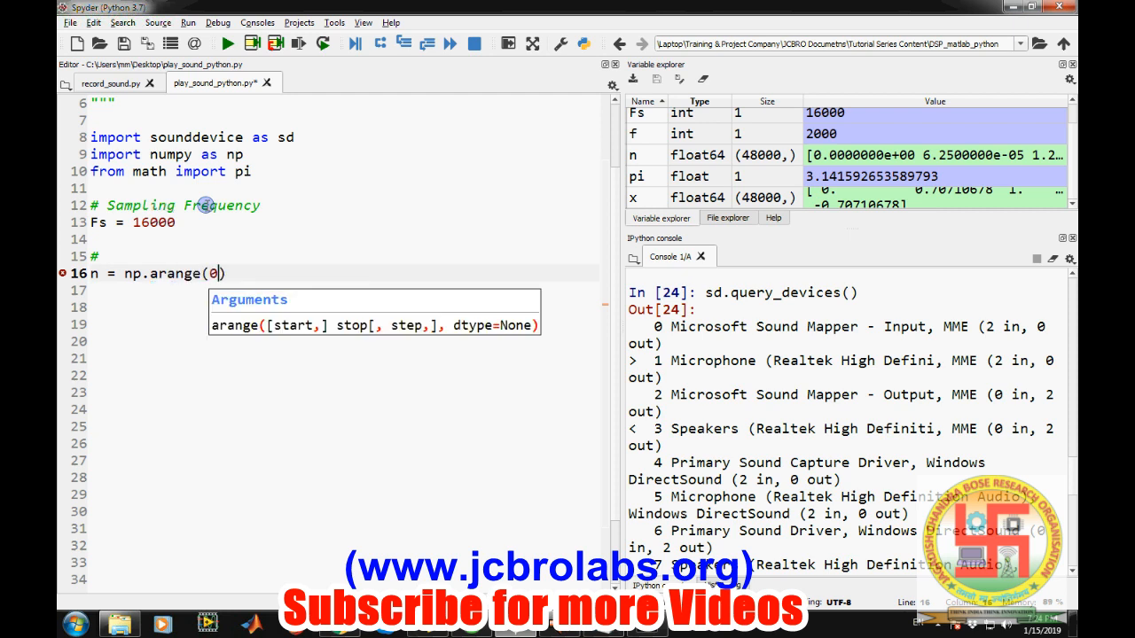
{"action": "type", "text": ","}
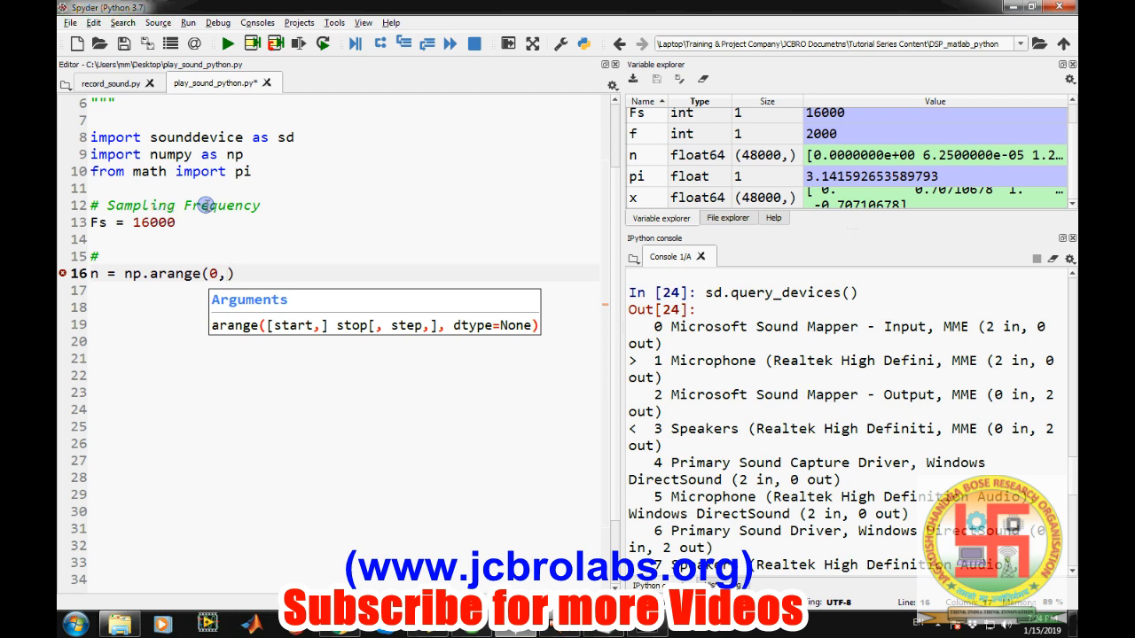
{"action": "type", "text": "3,1"}
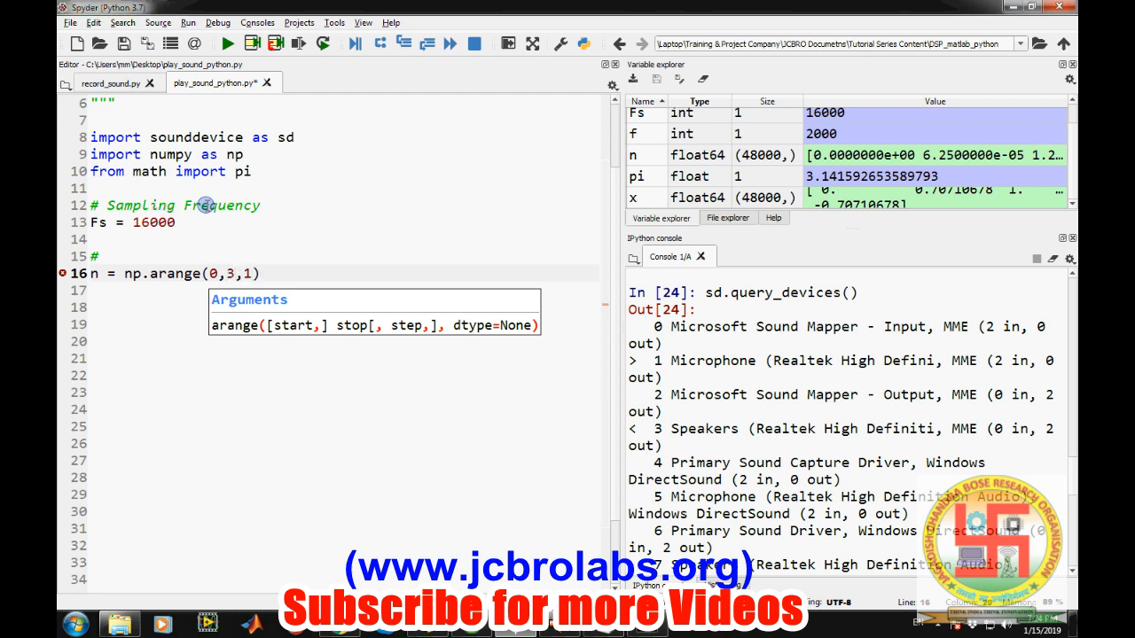
{"action": "type", "text": "/Fs"}
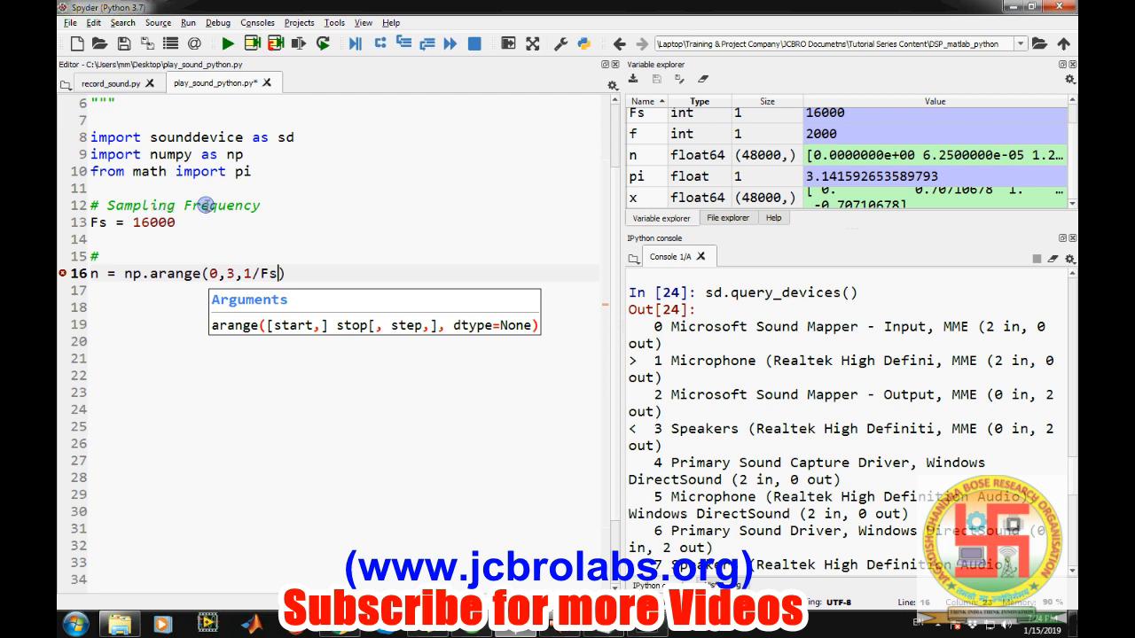
{"action": "type", "text": "#"}
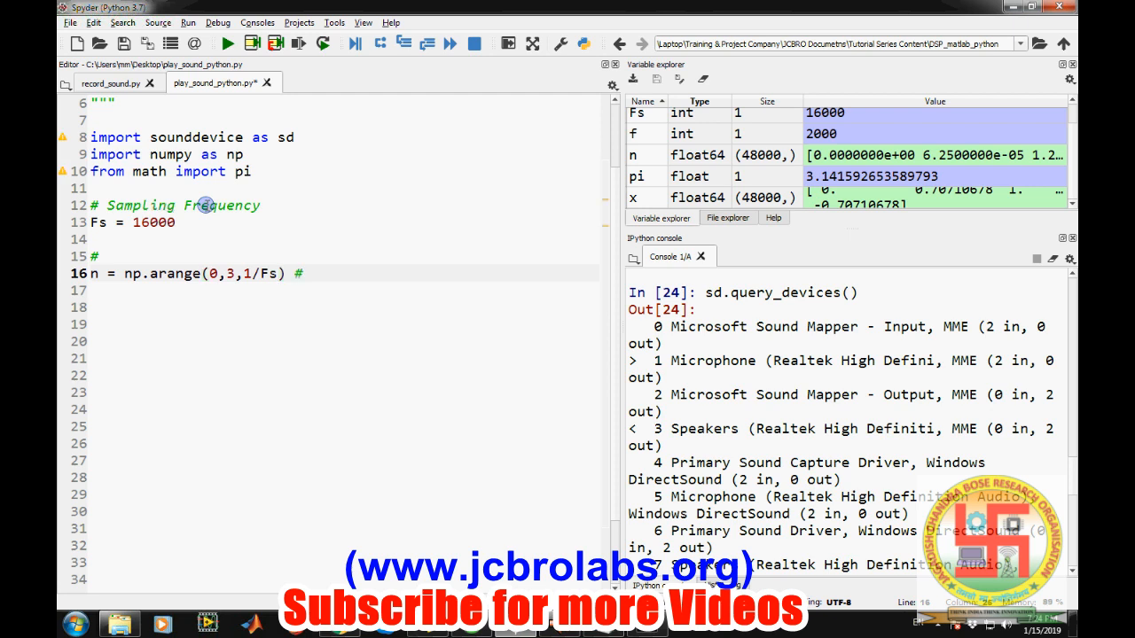
{"action": "type", "text": "timea"}
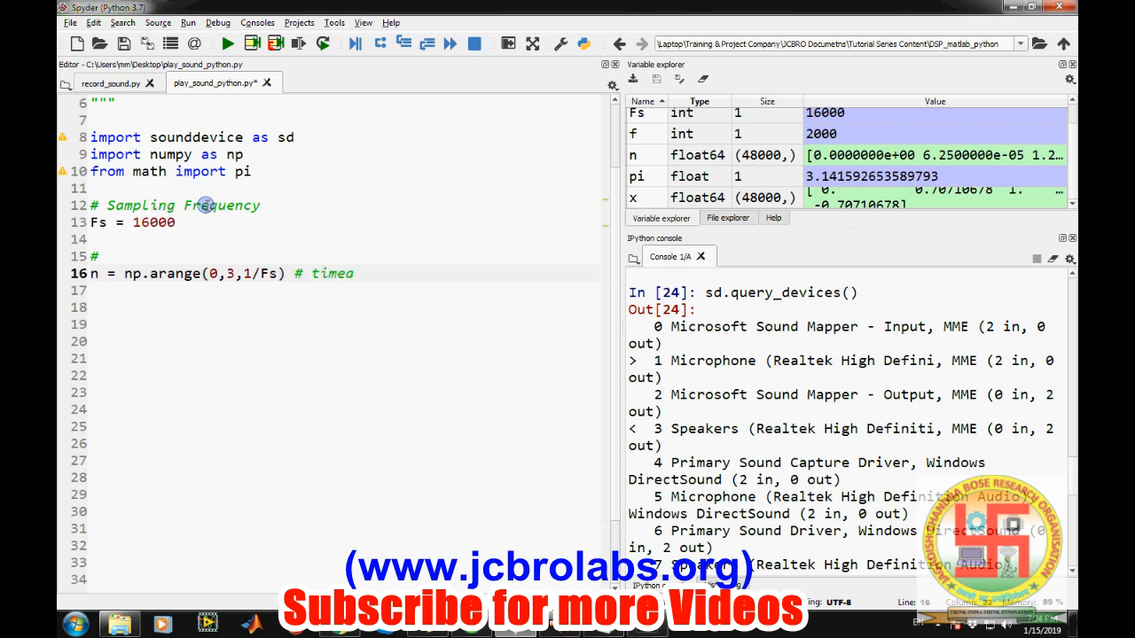
{"action": "type", "text": "axis"}
{"action": "left_click", "coordinate": [344, 289]}
{"action": "type", "text": "f"}
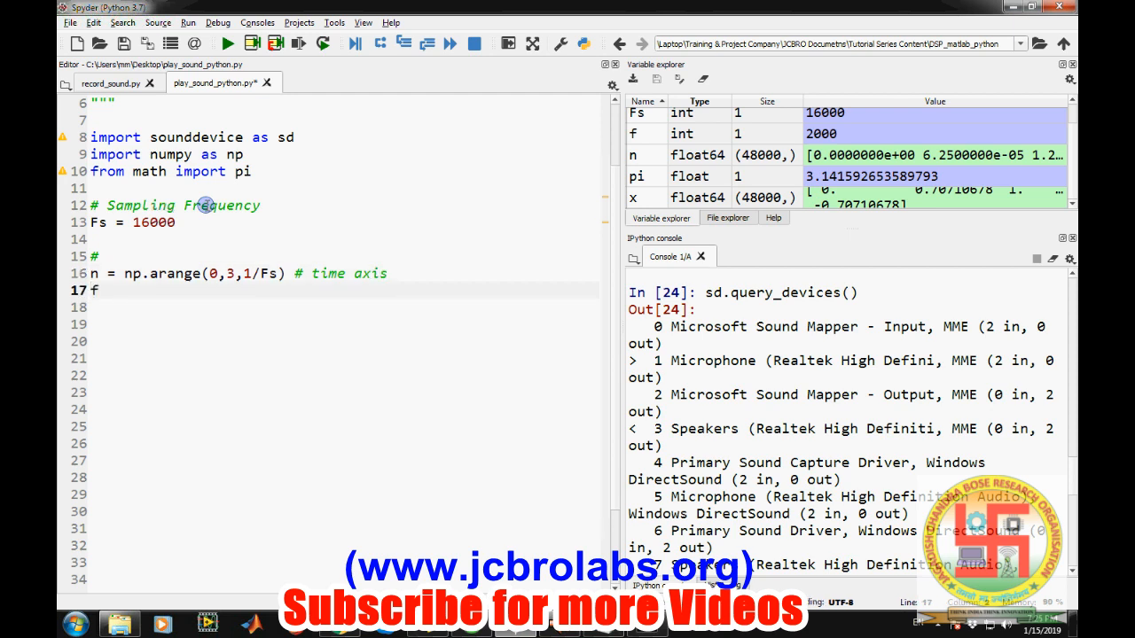
Step: Set the tone frequency f = 1000; and move to an empty line for the signal
{"action": "type", "text": "="}
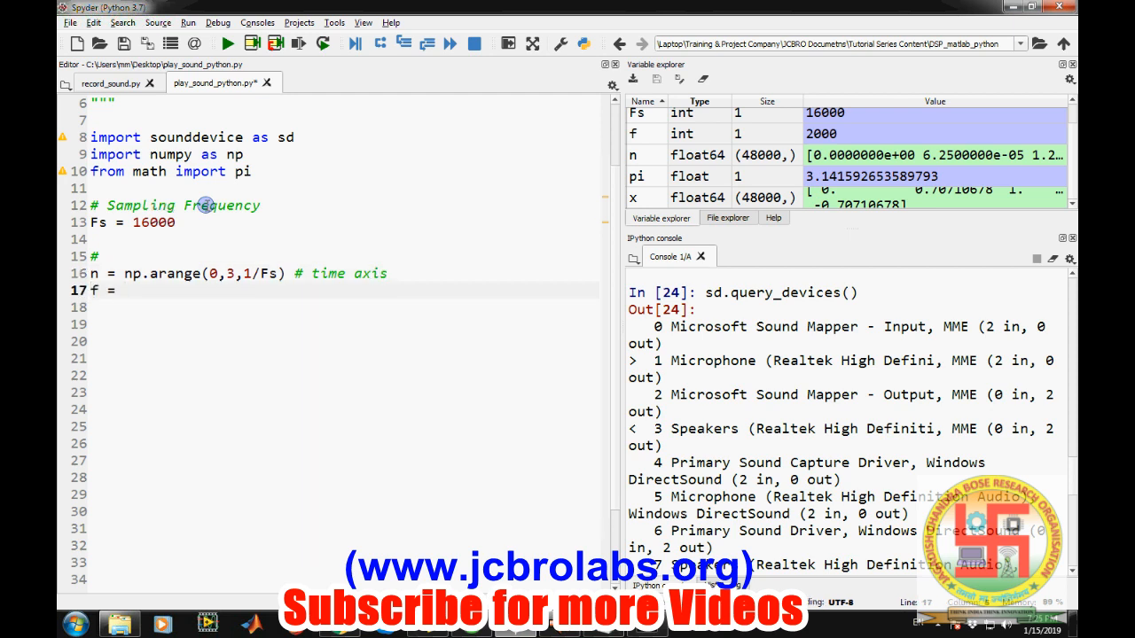
{"action": "type", "text": "1000;"}
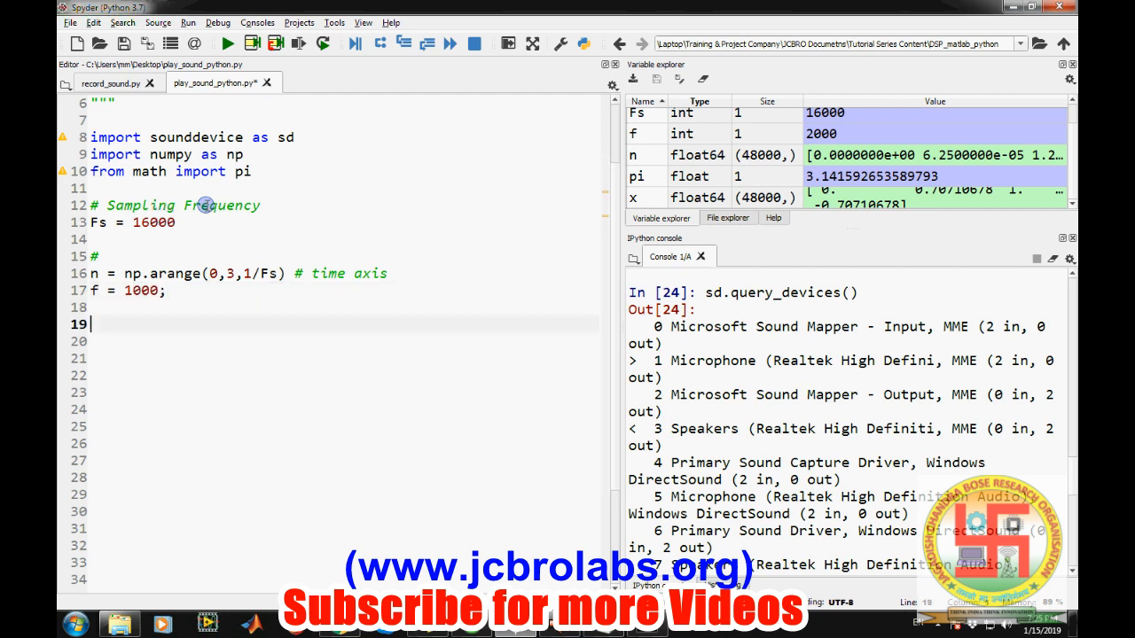
{"action": "left_click", "coordinate": [124, 43]}
{"action": "type", "text": "x ="}
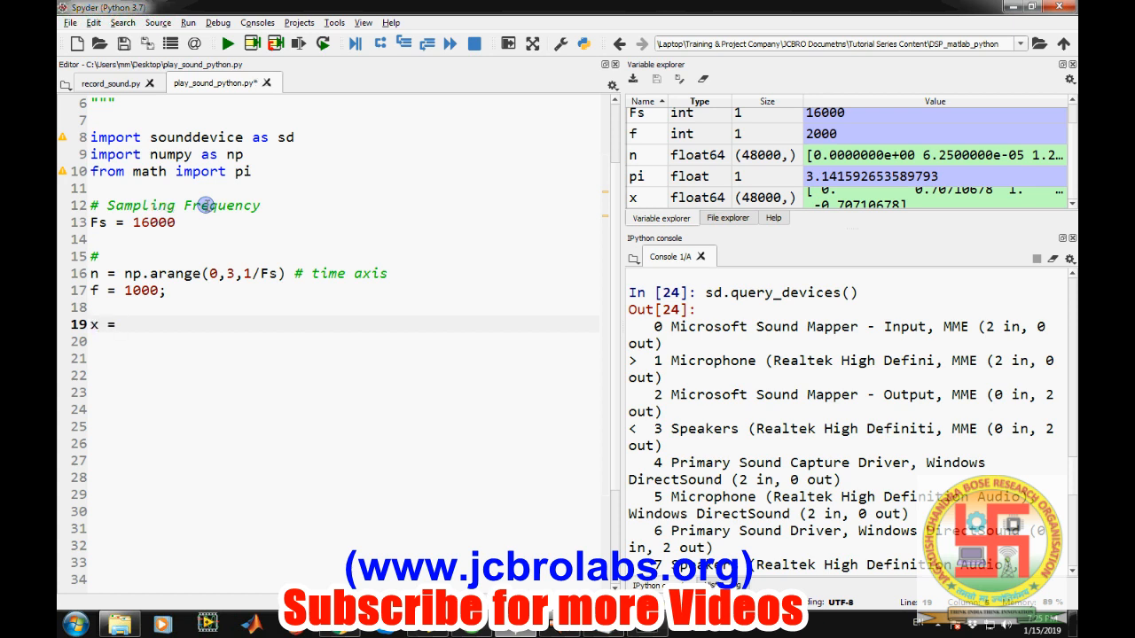
Step: Compute the tone x = np.sin(2*pi*f*n) and begin a comment on the next line
{"action": "type", "text": "np.sin"}
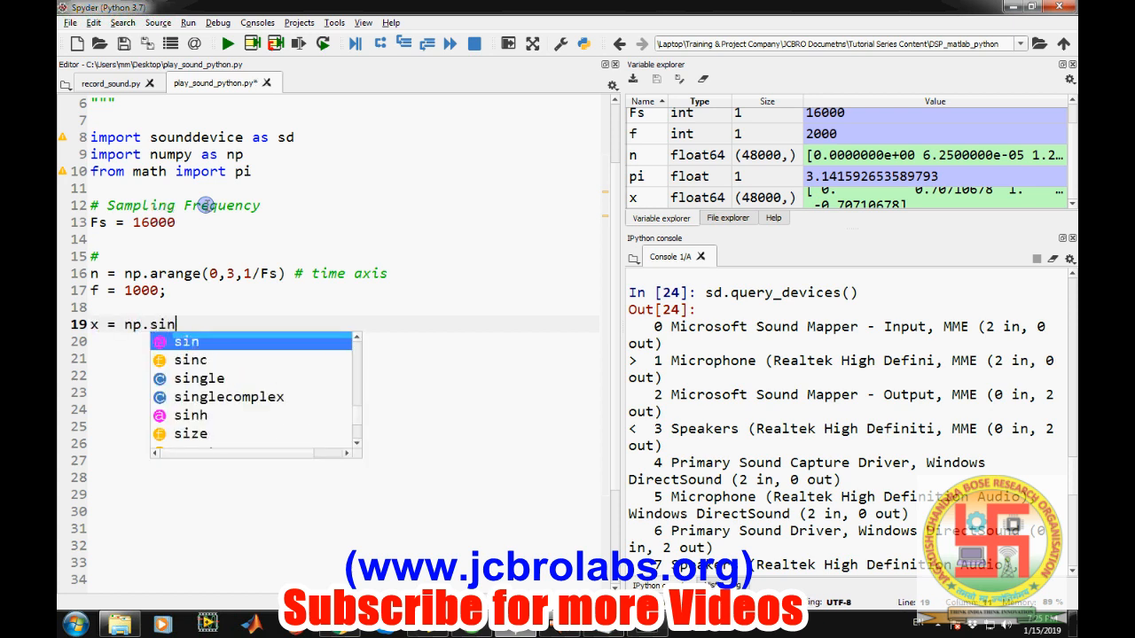
{"action": "type", "text": "(2*"}
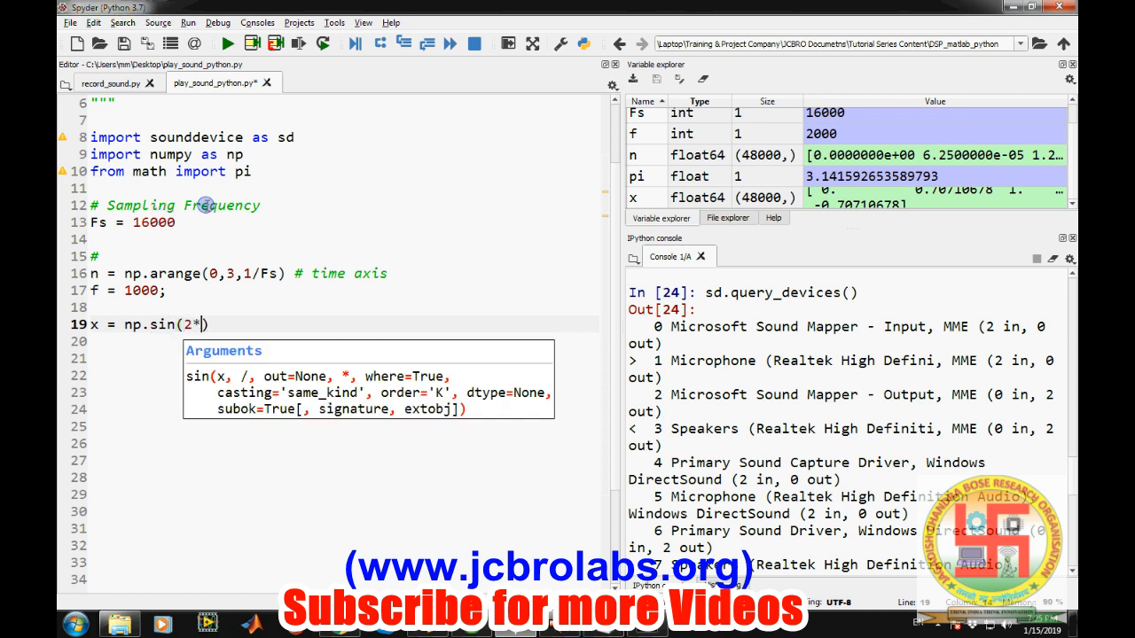
{"action": "type", "text": "pi*f*"}
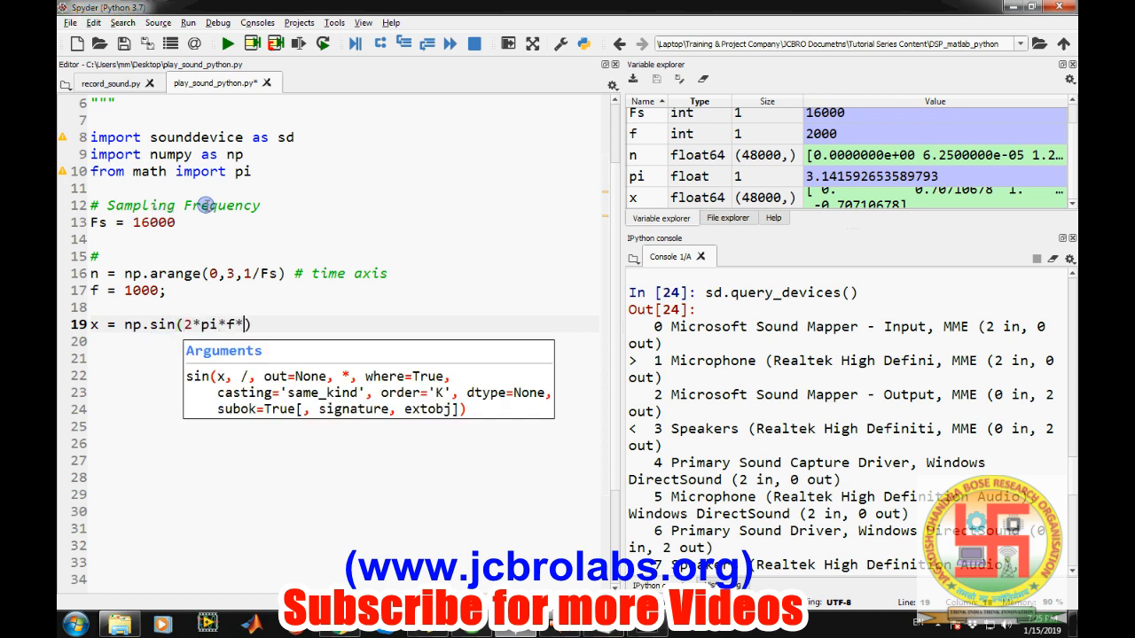
{"action": "type", "text": "n)"}
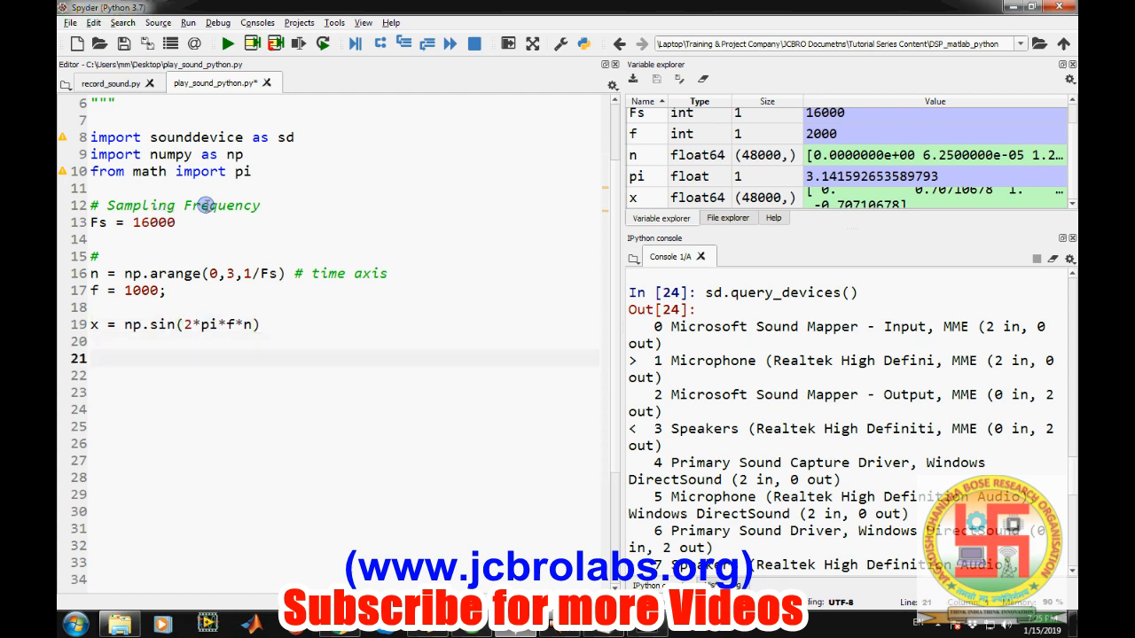
{"action": "type", "text": "#"}
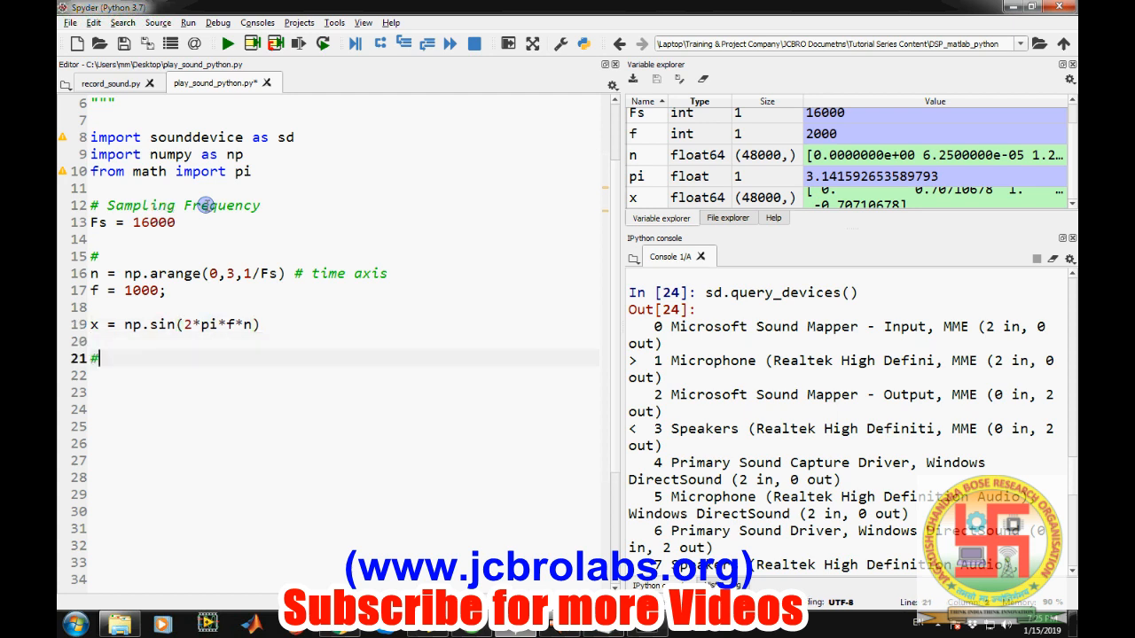
Step: Write a '#play sound' comment followed by sd.play(x, Fs) to play the tone
{"action": "type", "text": "play sound"}
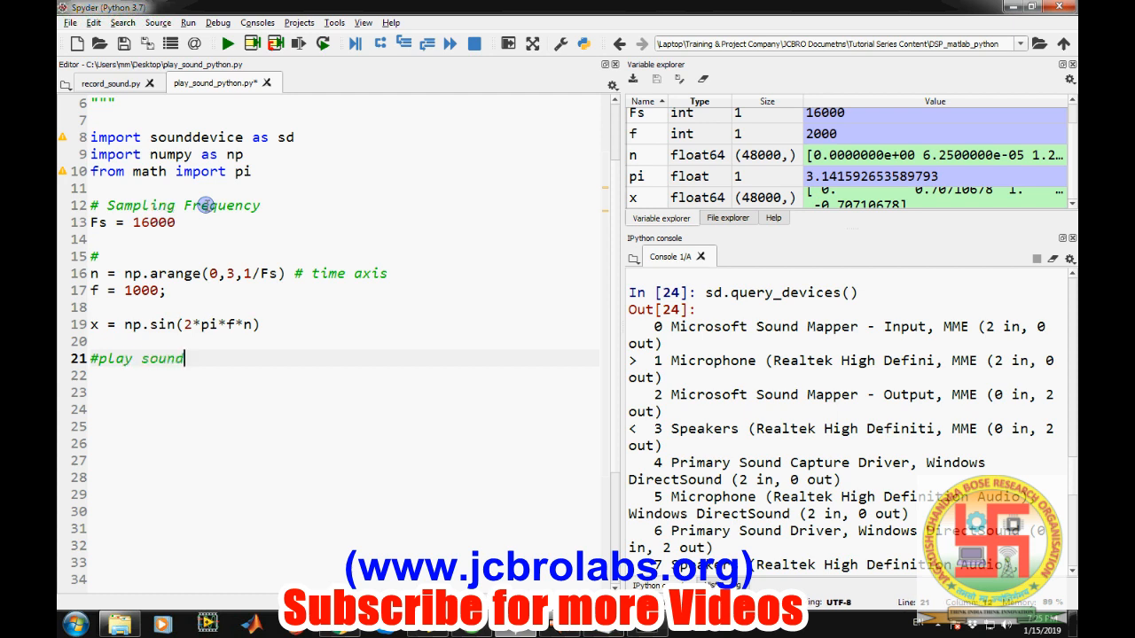
{"action": "type", "text": "n"}
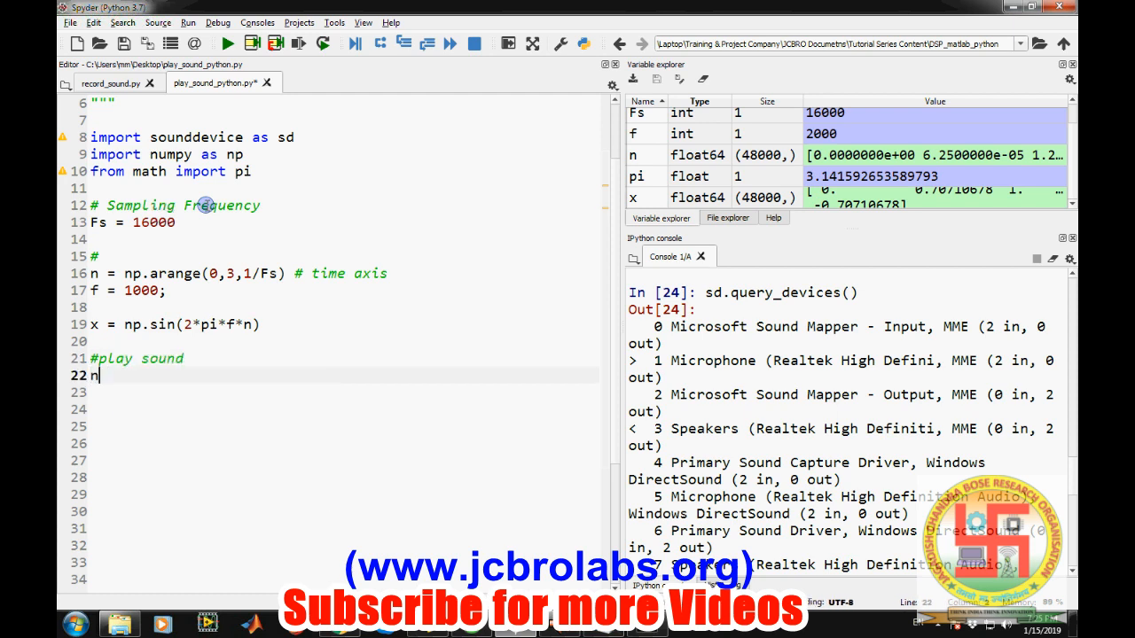
{"action": "type", "text": "s"}
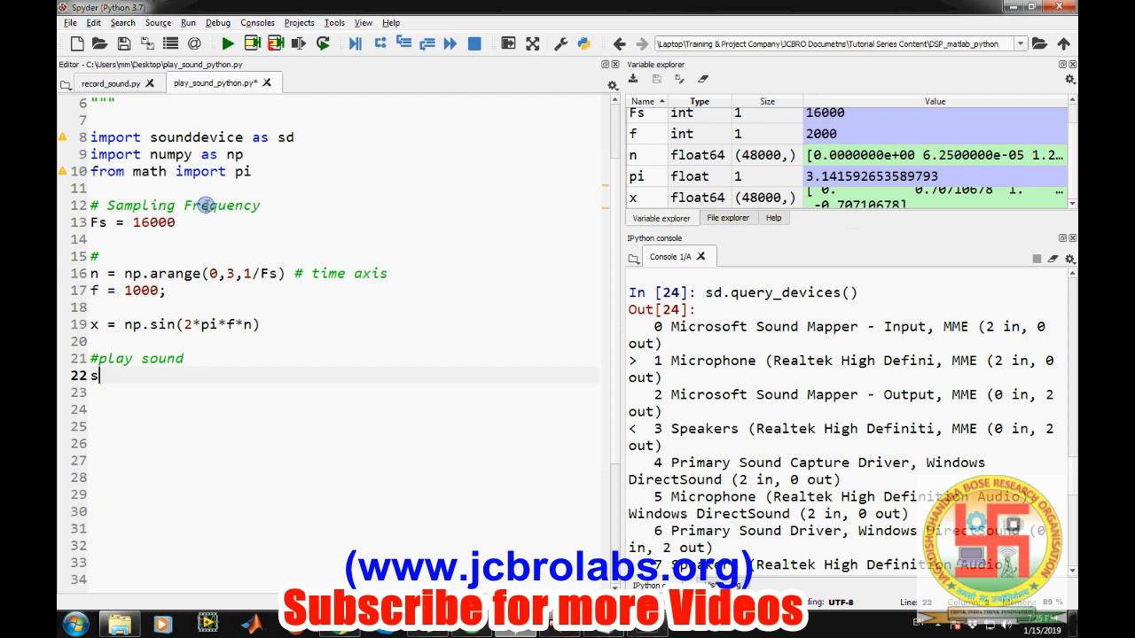
{"action": "type", "text": "d.play()"}
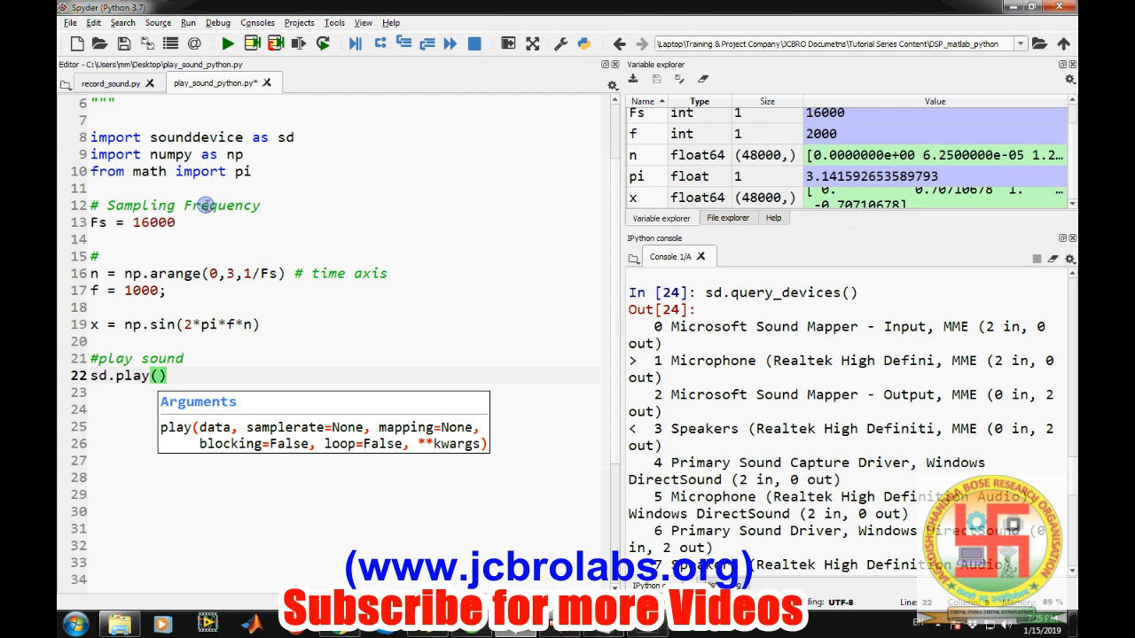
{"action": "type", "text": "x"}
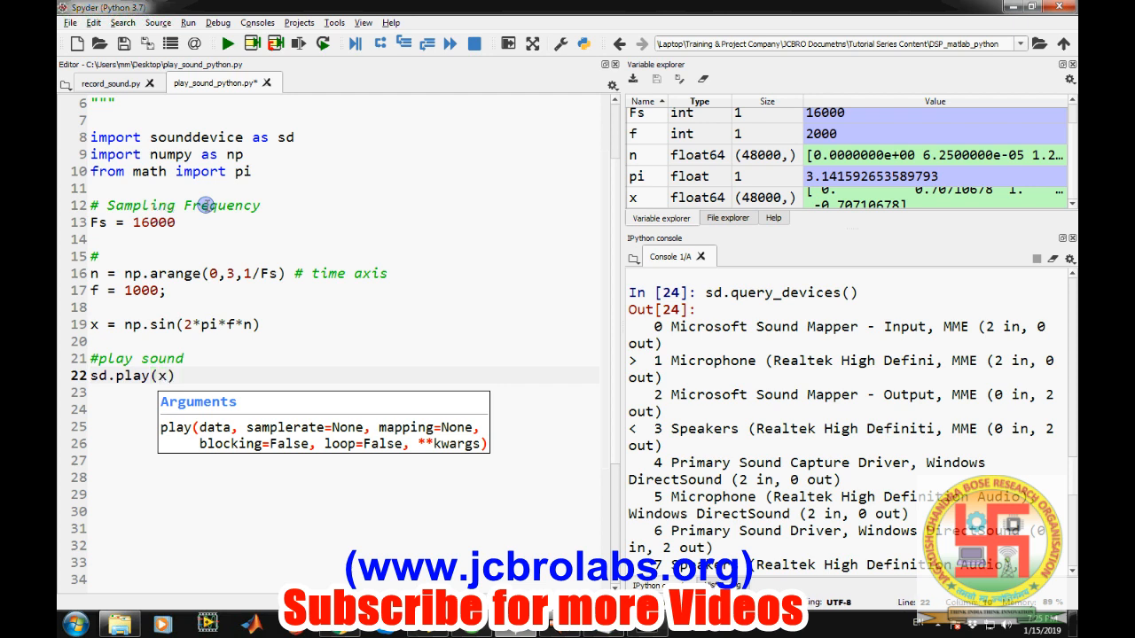
{"action": "type", "text": ","}
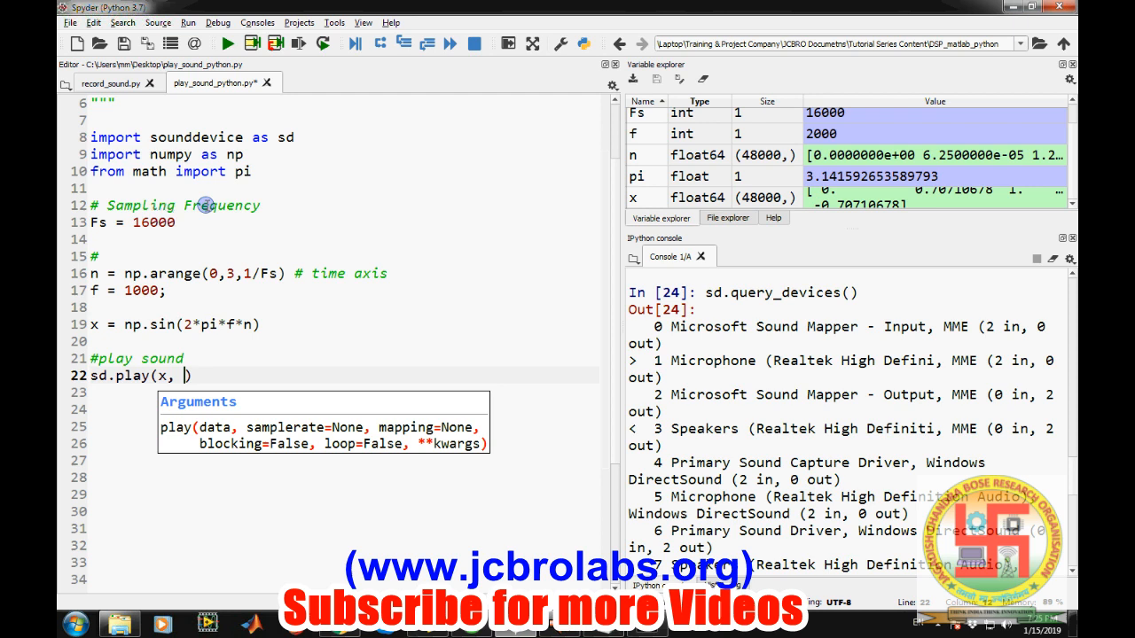
{"action": "type", "text": "F"}
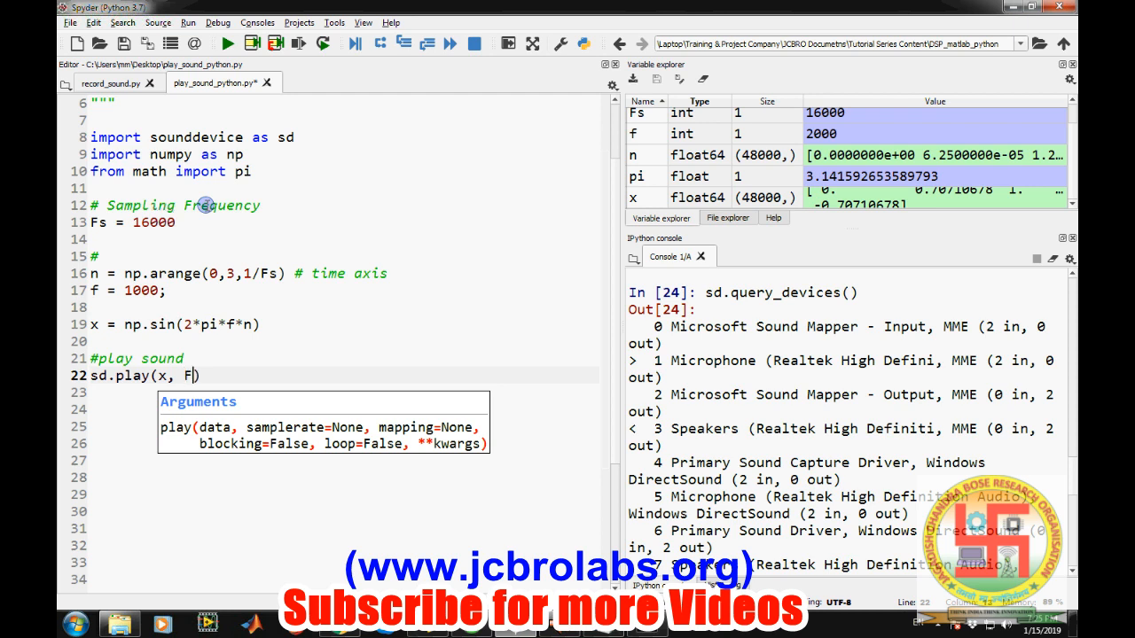
{"action": "type", "text": "s"}
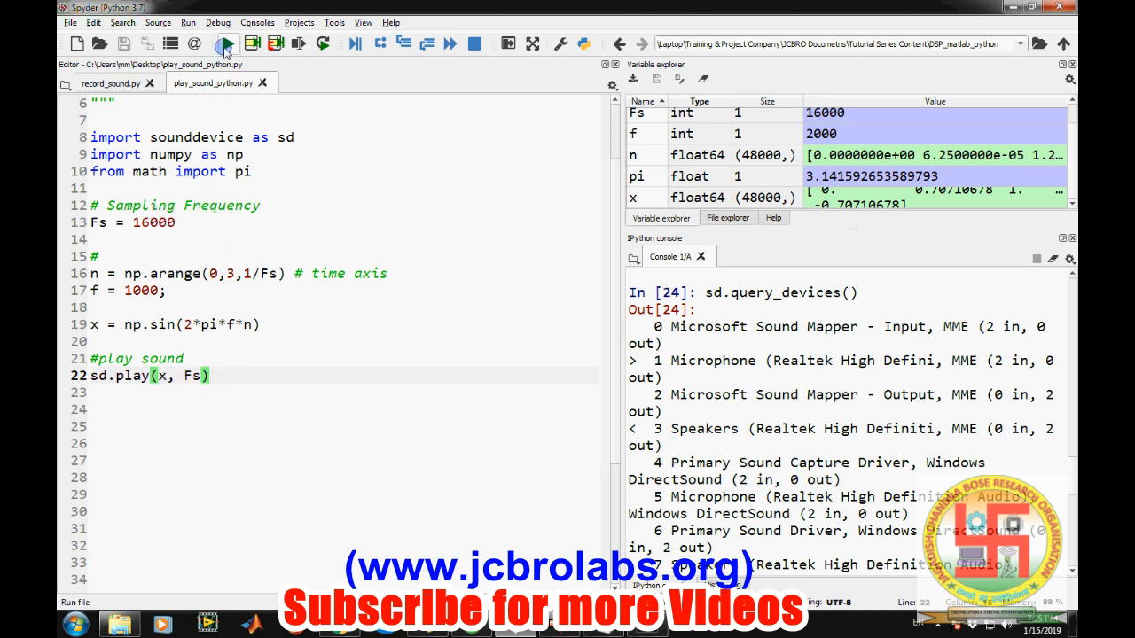
Step: Run the script at 1000 Hz, change f to 2000, and run it again
{"action": "left_click", "coordinate": [223, 43]}
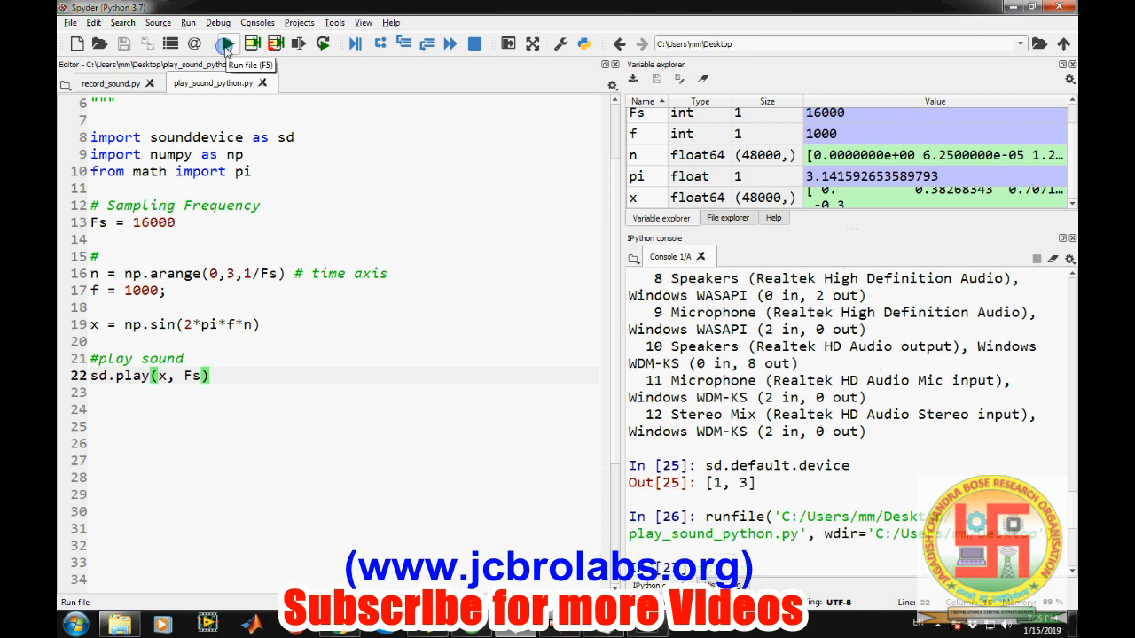
{"action": "left_click", "coordinate": [223, 42]}
{"action": "type", "text": "2"}
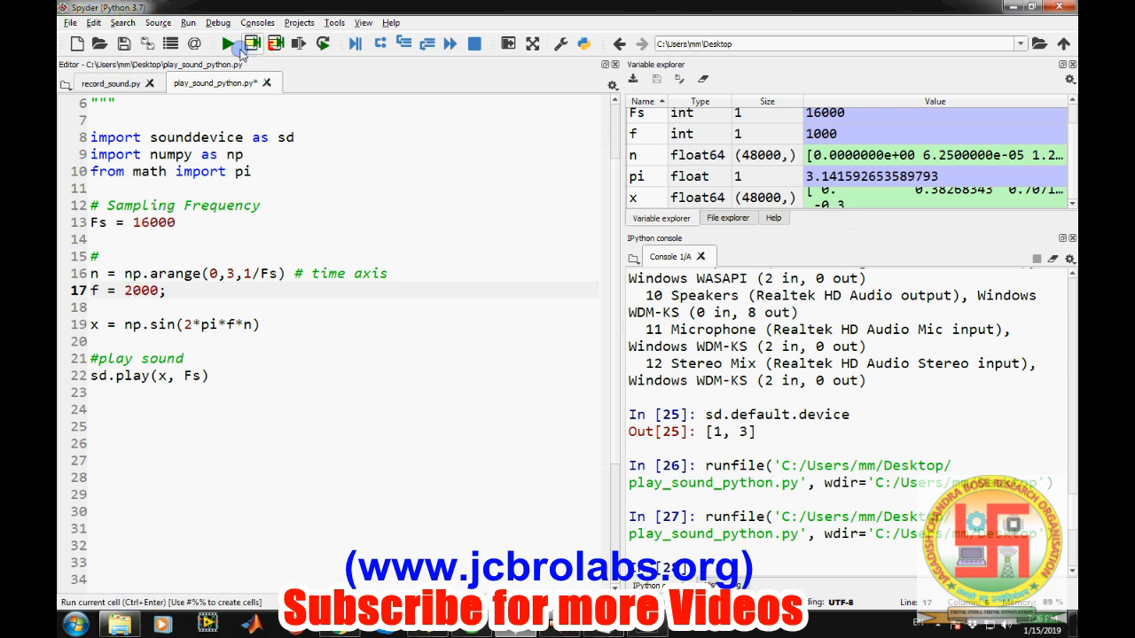
{"action": "left_click", "coordinate": [227, 43]}
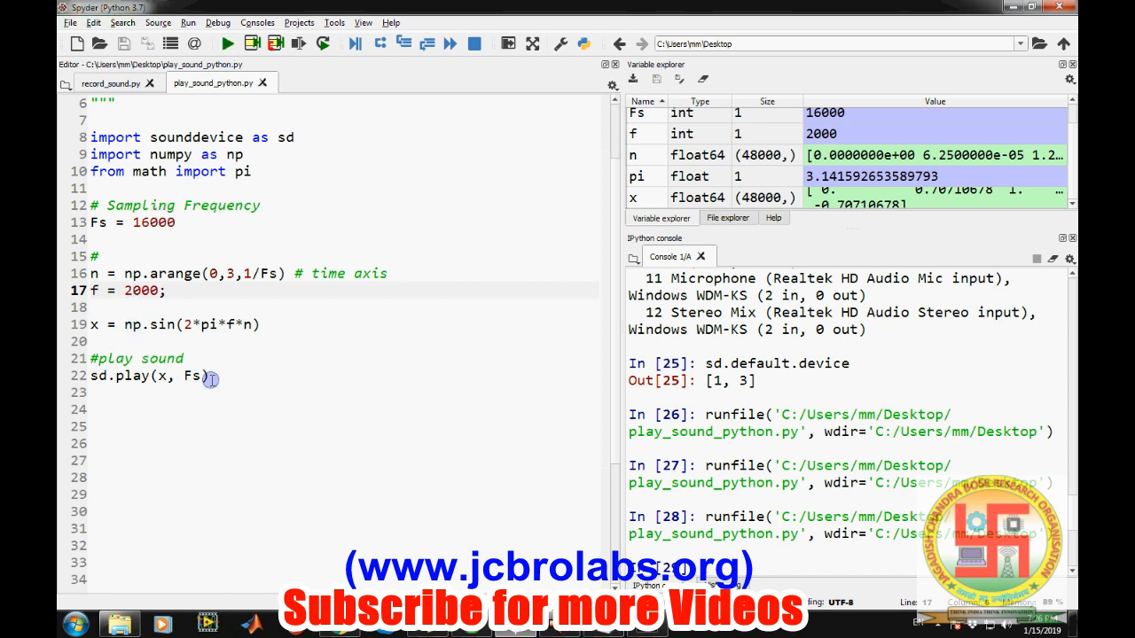
{"action": "left_click", "coordinate": [220, 376]}
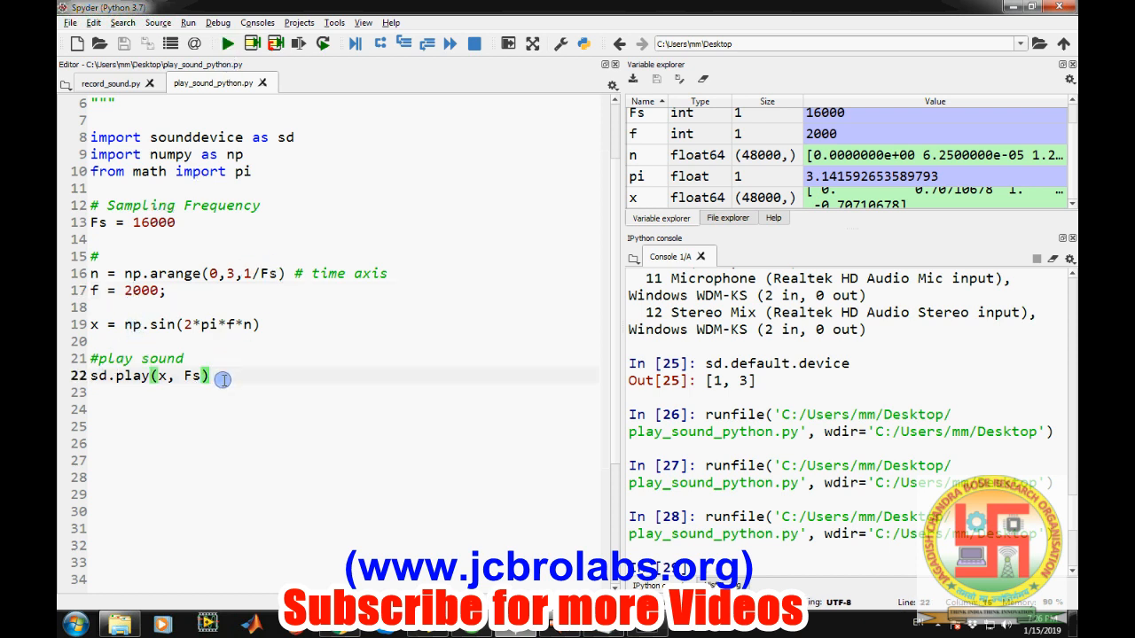
{"action": "key", "text": "enter"}
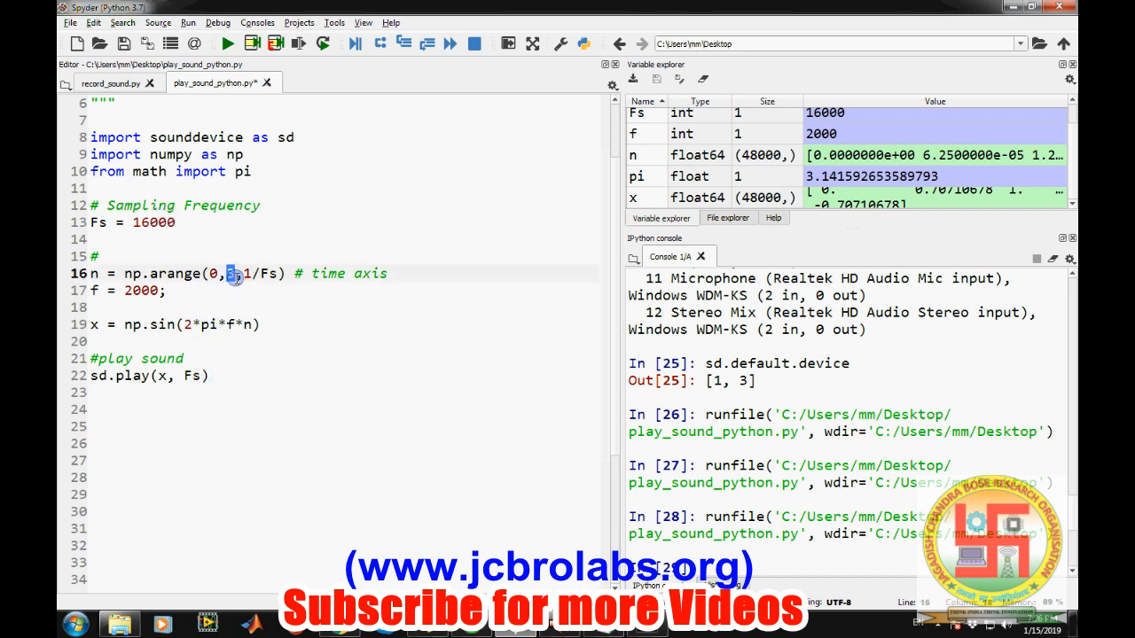
{"action": "type", "text": "5"}
{"action": "left_click", "coordinate": [848, 568]}
{"action": "type", "text": "sd.stop()"}
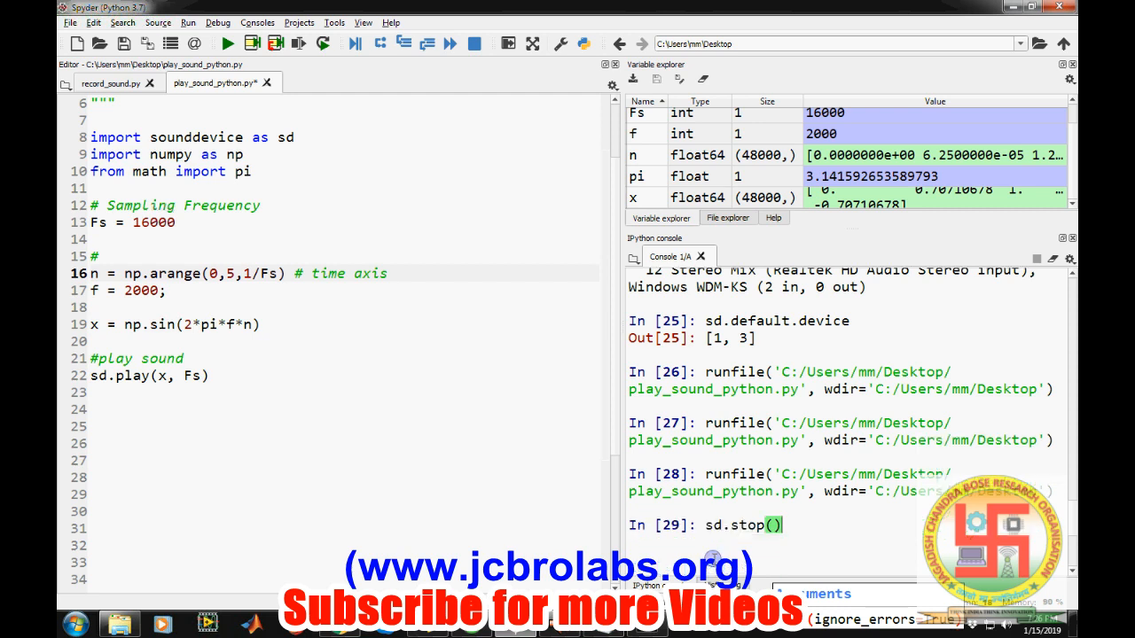
{"action": "left_click", "coordinate": [227, 42]}
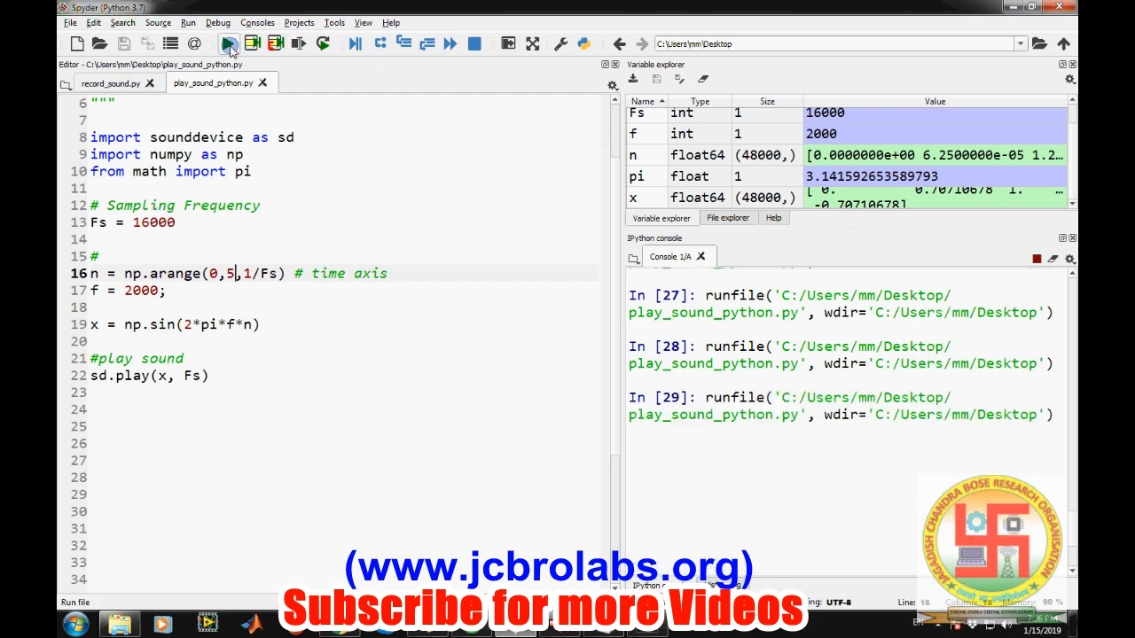
{"action": "left_click", "coordinate": [227, 42]}
{"action": "type", "text": "sd."}
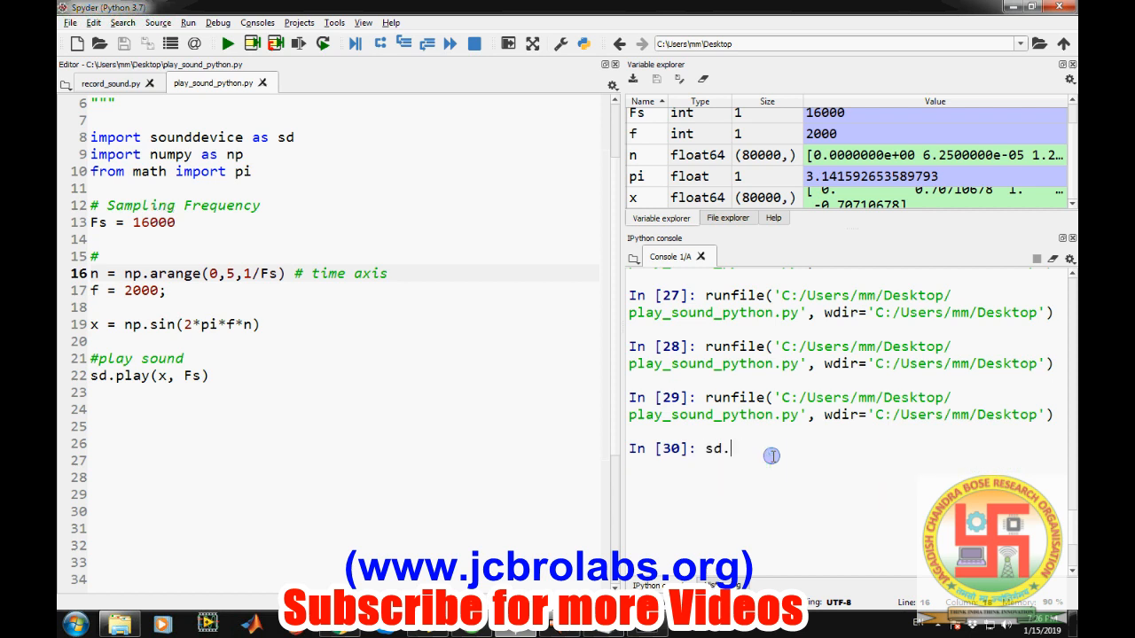
{"action": "type", "text": "stop"}
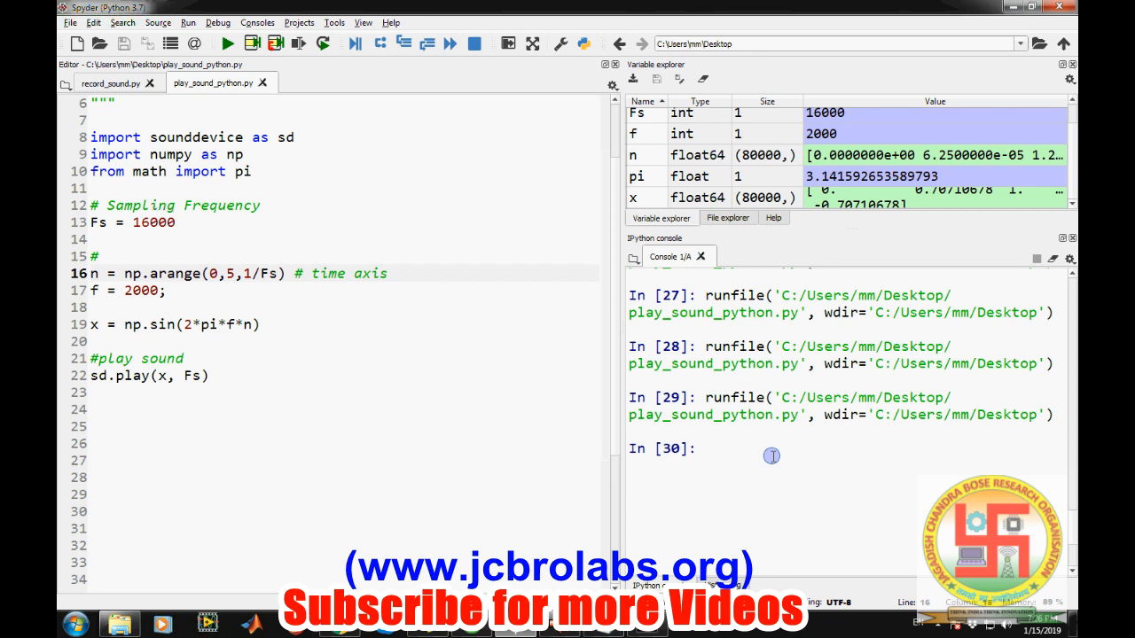
{"action": "mouse_move", "coordinate": [248, 358]}
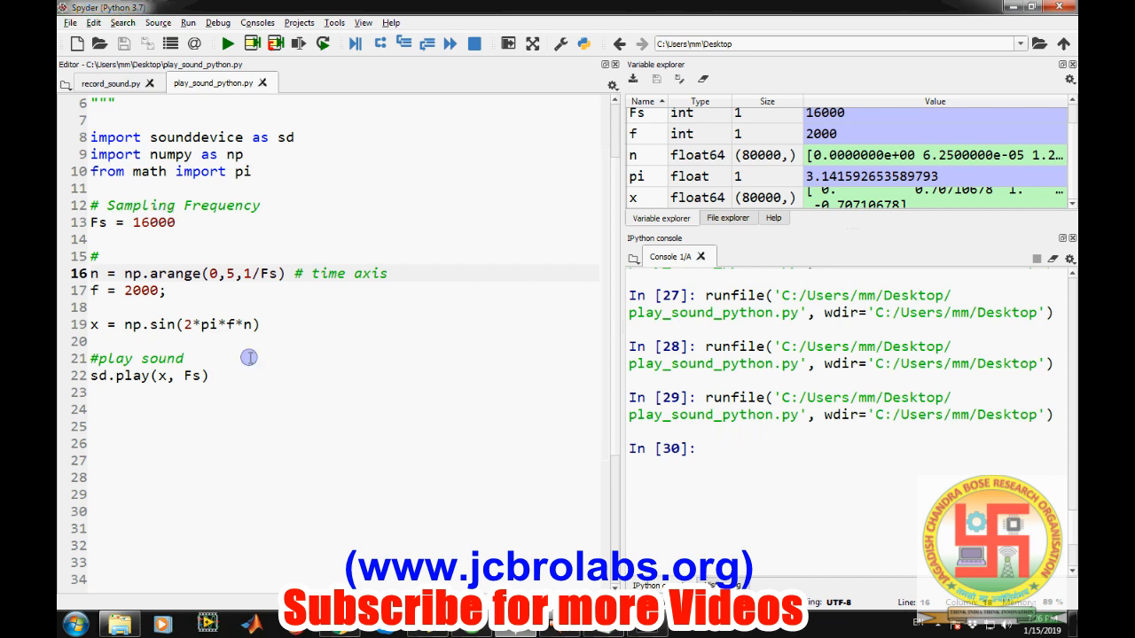
{"action": "mouse_move", "coordinate": [107, 310]}
{"action": "type", "text": "15"}
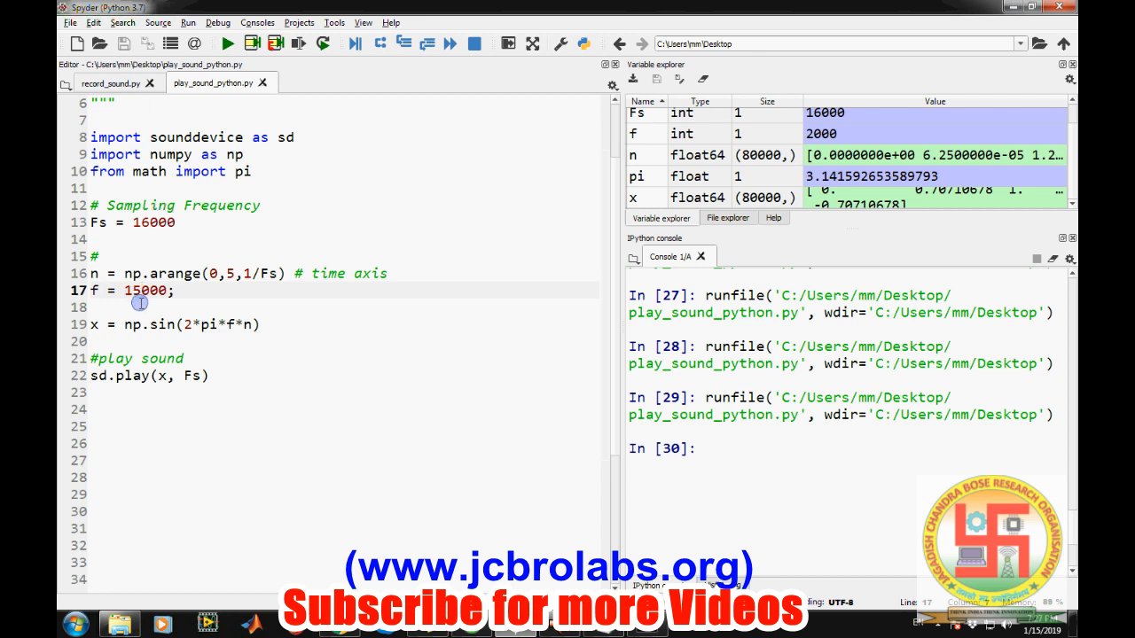
Step: Set f = 15000 and run the script to hear the high tone
{"action": "double_click", "coordinate": [146, 291]}
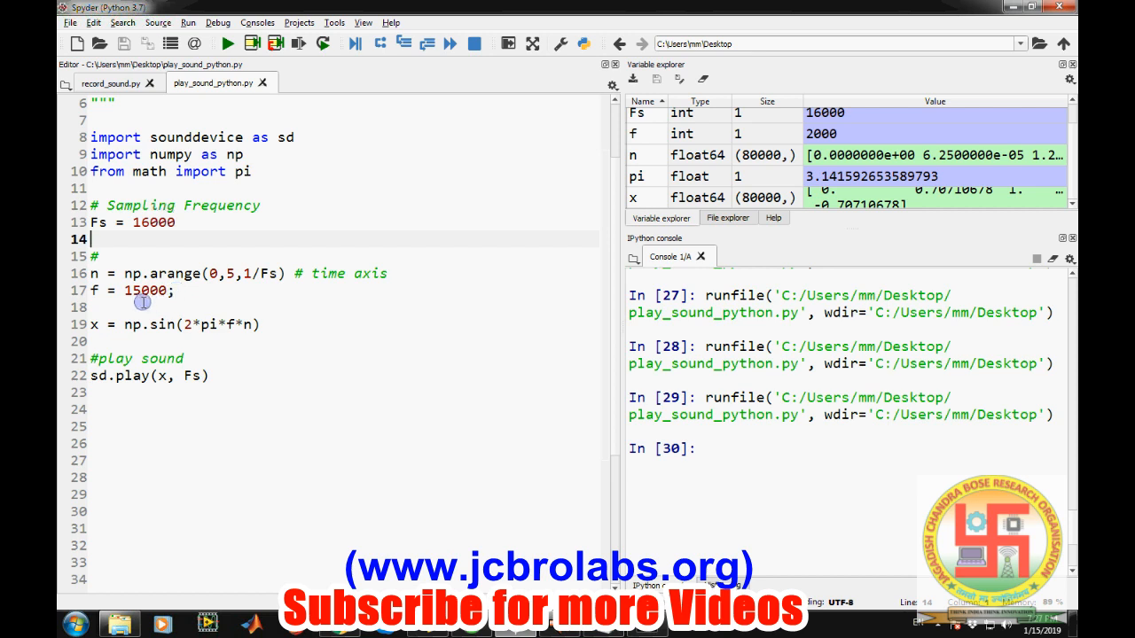
{"action": "double_click", "coordinate": [146, 291]}
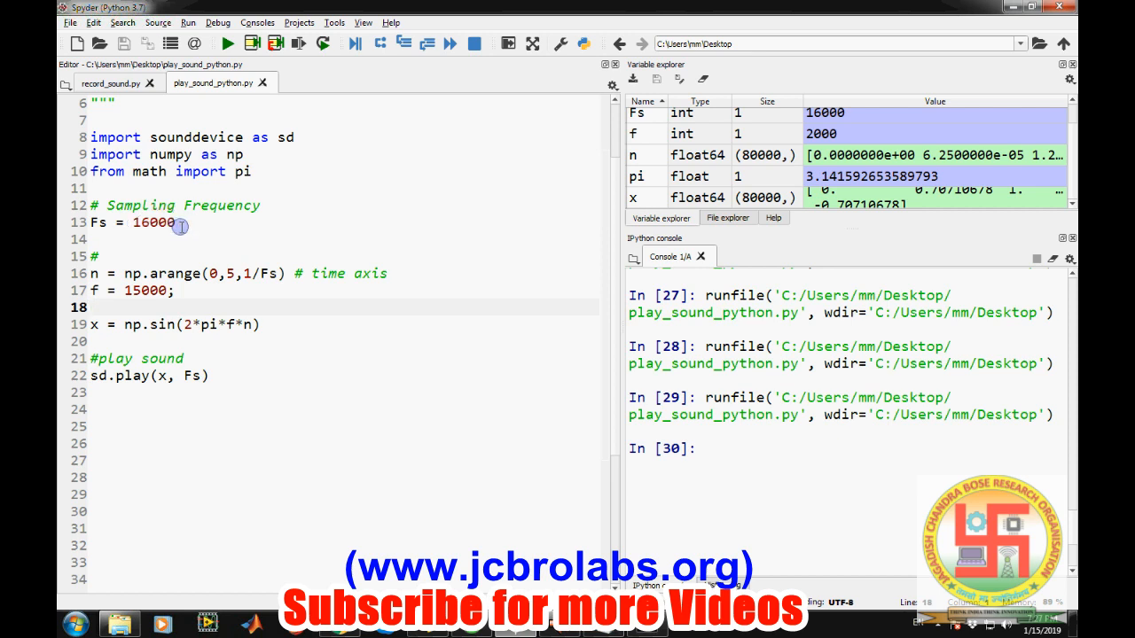
{"action": "left_click", "coordinate": [227, 42]}
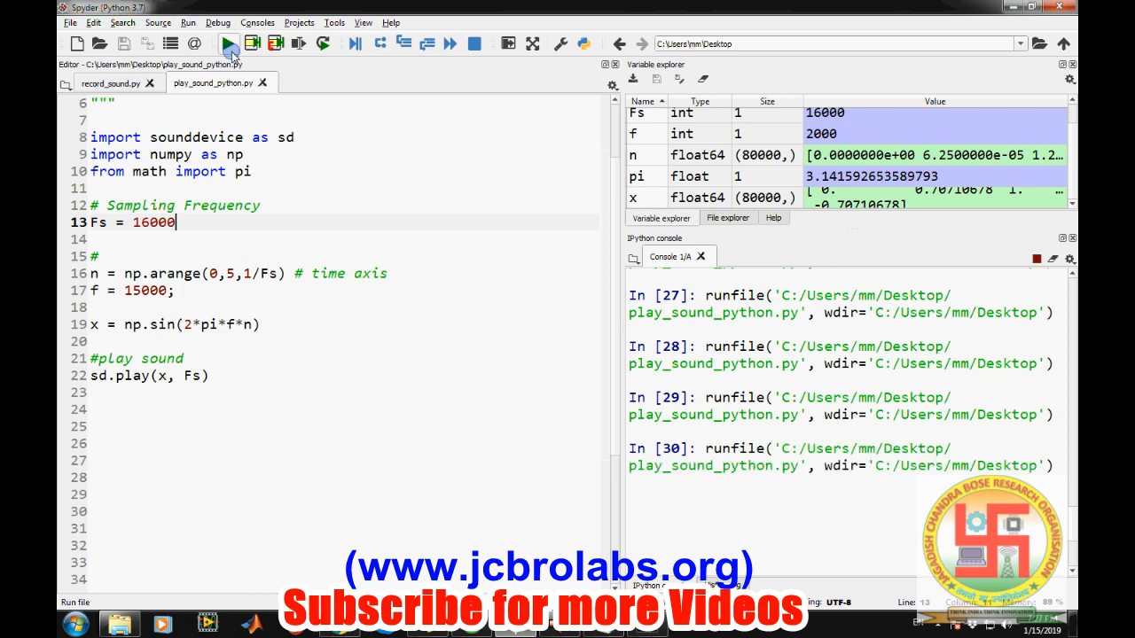
{"action": "left_click", "coordinate": [227, 42]}
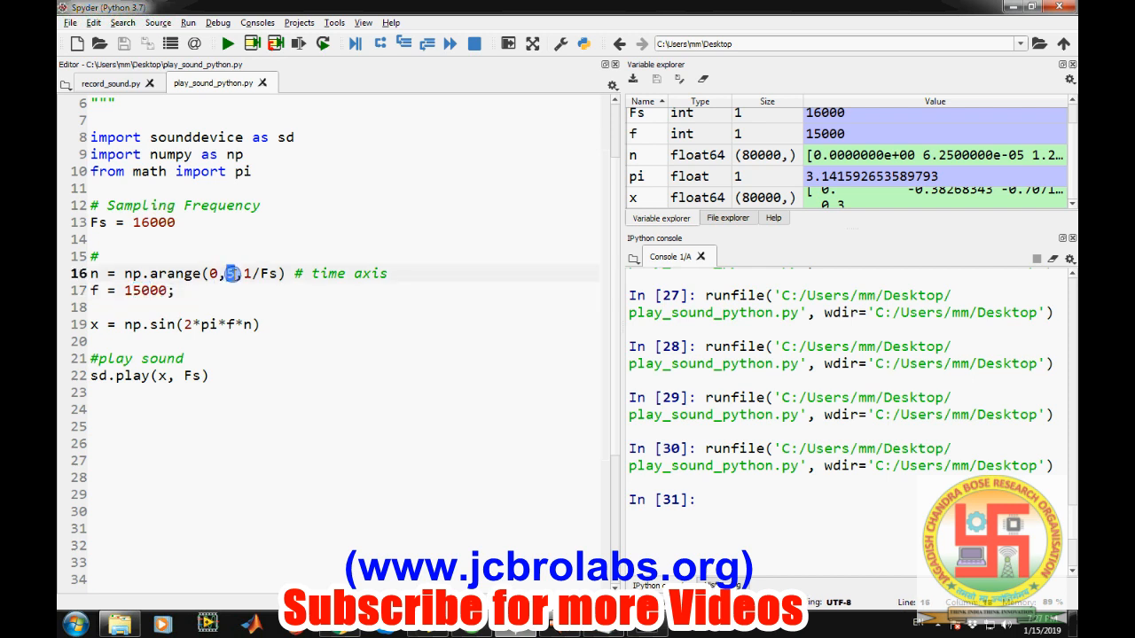
Step: Shorten the time axis to np.arange(0,2,1/Fs) with f = 1000 and run again
{"action": "type", "text": "2"}
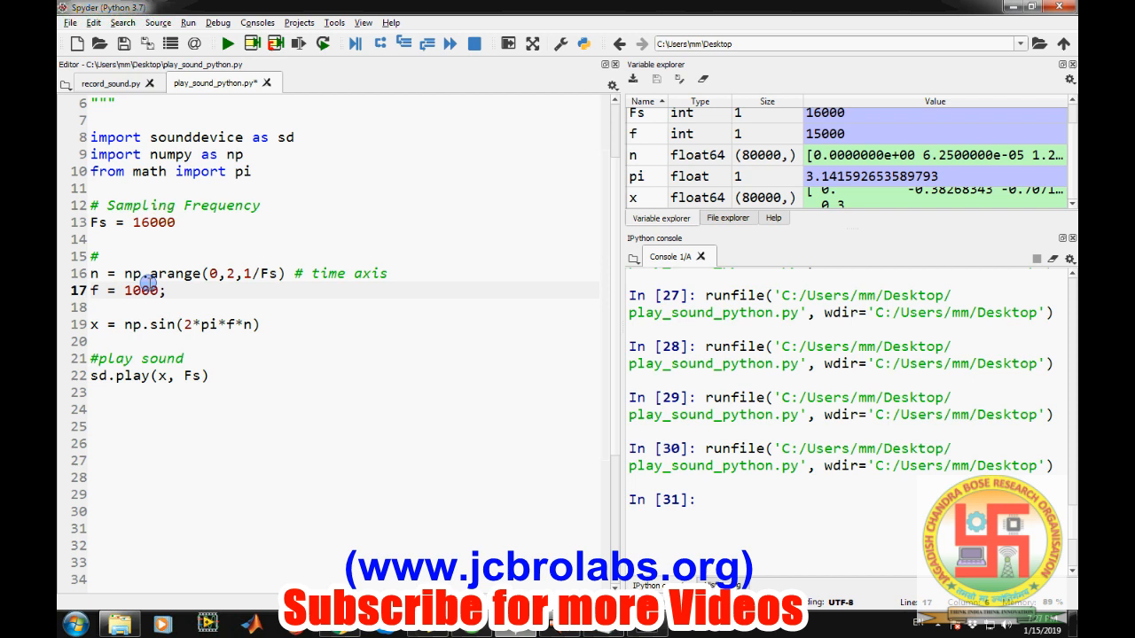
{"action": "left_click", "coordinate": [227, 43]}
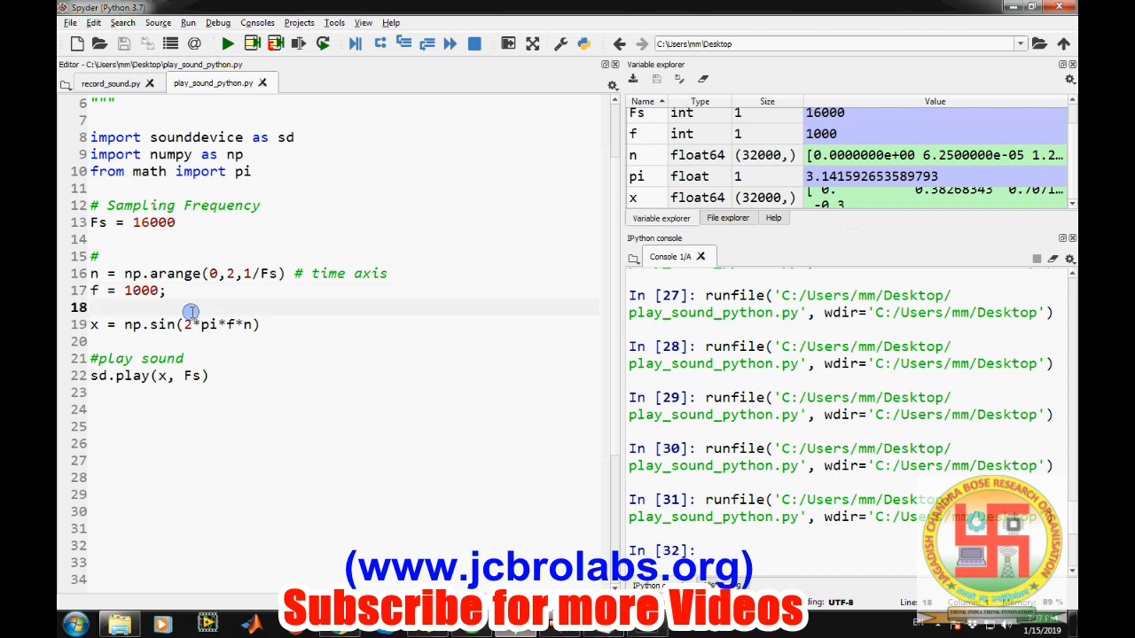
{"action": "left_click", "coordinate": [87, 307]}
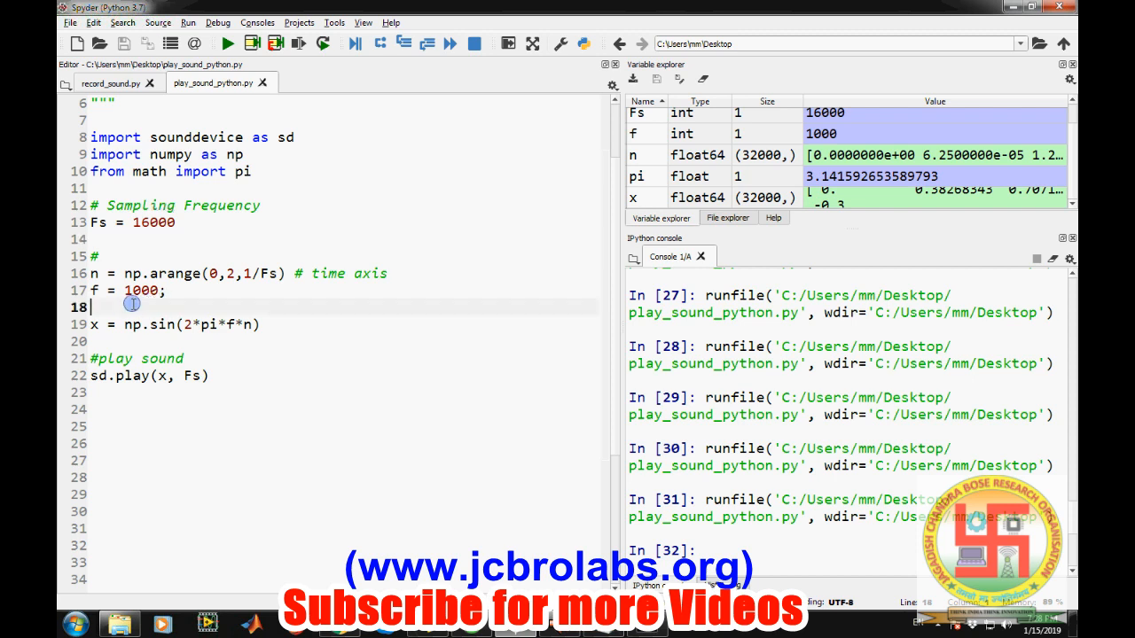
Step: Add a second tone f1 = 500; with x1 = np.sin(2*pi*f1*n)
{"action": "type", "text": "f"}
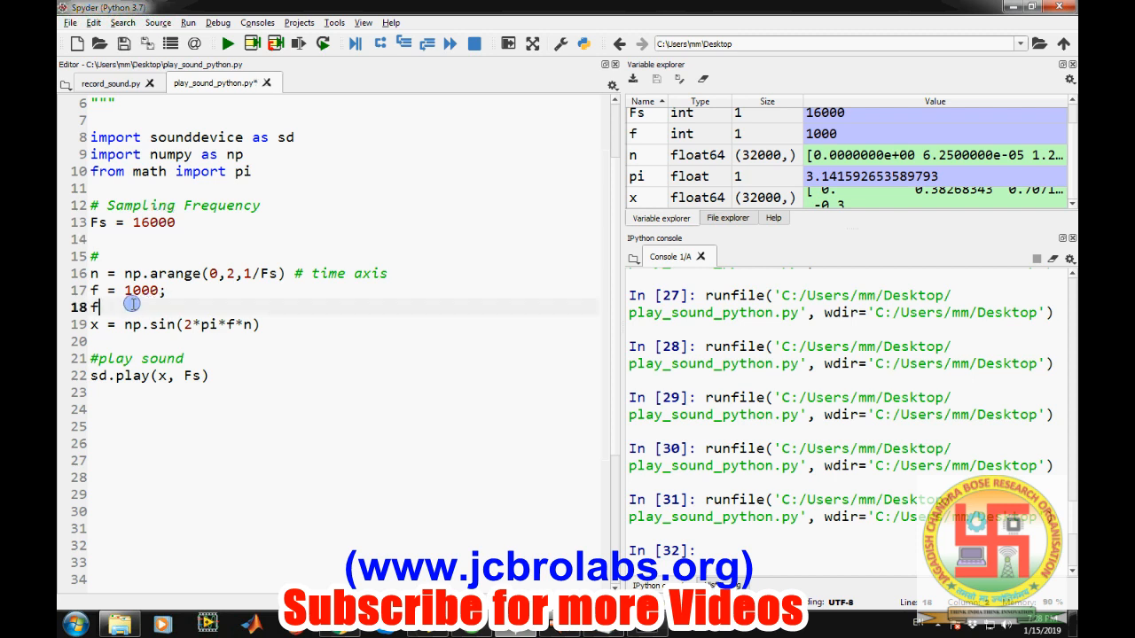
{"action": "type", "text": "1 = 500;"}
{"action": "left_click", "coordinate": [334, 341]}
{"action": "type", "text": "x"}
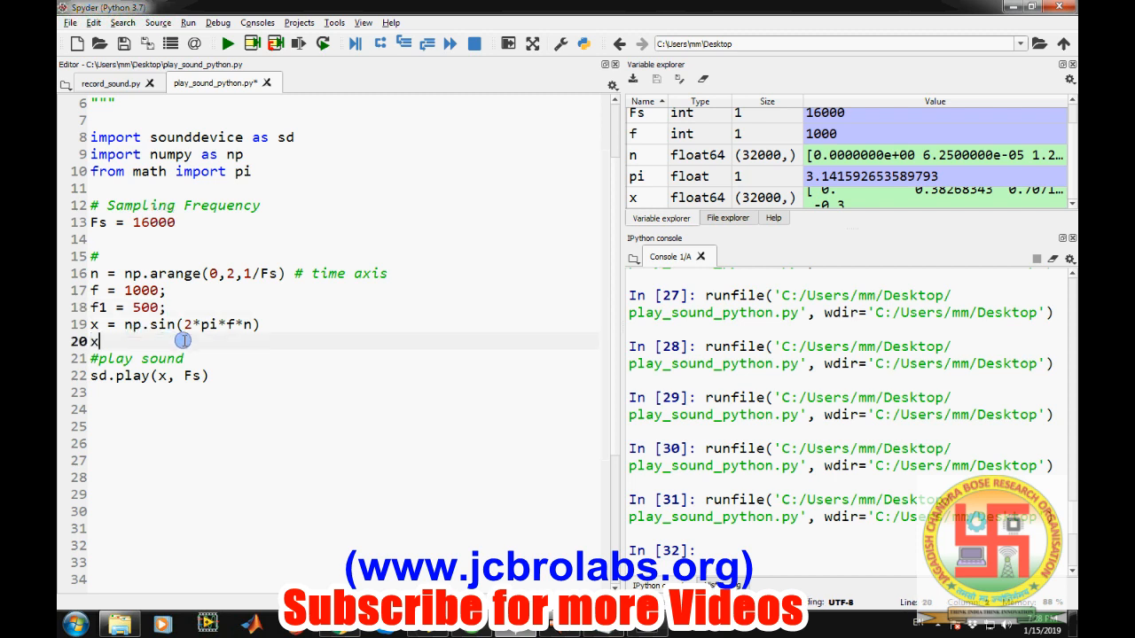
{"action": "type", "text": "1 ="}
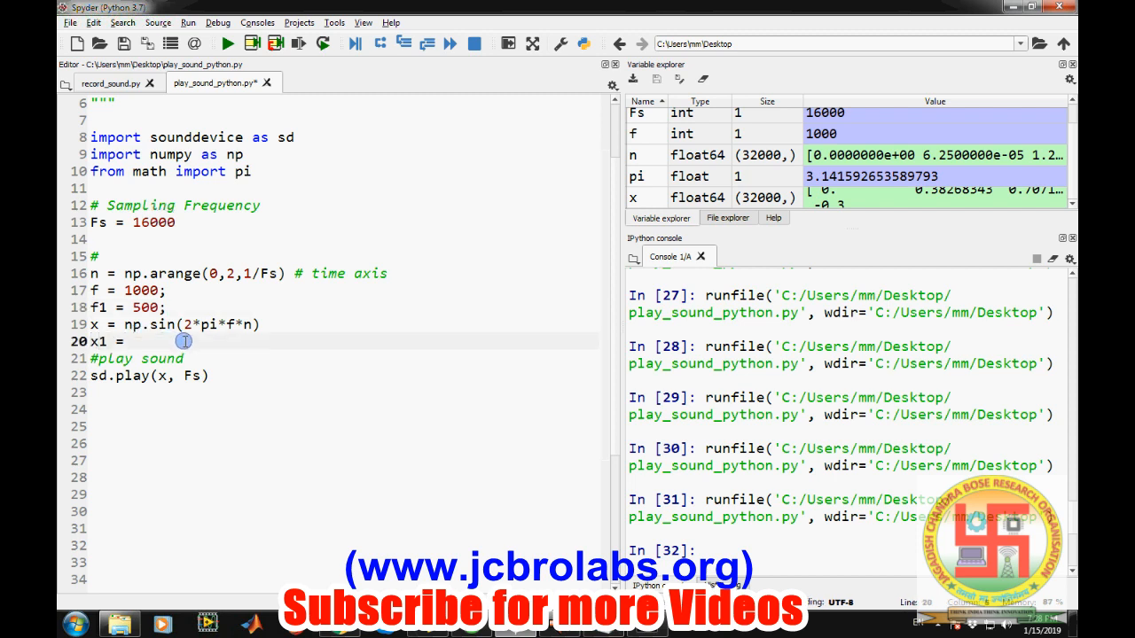
{"action": "type", "text": "np.sin(2"}
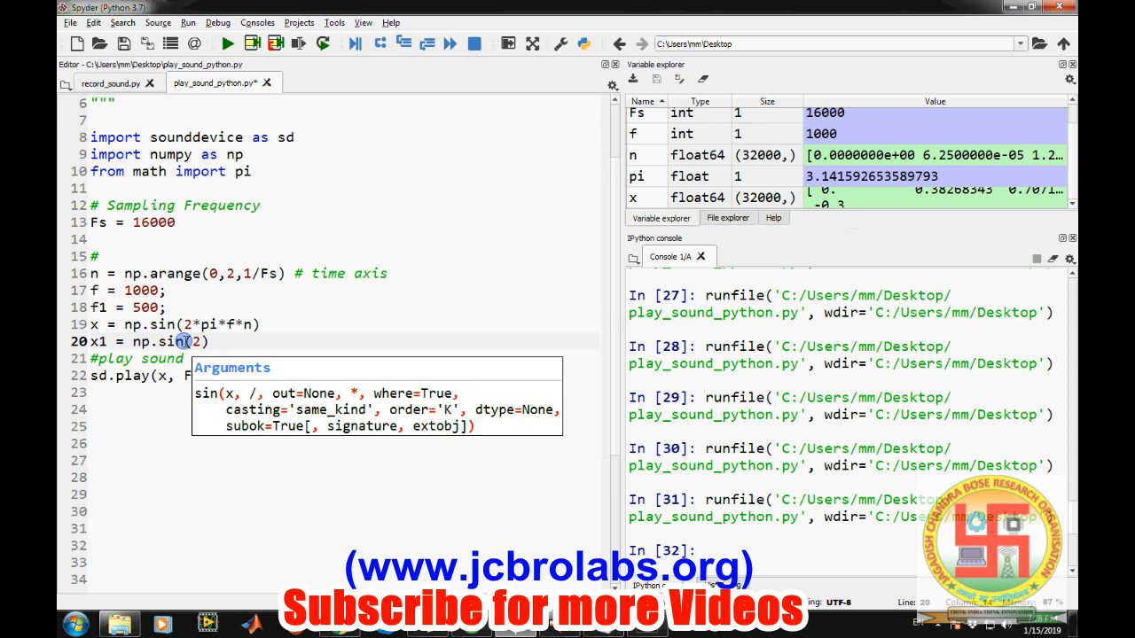
{"action": "type", "text": "2*pi*f1"}
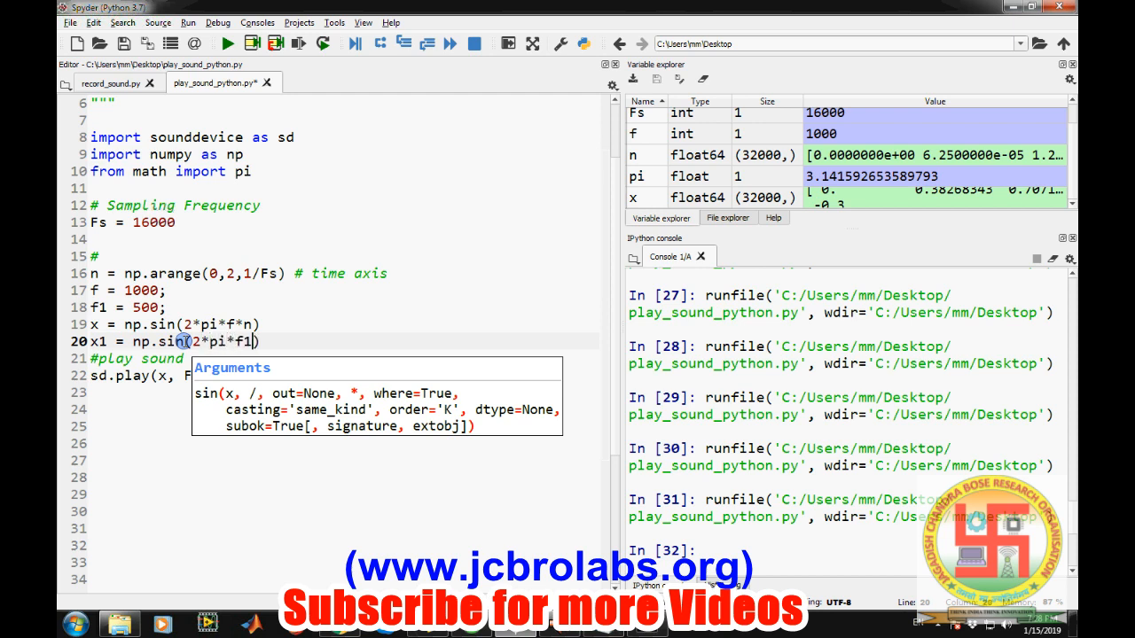
{"action": "type", "text": "*n"}
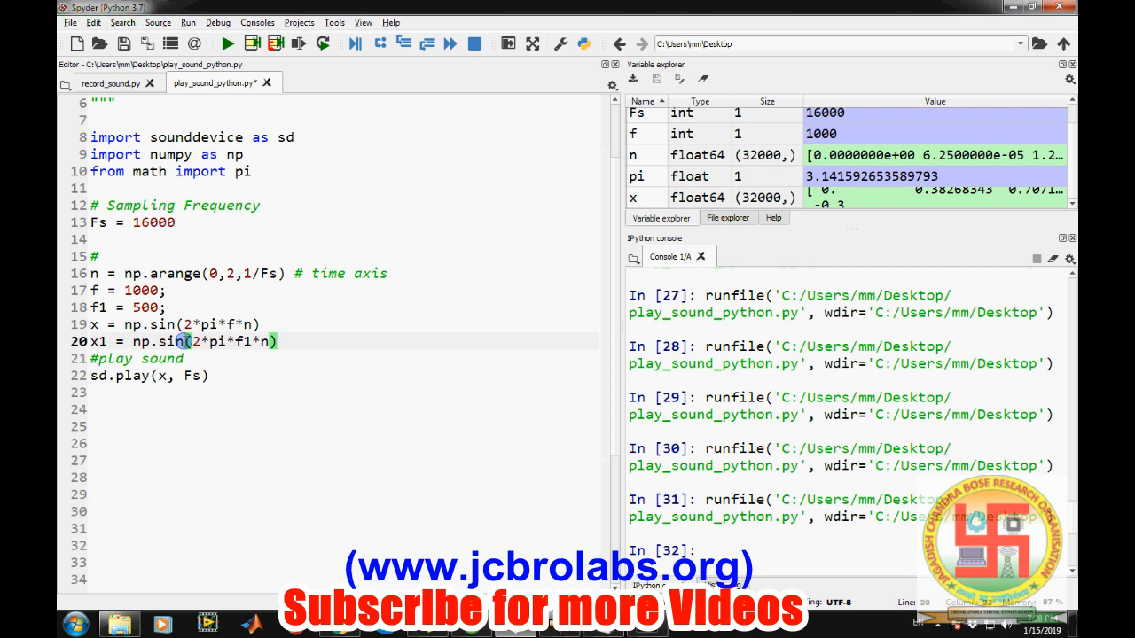
Step: Sum the tones with x = x + x1; before playback
{"action": "key", "text": "enter"}
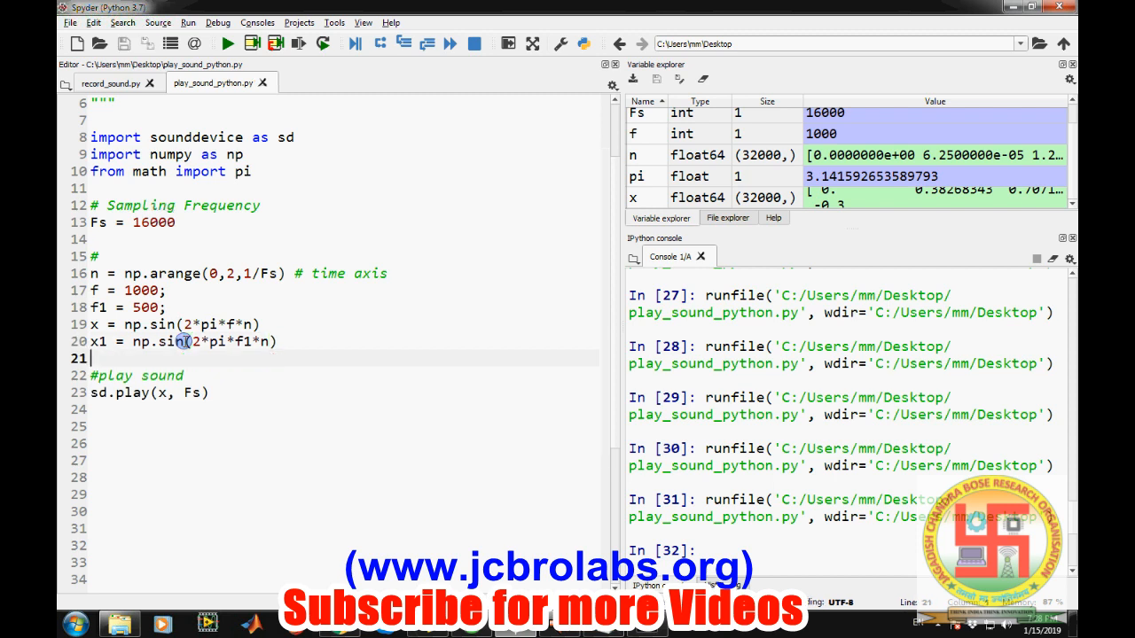
{"action": "type", "text": "x = x"}
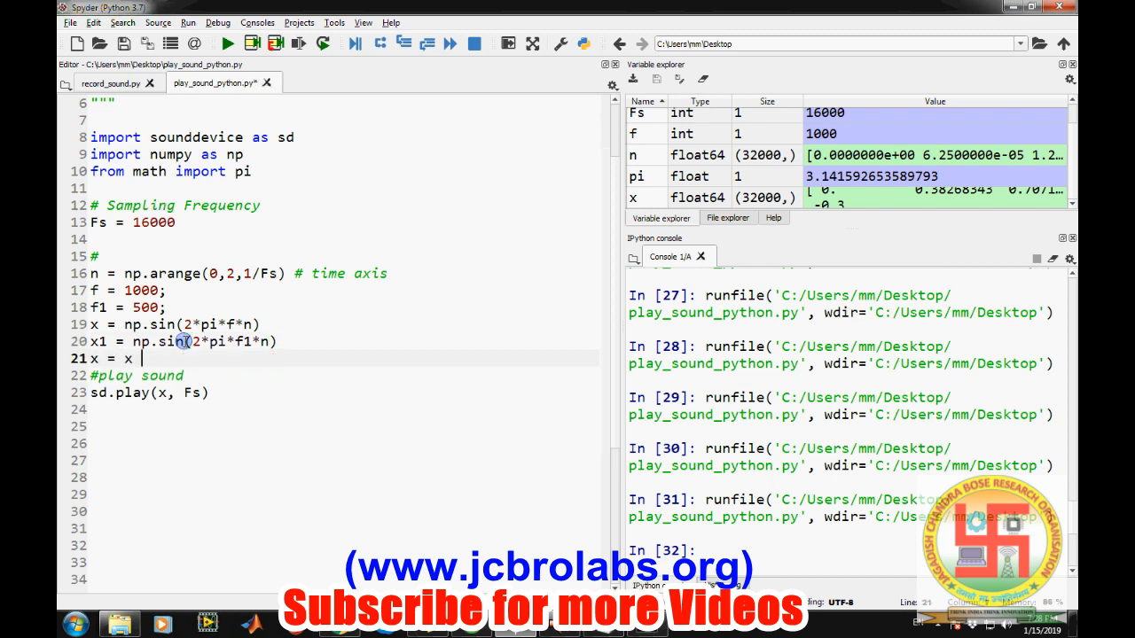
{"action": "type", "text": "+ x1;"}
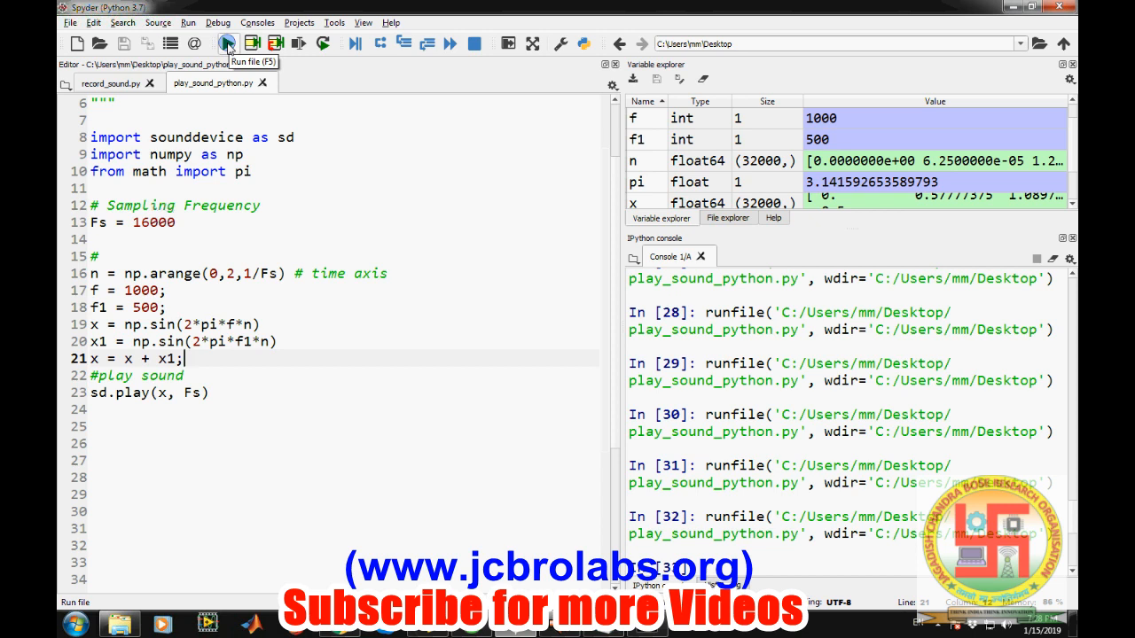
{"action": "mouse_move", "coordinate": [139, 308]}
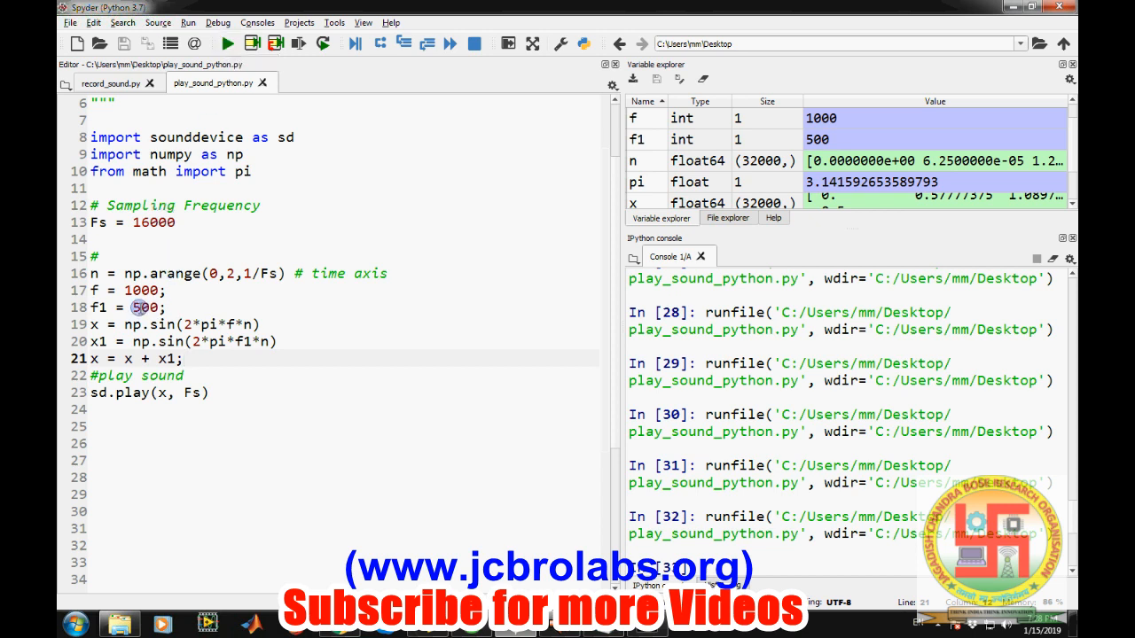
Step: Change the tones to f = 540 and f1 = 600 and run the script twice to play their sum
{"action": "double_click", "coordinate": [142, 307]}
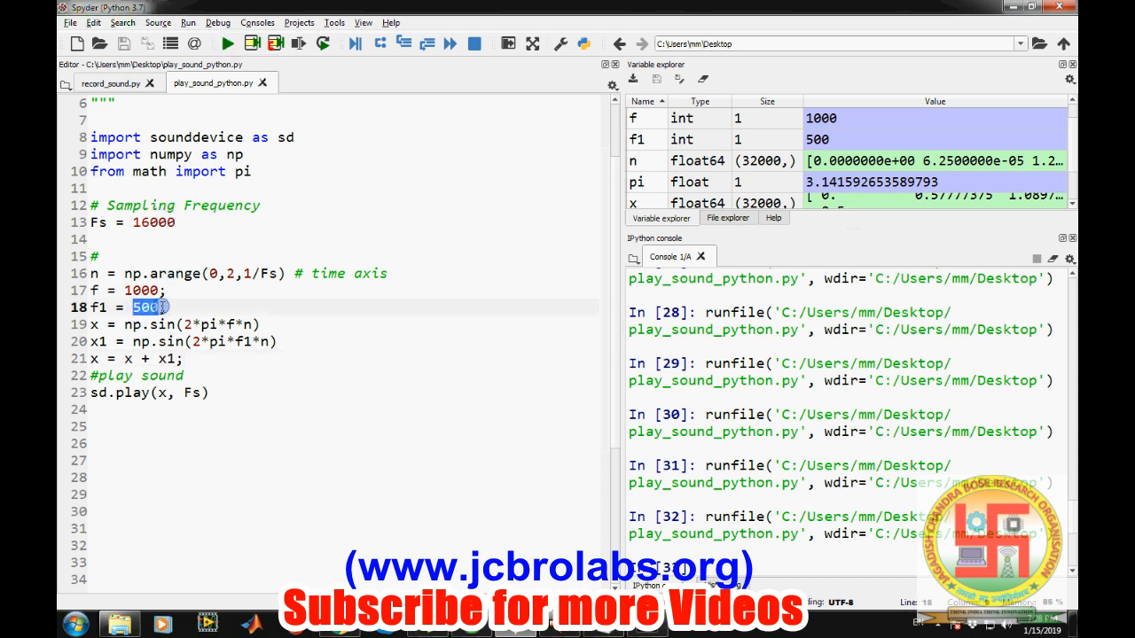
{"action": "type", "text": "6"}
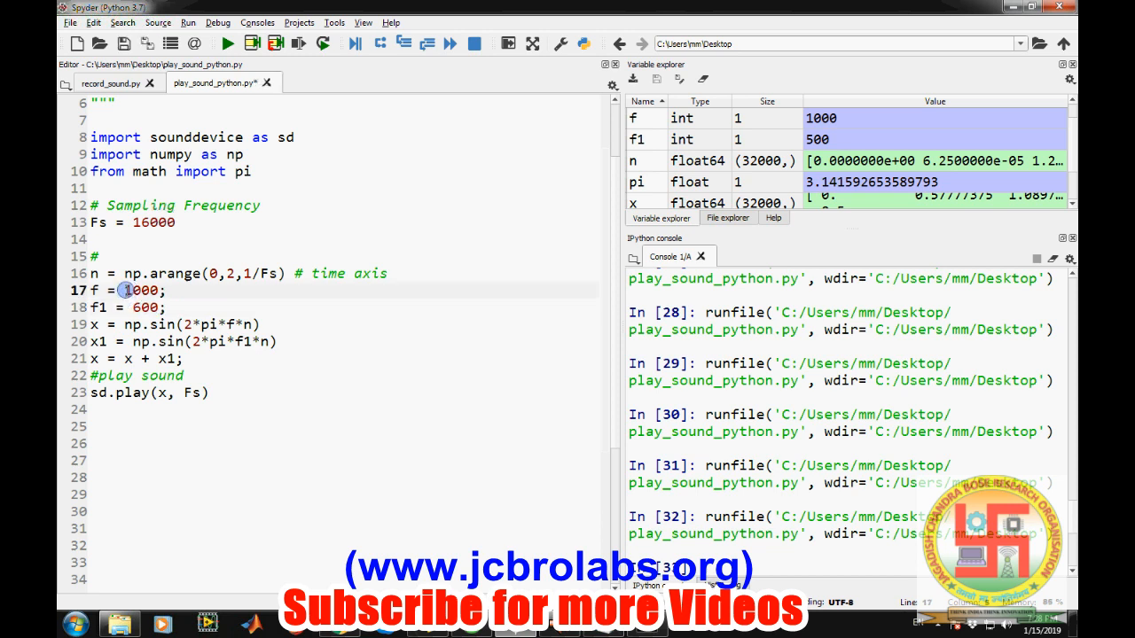
{"action": "type", "text": "54"}
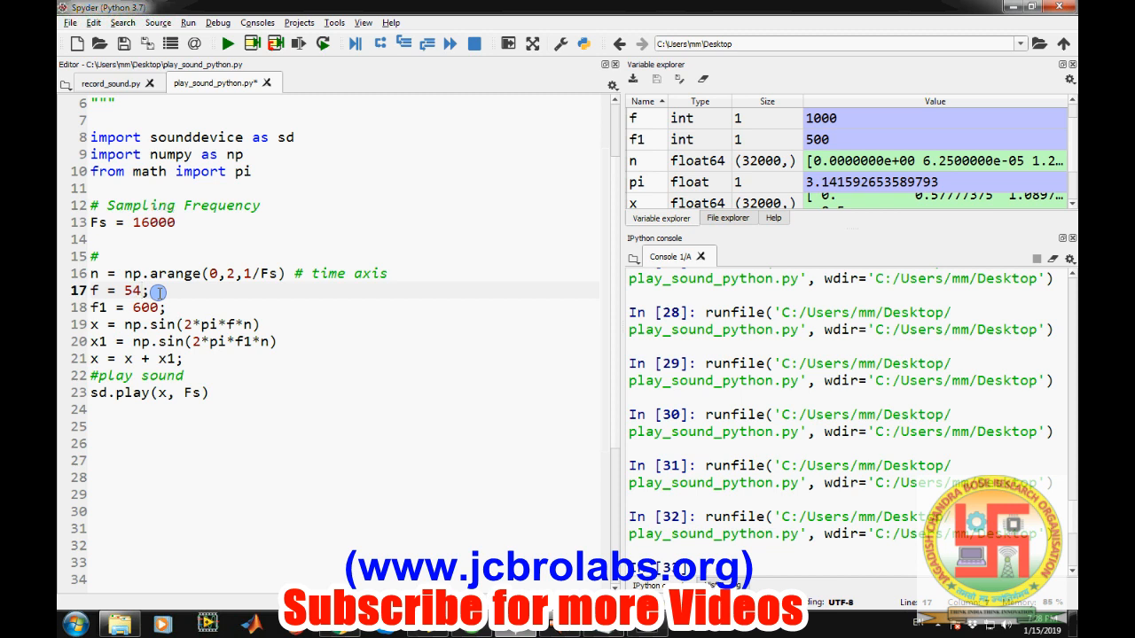
{"action": "left_click", "coordinate": [227, 43]}
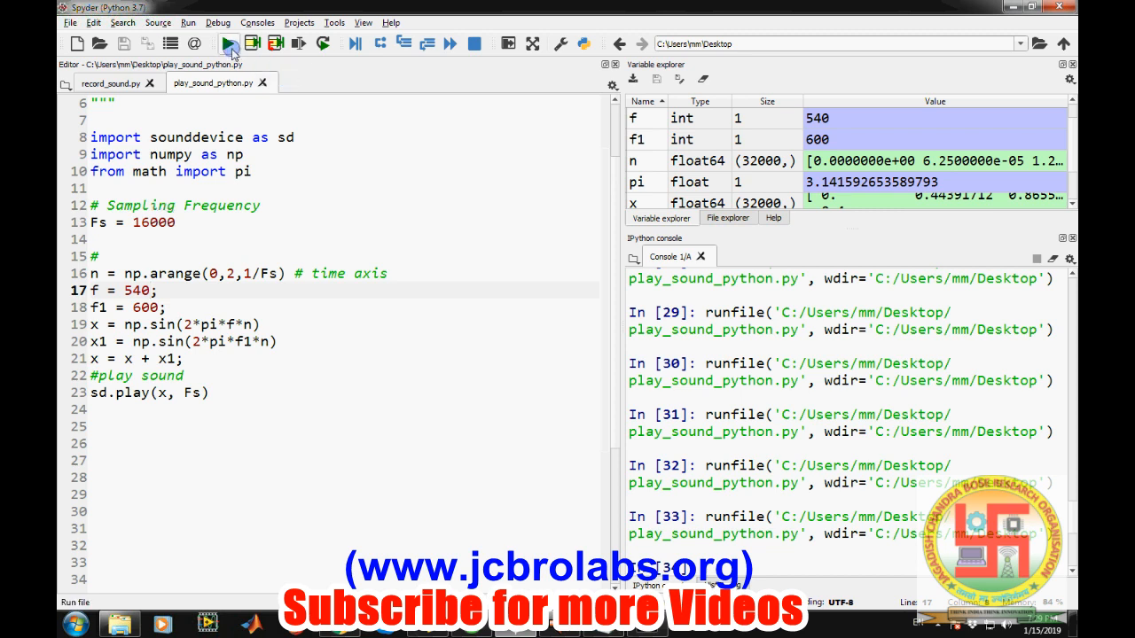
{"action": "left_click", "coordinate": [227, 43]}
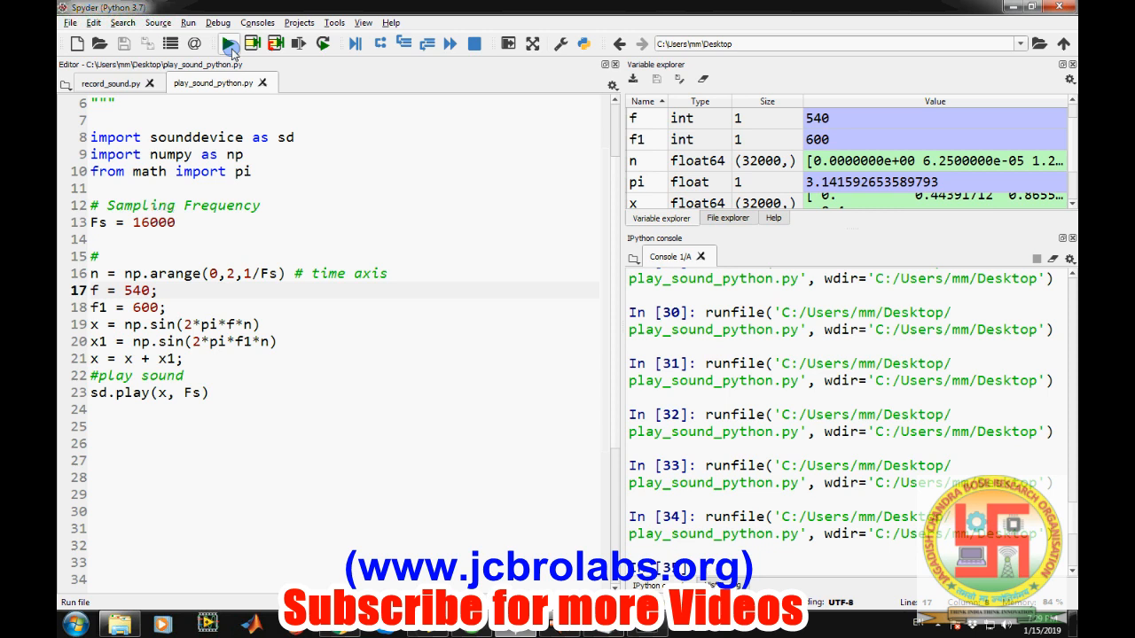
{"action": "mouse_move", "coordinate": [229, 43]}
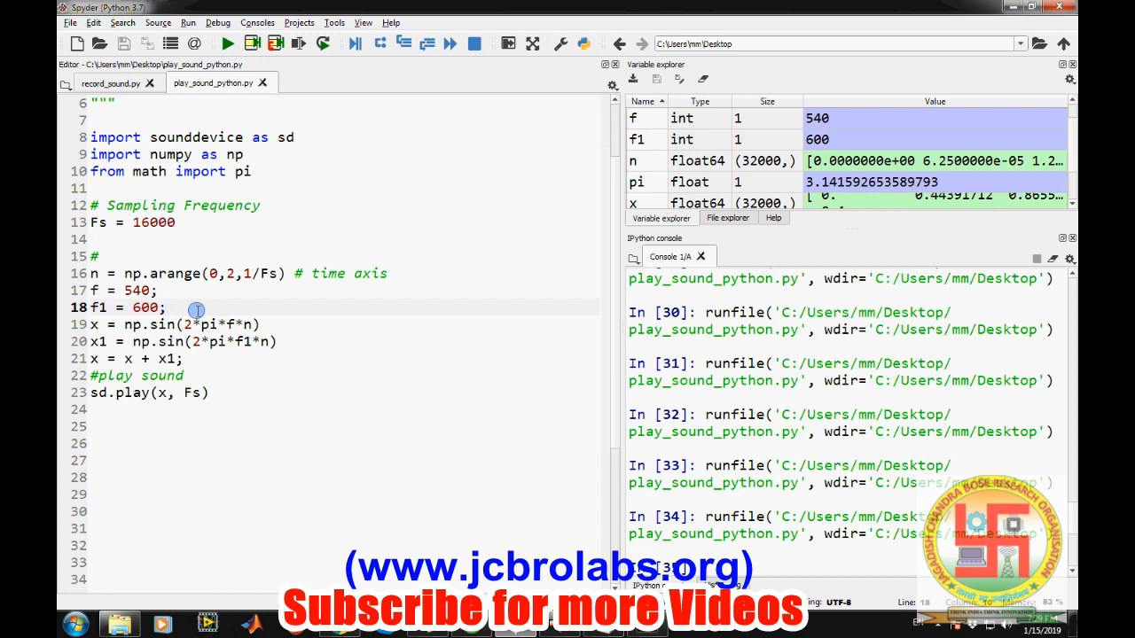
{"action": "left_click", "coordinate": [163, 309]}
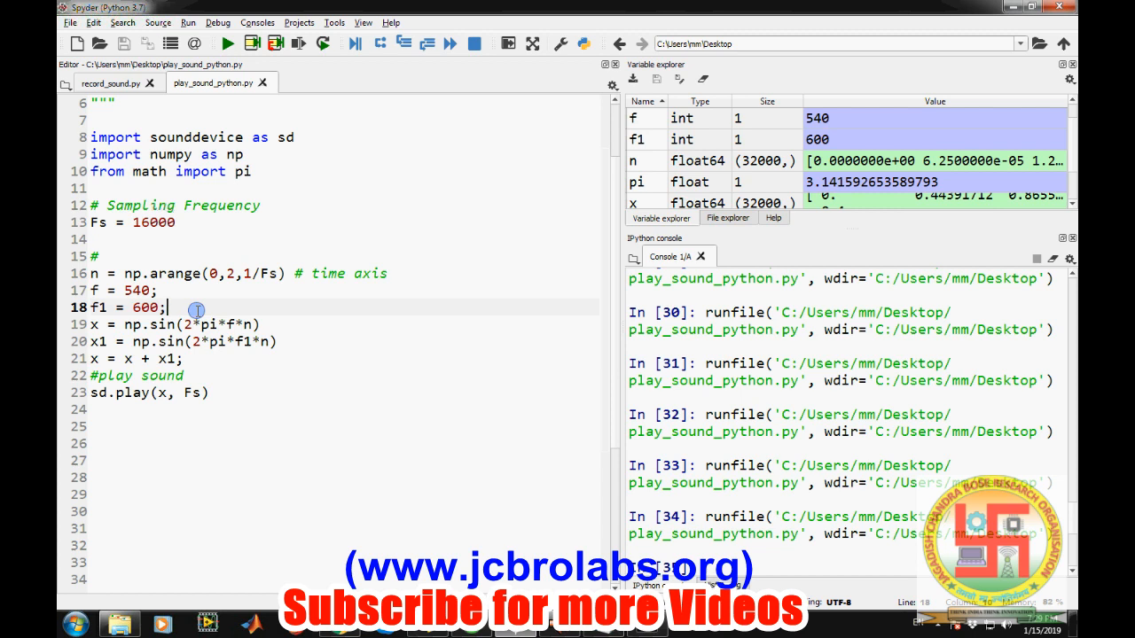